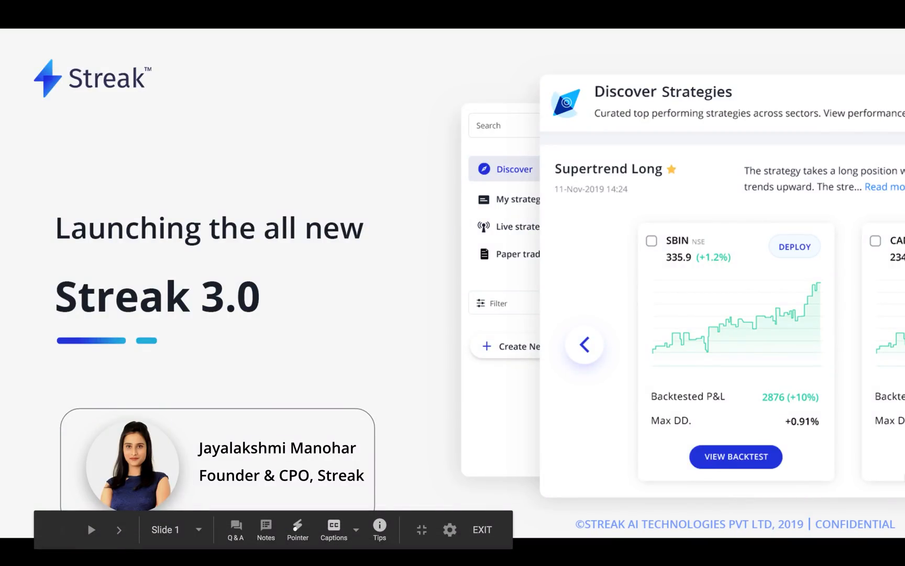
pyautogui.moveTo(865, 435)
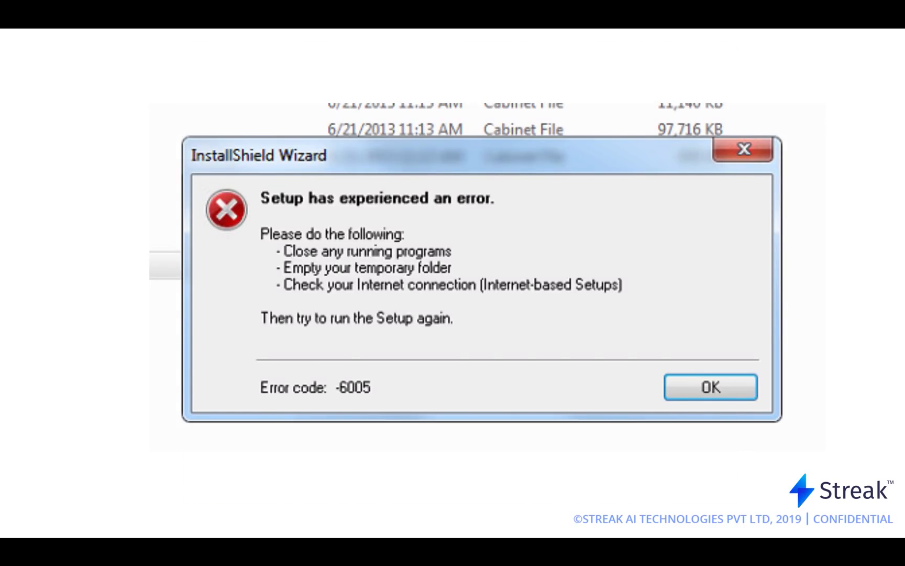
pyautogui.click(710, 387)
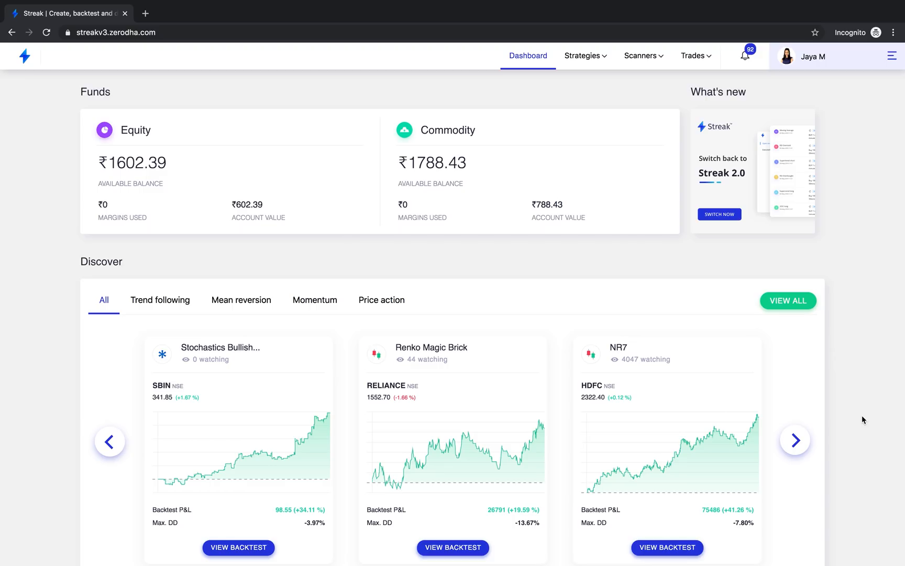
pyautogui.moveTo(592, 112)
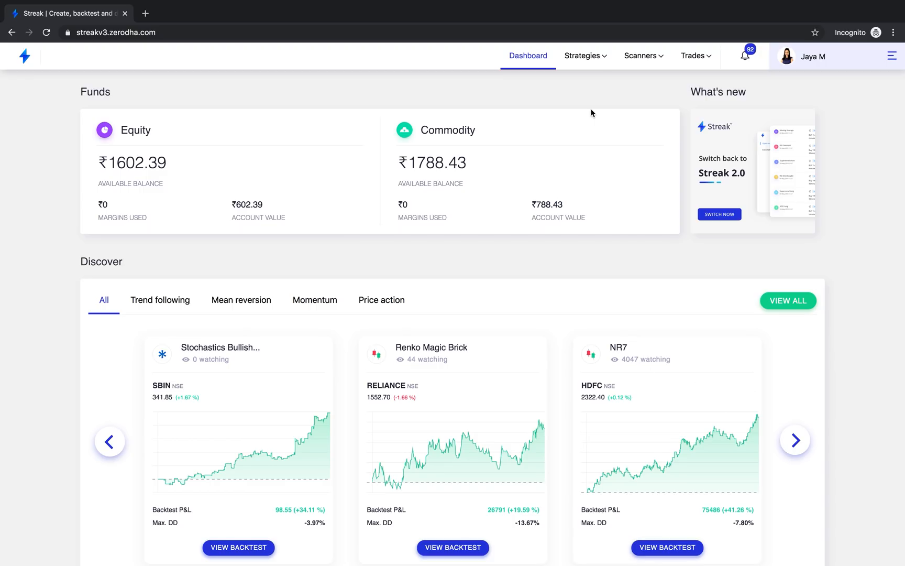
# Step: Toggle between the Scanners and Strategies top-bar menus, leaving the Strategies menu open
pyautogui.click(641, 55)
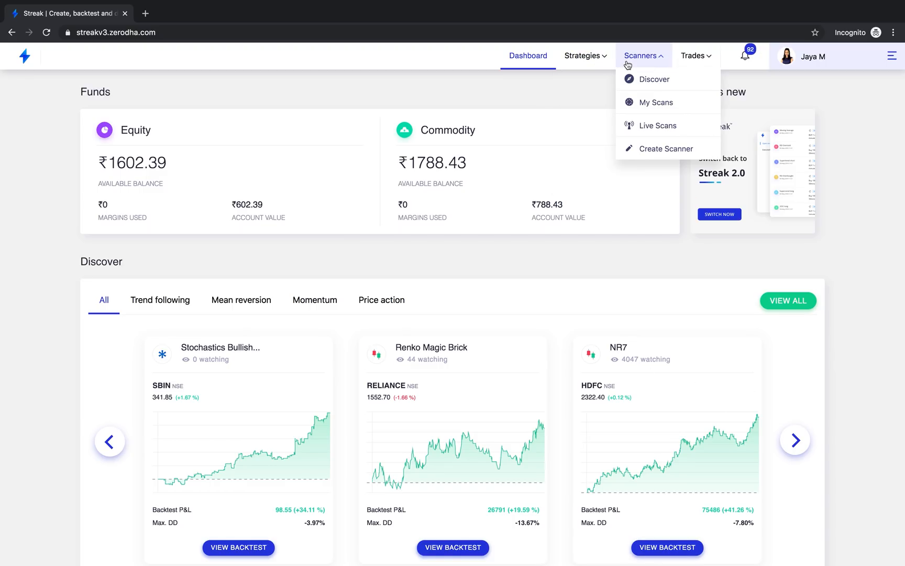
pyautogui.click(583, 55)
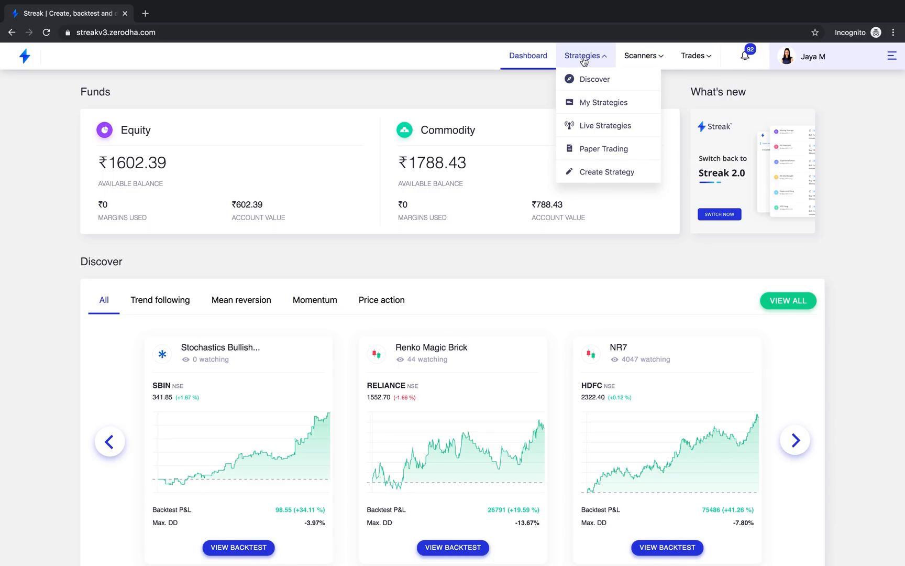
pyautogui.click(641, 56)
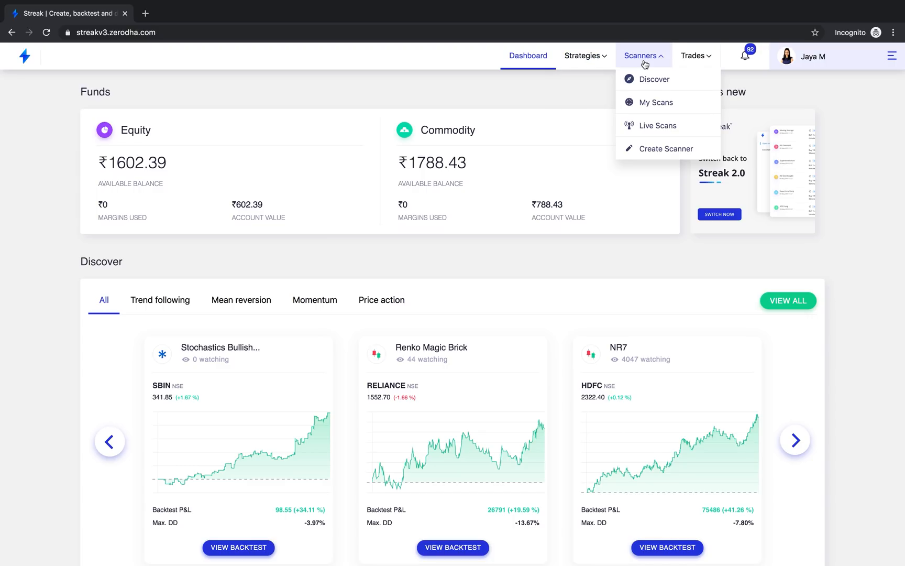
pyautogui.click(583, 56)
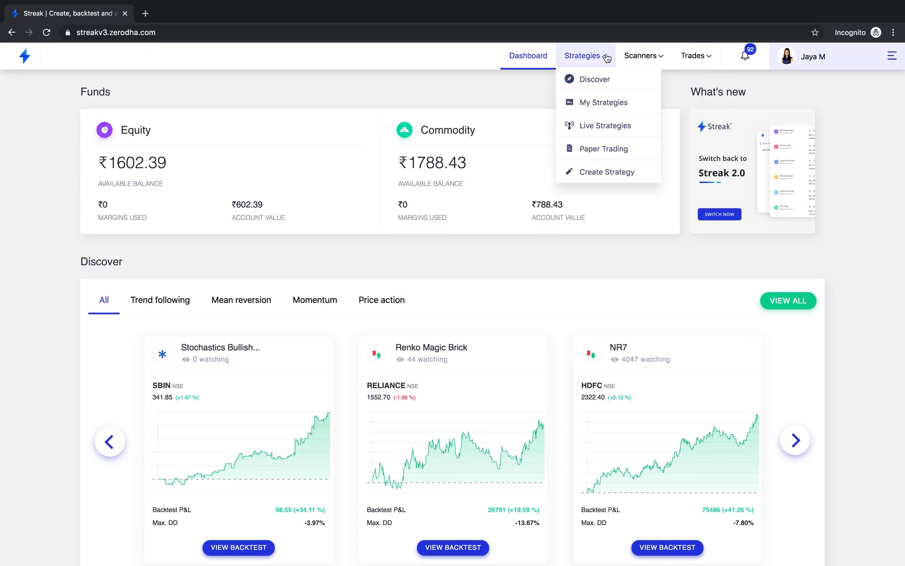
pyautogui.moveTo(577, 83)
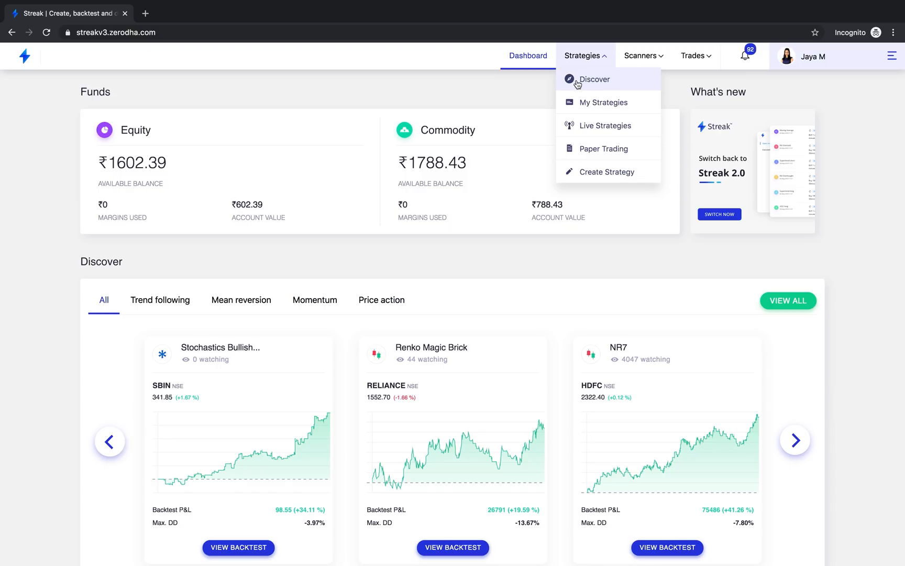
pyautogui.moveTo(621, 83)
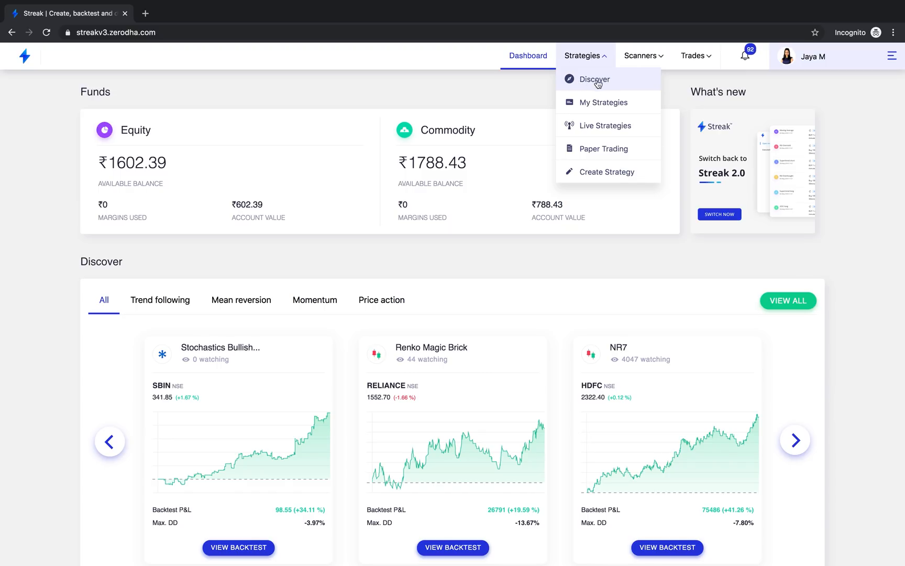
pyautogui.moveTo(620, 83)
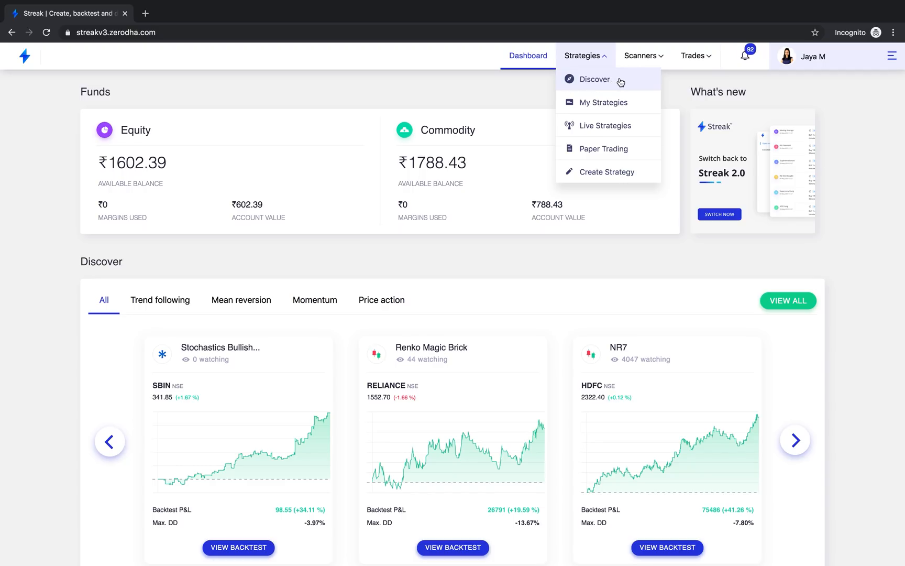
pyautogui.moveTo(623, 106)
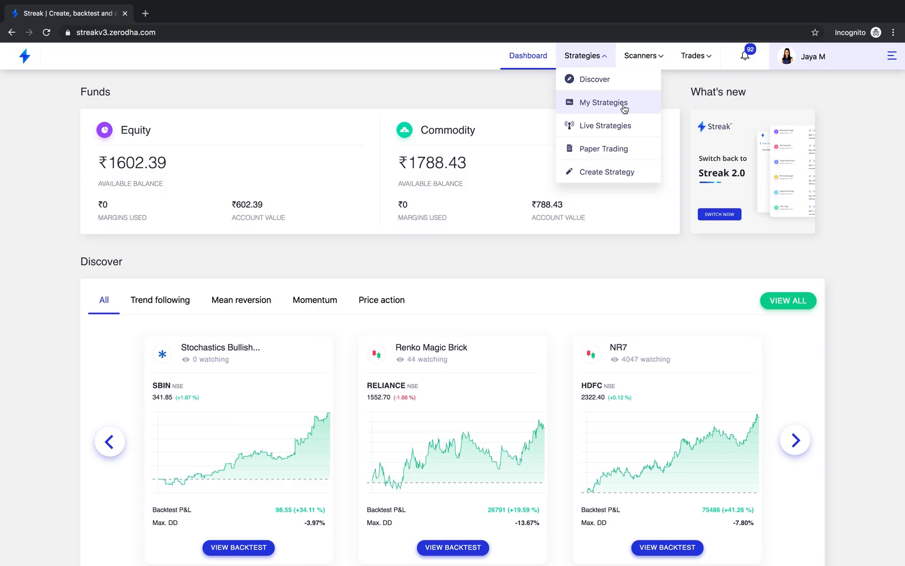
pyautogui.moveTo(619, 110)
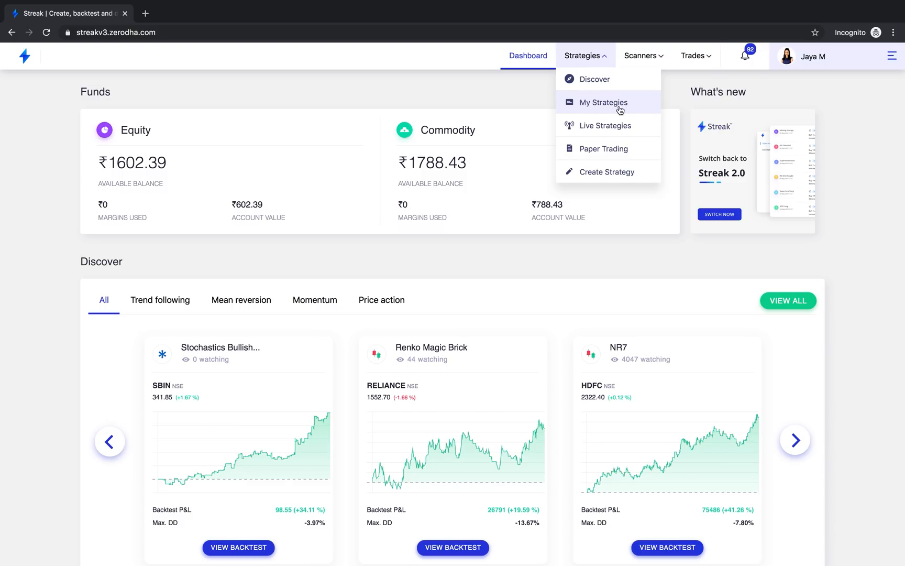
pyautogui.moveTo(627, 111)
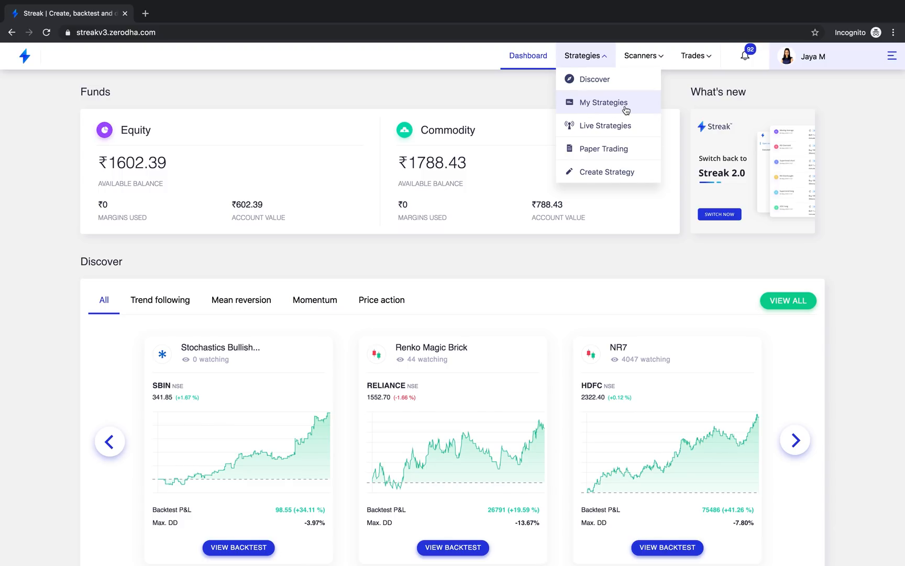
pyautogui.moveTo(623, 131)
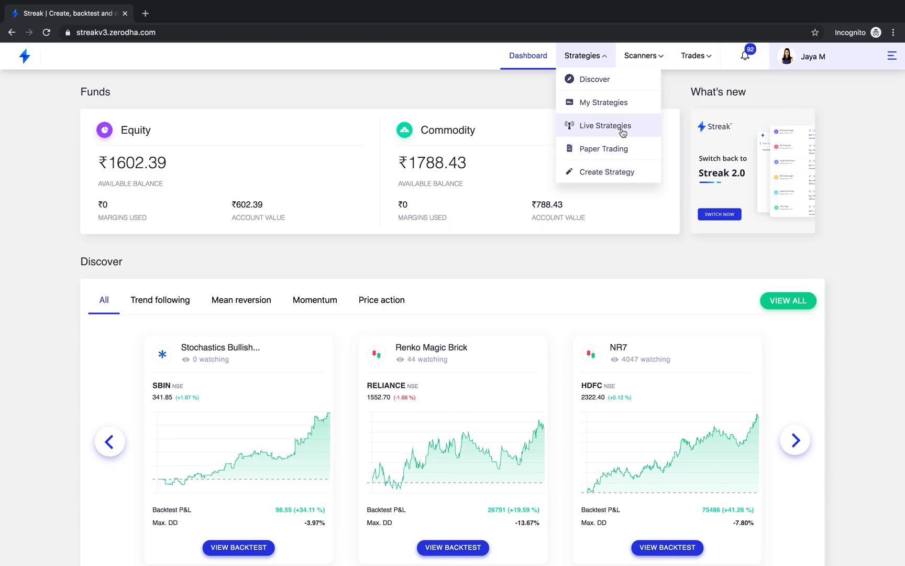
pyautogui.moveTo(632, 130)
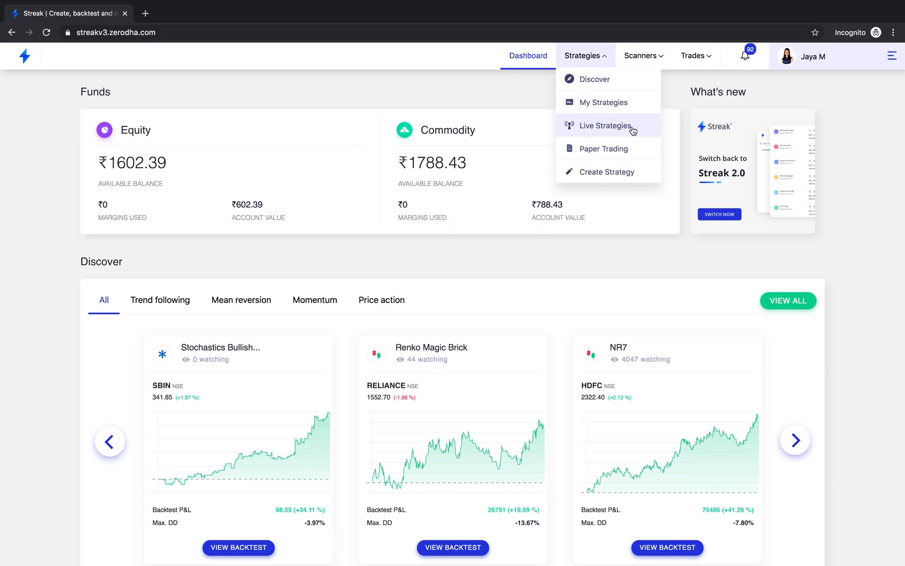
pyautogui.moveTo(632, 131)
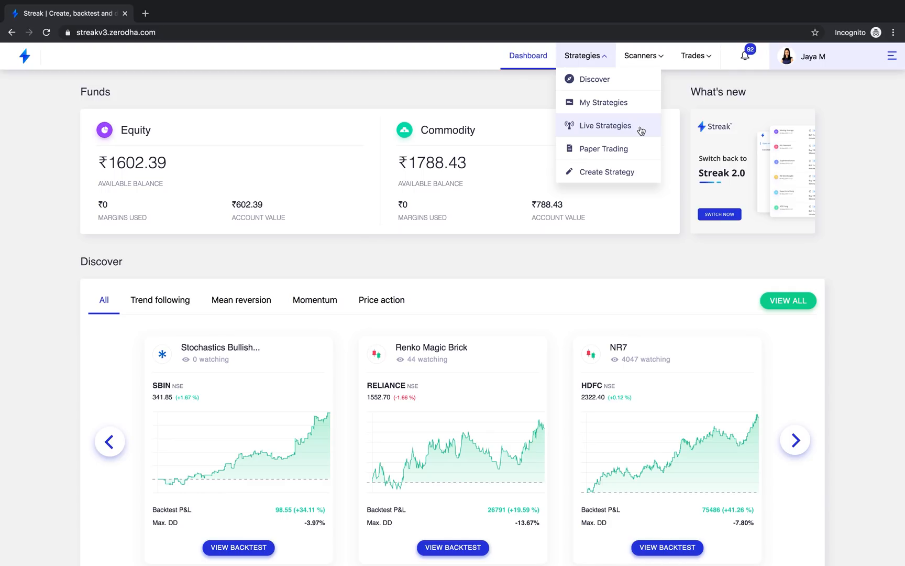
pyautogui.moveTo(641, 128)
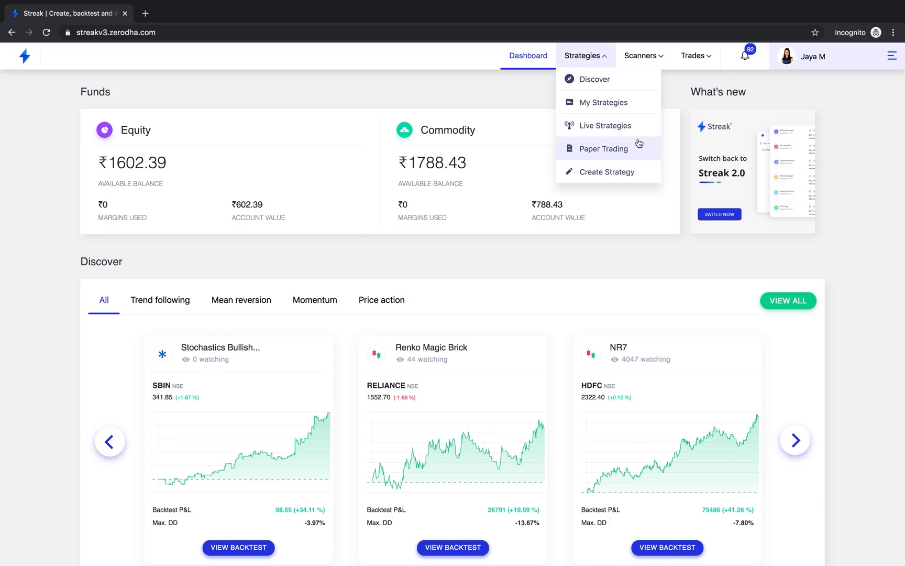
pyautogui.moveTo(616, 153)
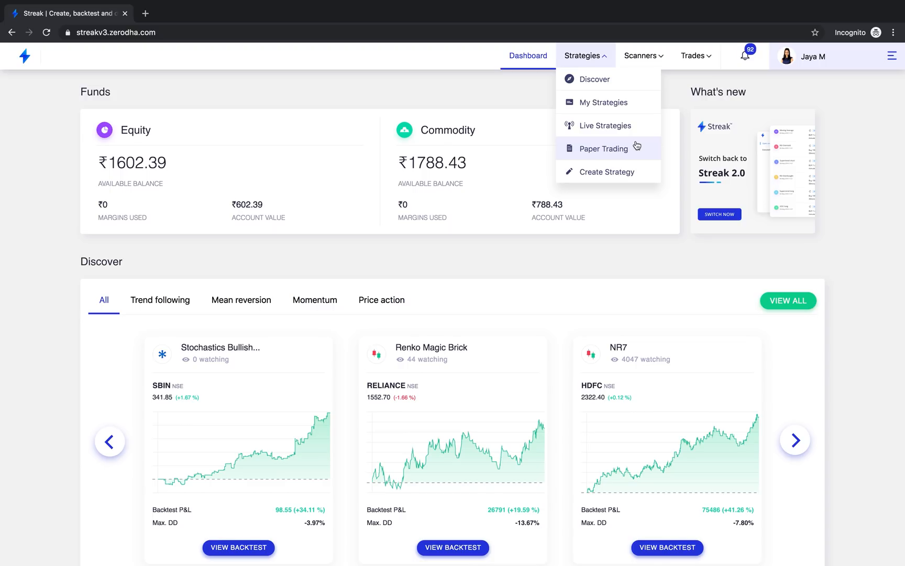
pyautogui.moveTo(610, 127)
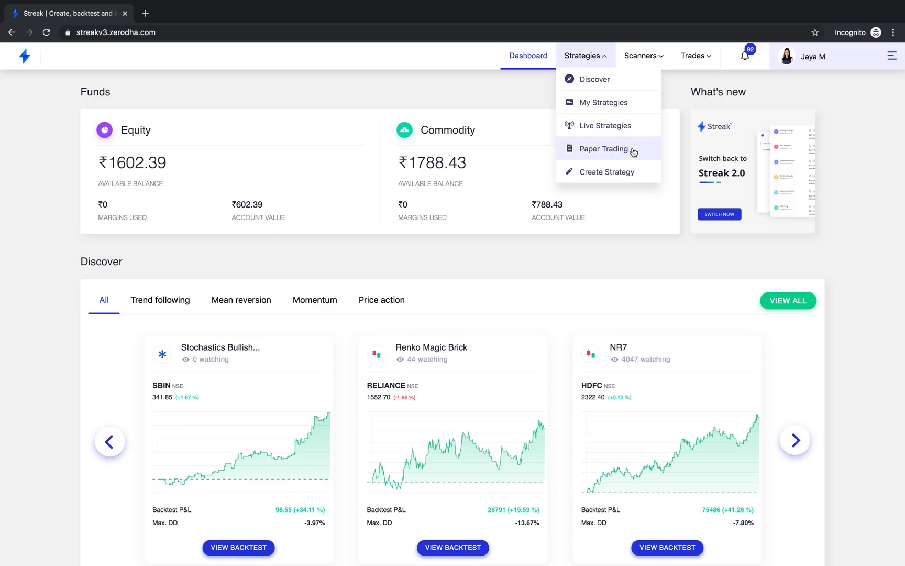
# Step: Show the Scanners menu with Discover, My Scans, Live Scans and Create Scanner
pyautogui.click(641, 55)
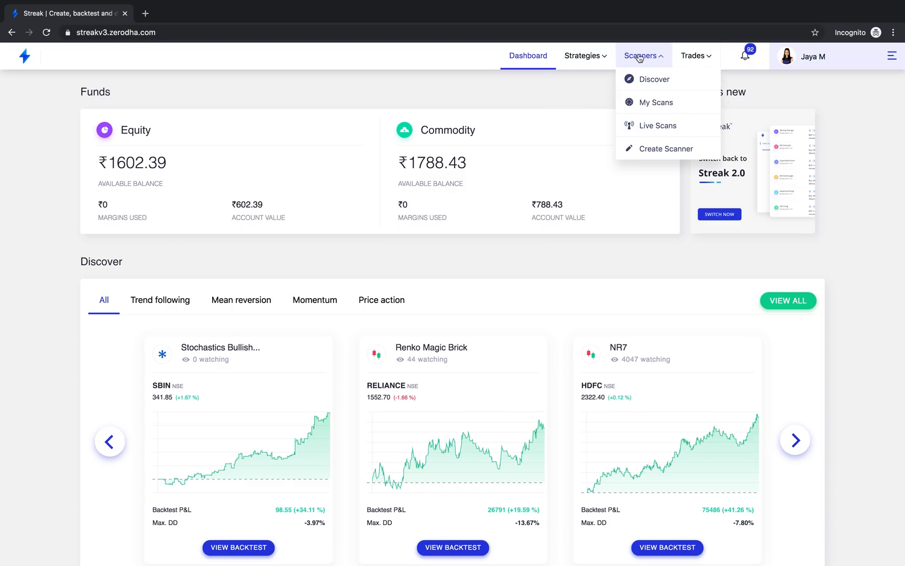
pyautogui.moveTo(659, 78)
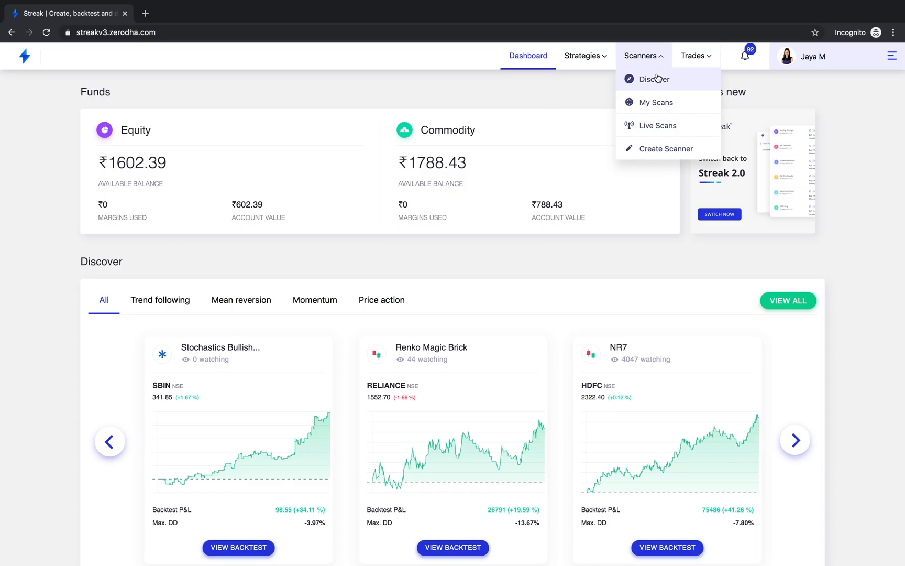
pyautogui.moveTo(676, 81)
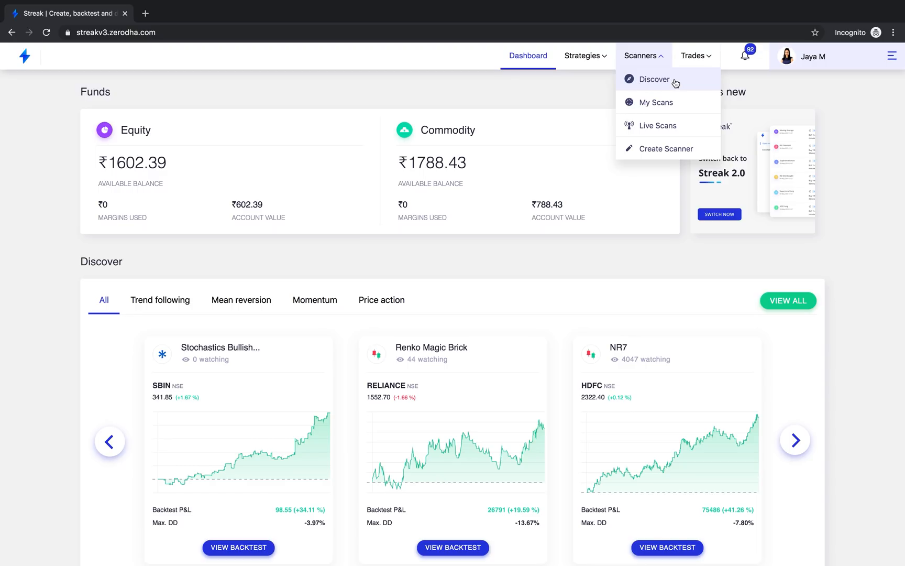
pyautogui.moveTo(640, 105)
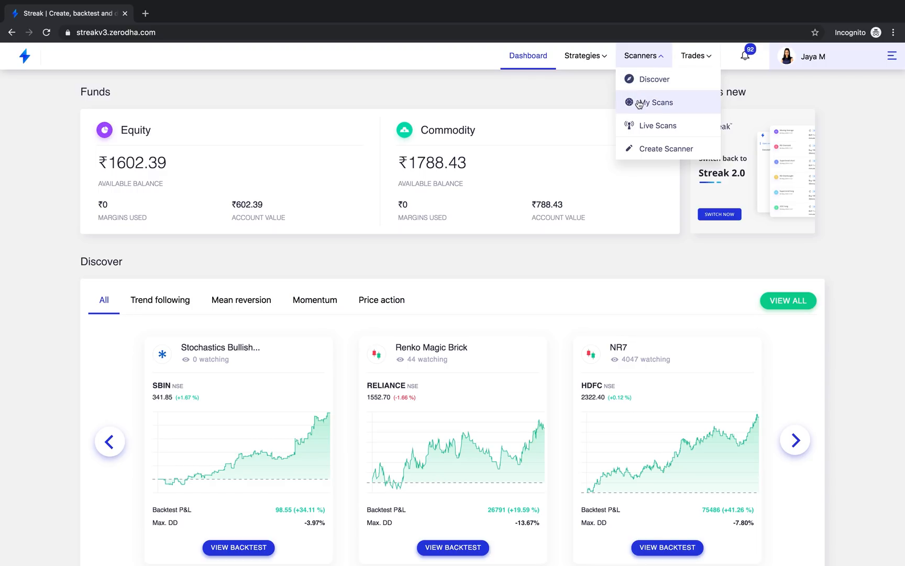
pyautogui.moveTo(638, 106)
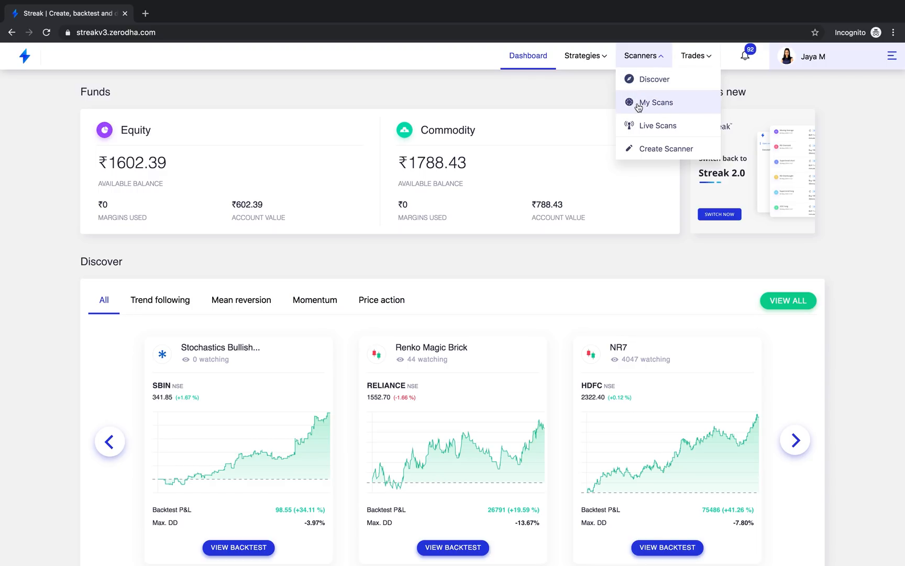
pyautogui.moveTo(677, 115)
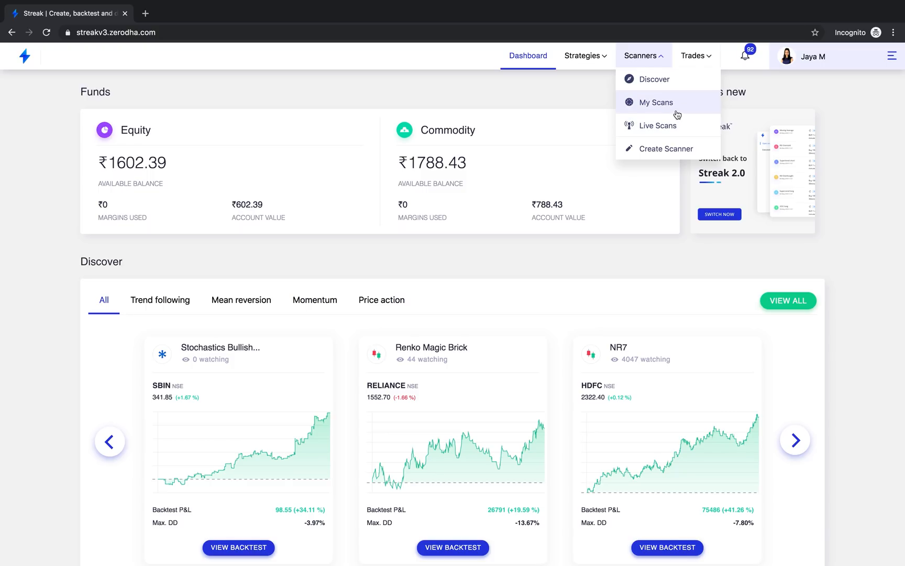
pyautogui.moveTo(648, 133)
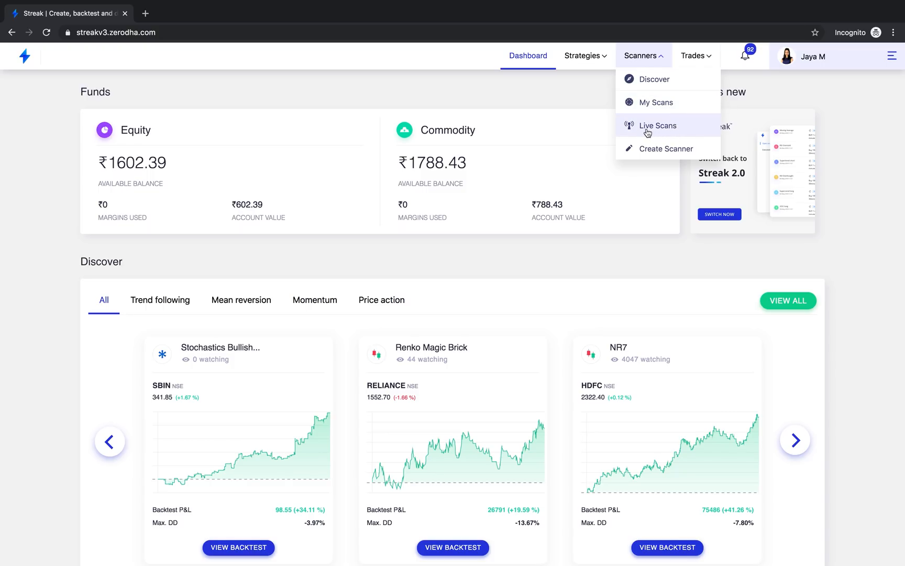
pyautogui.moveTo(686, 134)
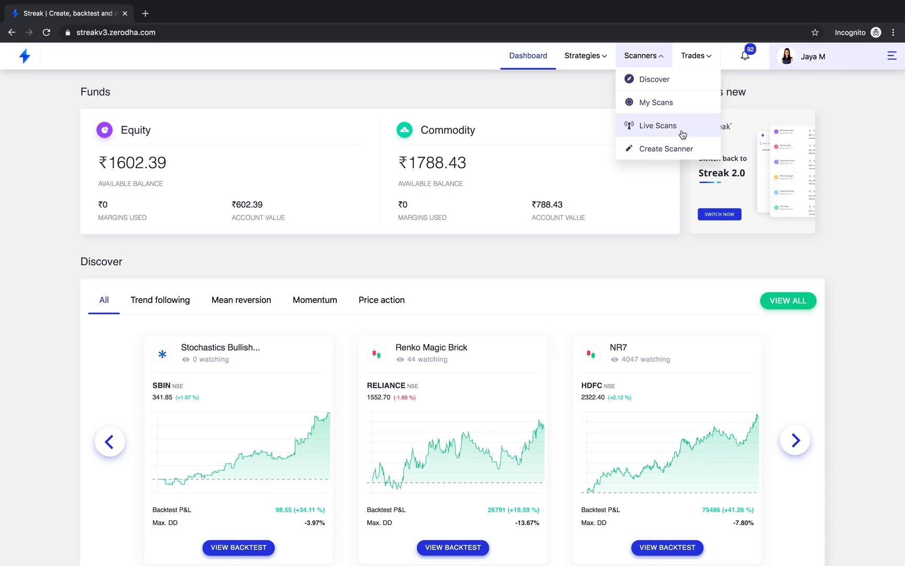
pyautogui.moveTo(680, 131)
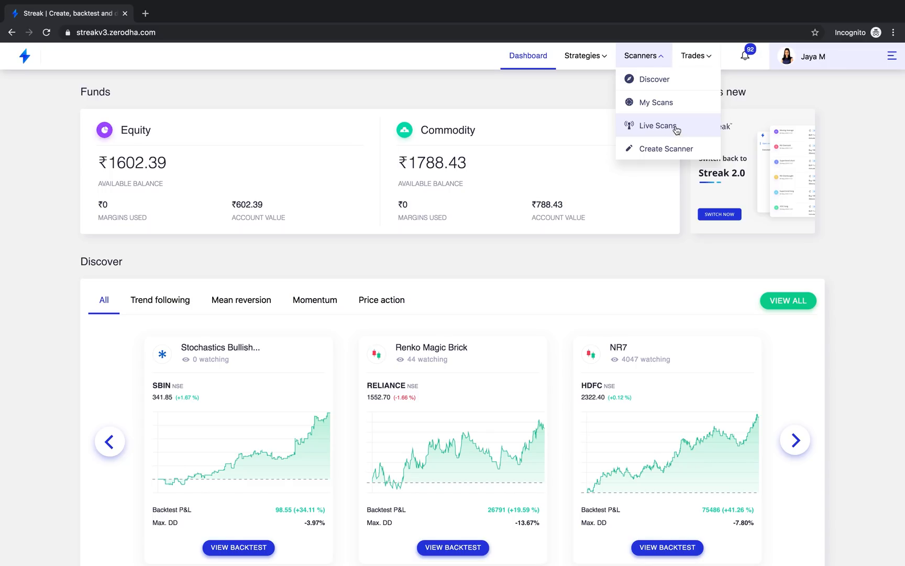
pyautogui.moveTo(632, 125)
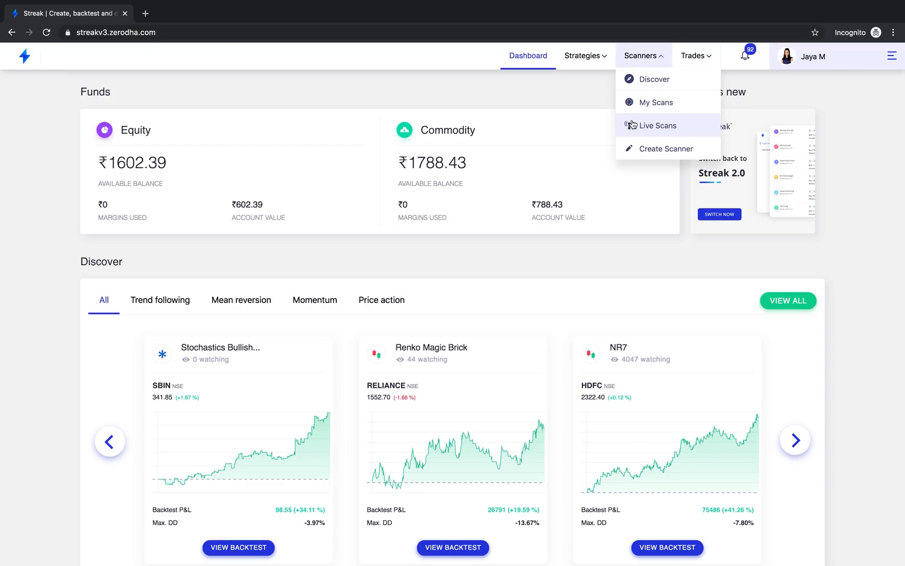
# Step: View My Strategies and Live Strategies, then switch to the curated Discover strategies page
pyautogui.click(583, 55)
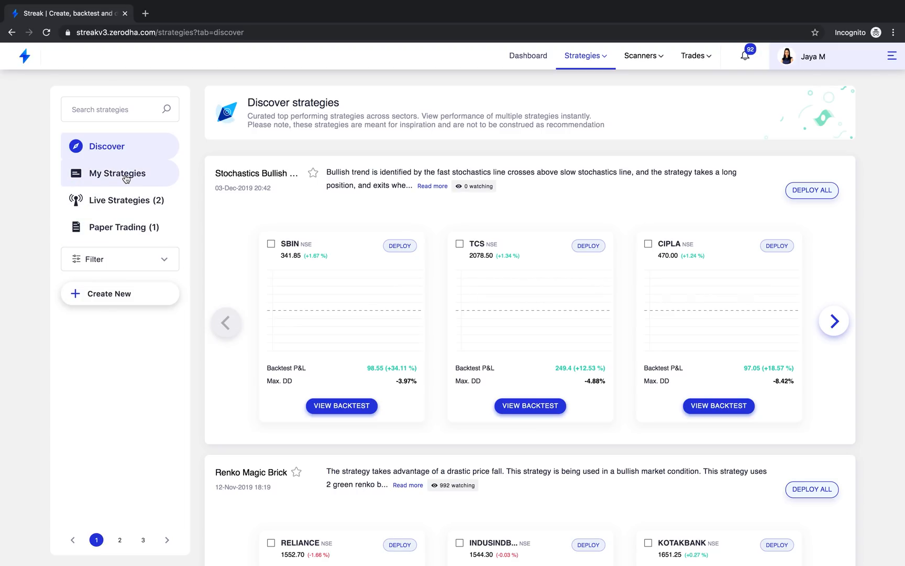
pyautogui.click(586, 55)
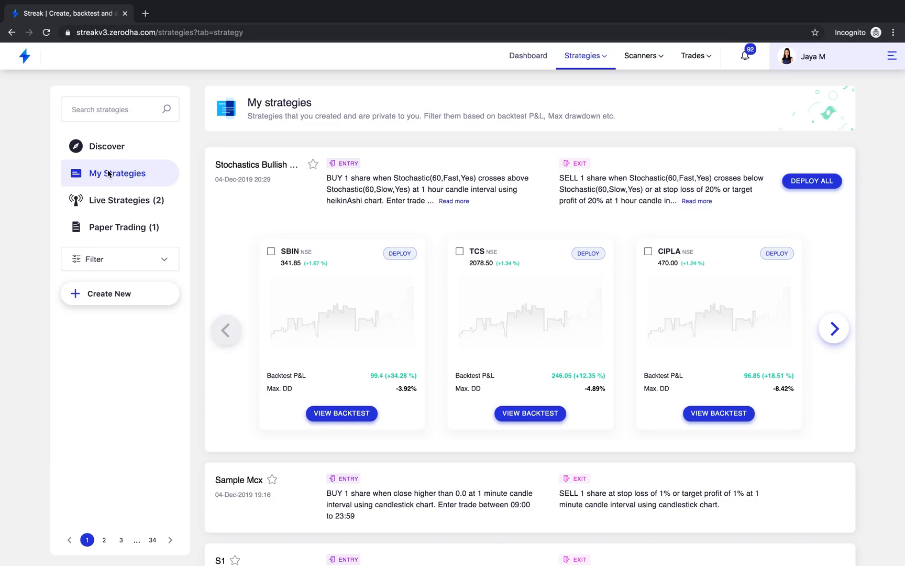
pyautogui.click(119, 200)
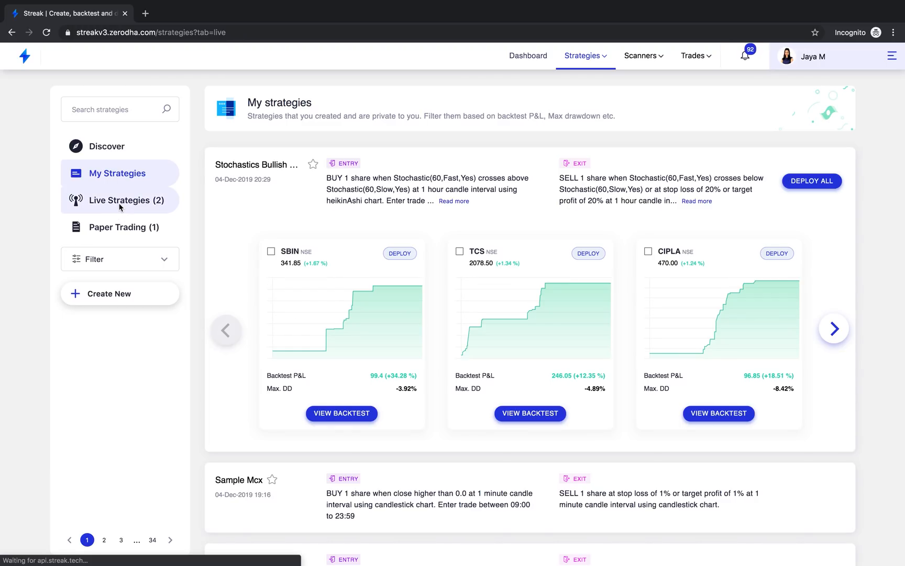
pyautogui.click(120, 201)
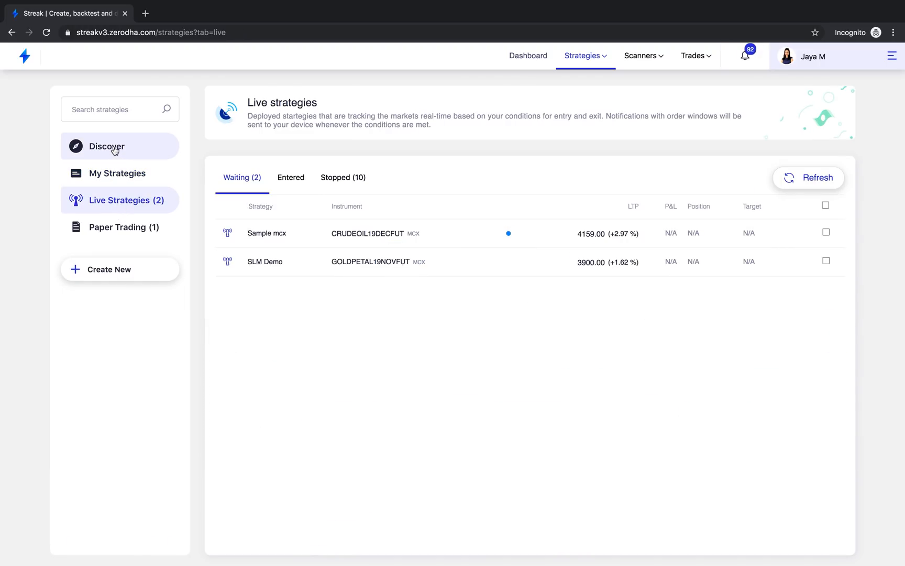
pyautogui.click(107, 147)
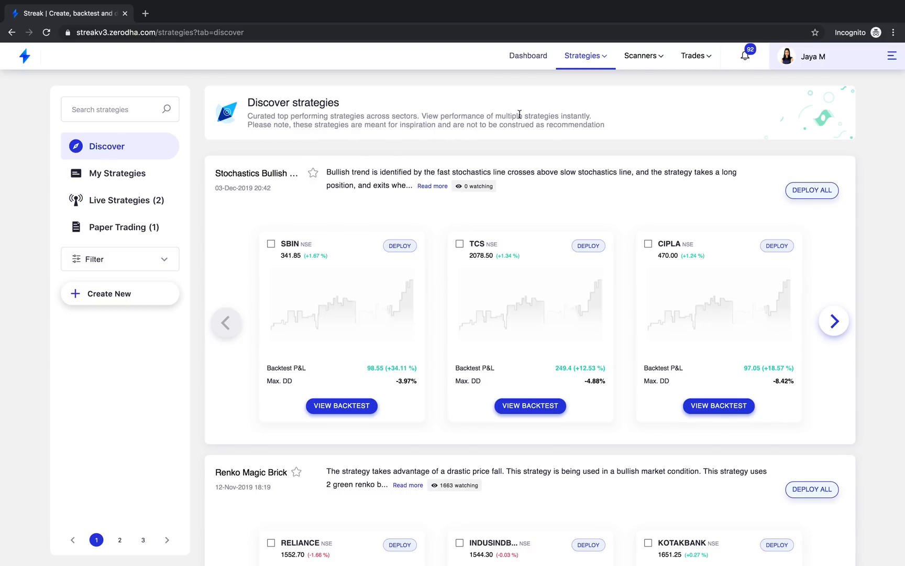
# Step: Show the Trades menu briefly and dismiss it, staying on the Discover page
pyautogui.click(695, 56)
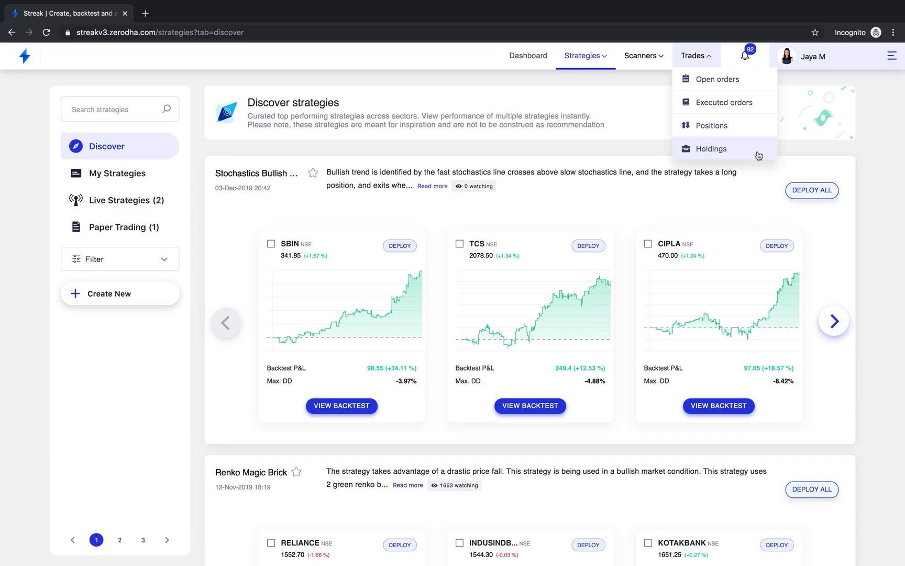
pyautogui.click(582, 56)
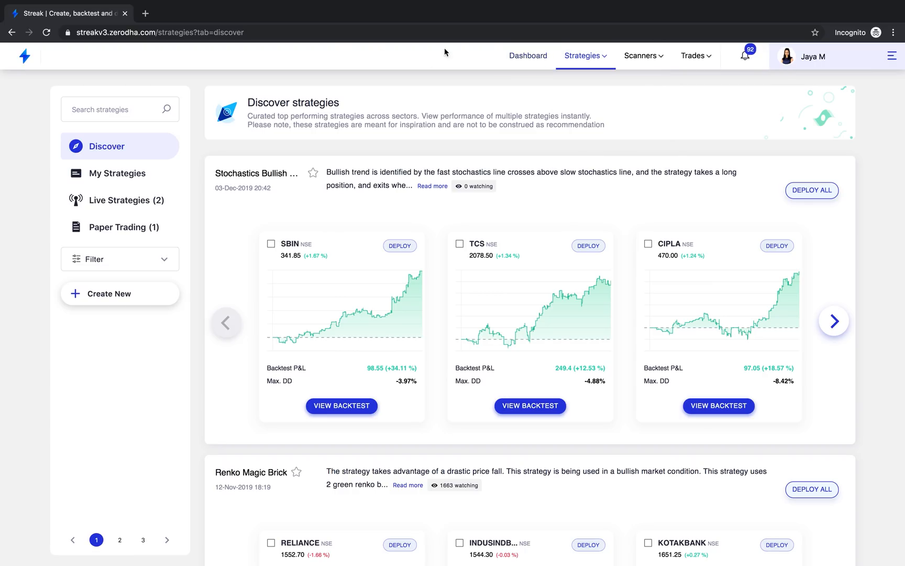
pyautogui.moveTo(522, 61)
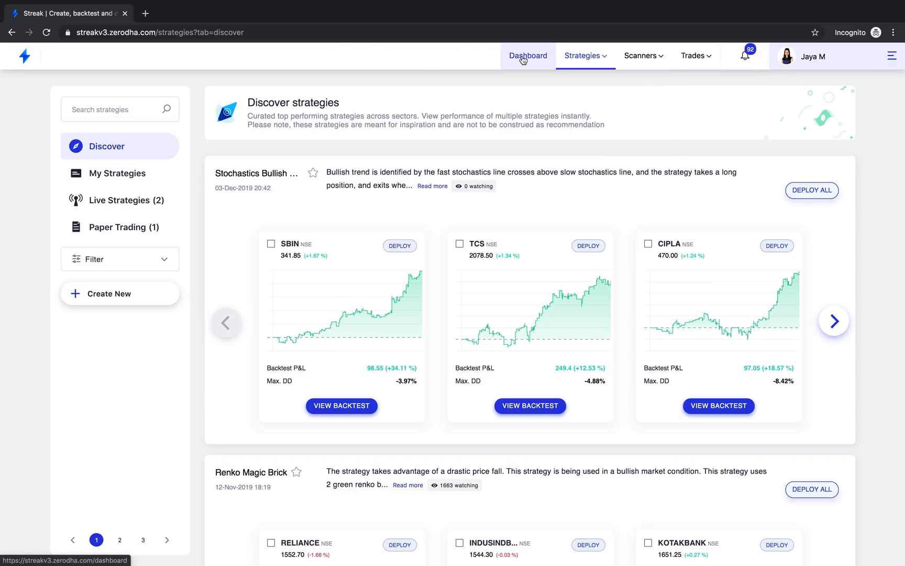
# Step: Return to the dashboard overview and scroll down to the Discover strategies carousel
pyautogui.click(528, 55)
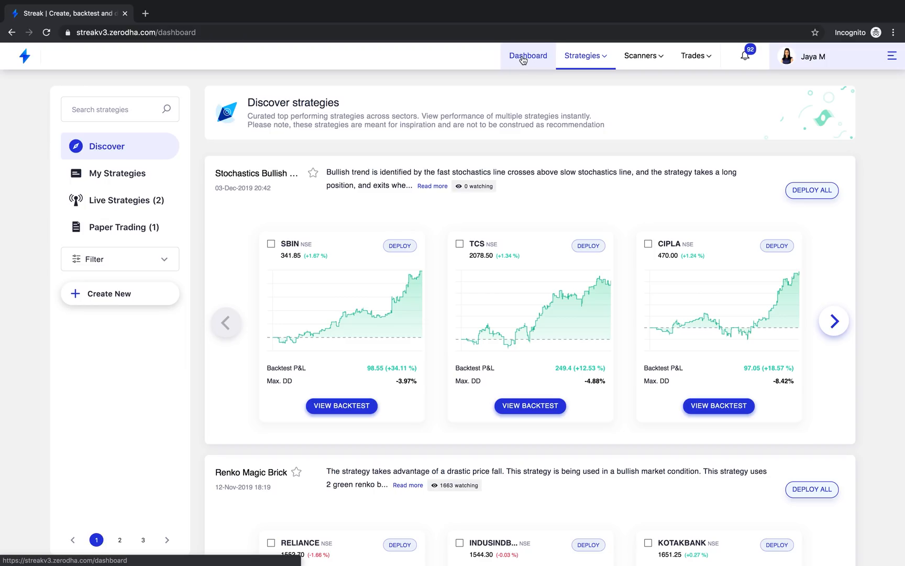
pyautogui.click(528, 55)
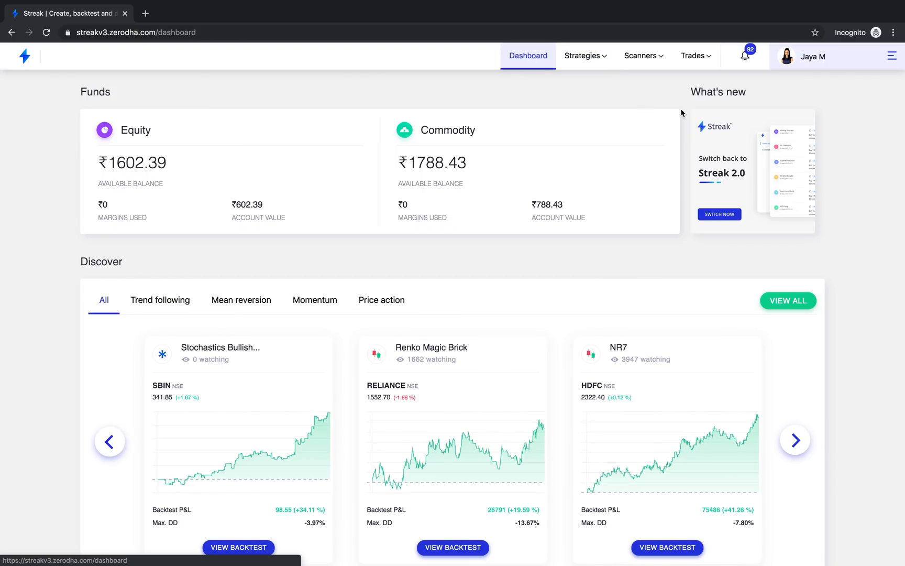
pyautogui.moveTo(532, 61)
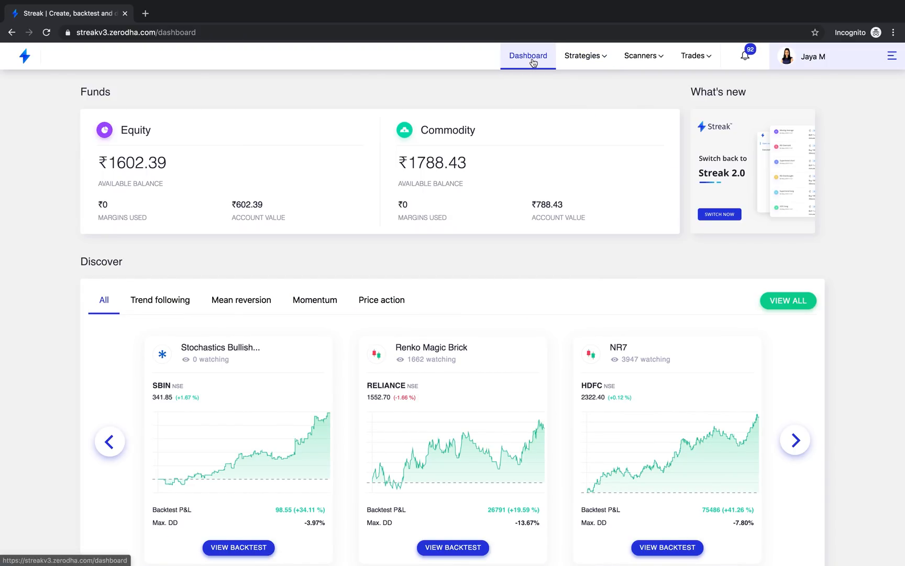
pyautogui.scroll(-3)
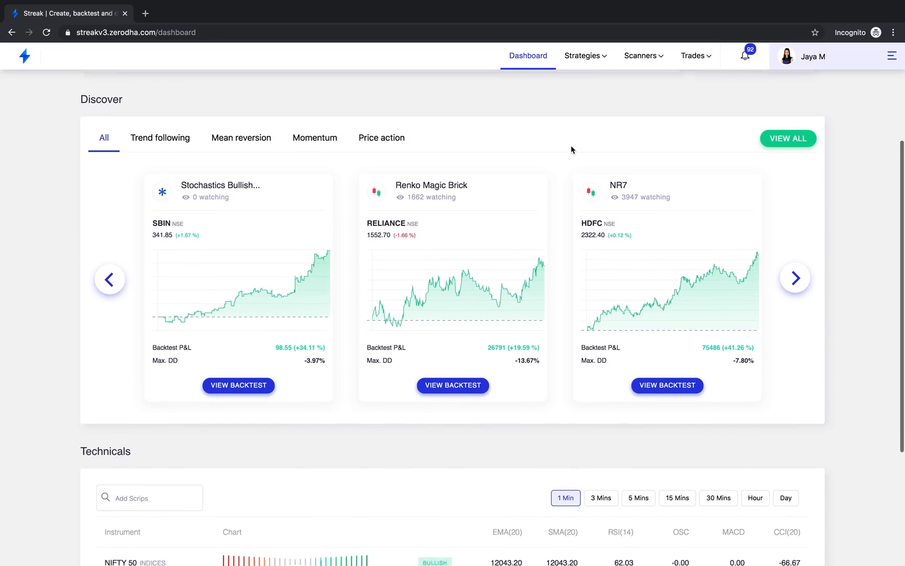
pyautogui.scroll(-3)
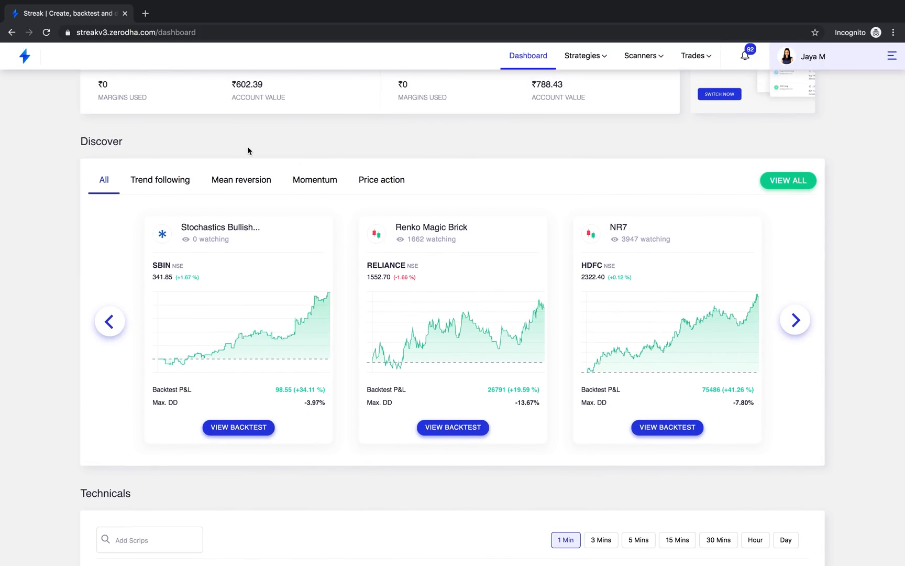
pyautogui.moveTo(135, 174)
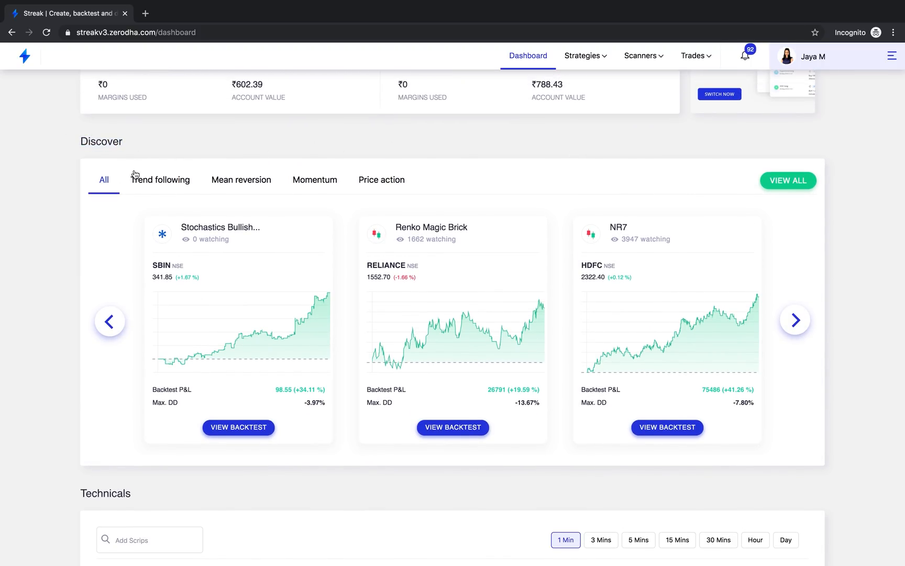
pyautogui.moveTo(442, 317)
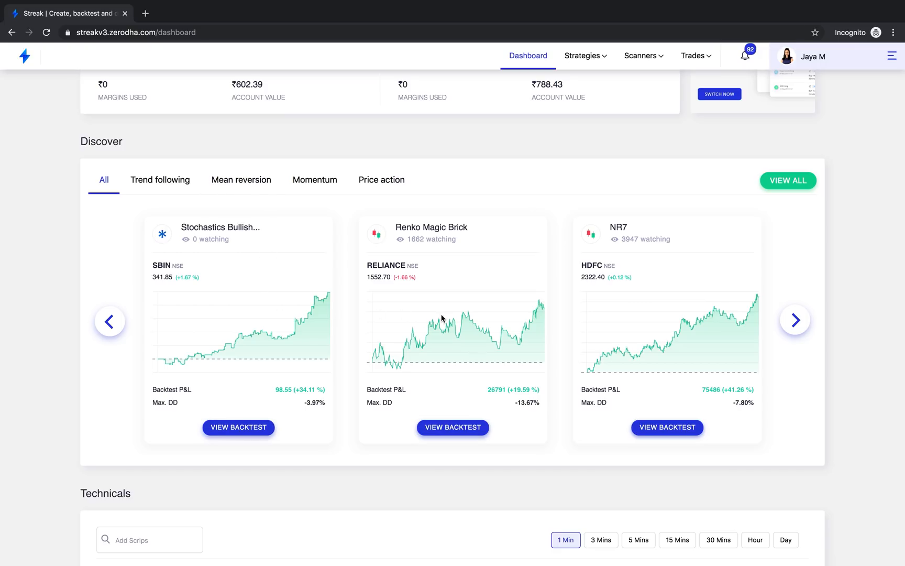
# Step: Page the Discover carousel and filter it by Trend following, then Momentum
pyautogui.click(795, 319)
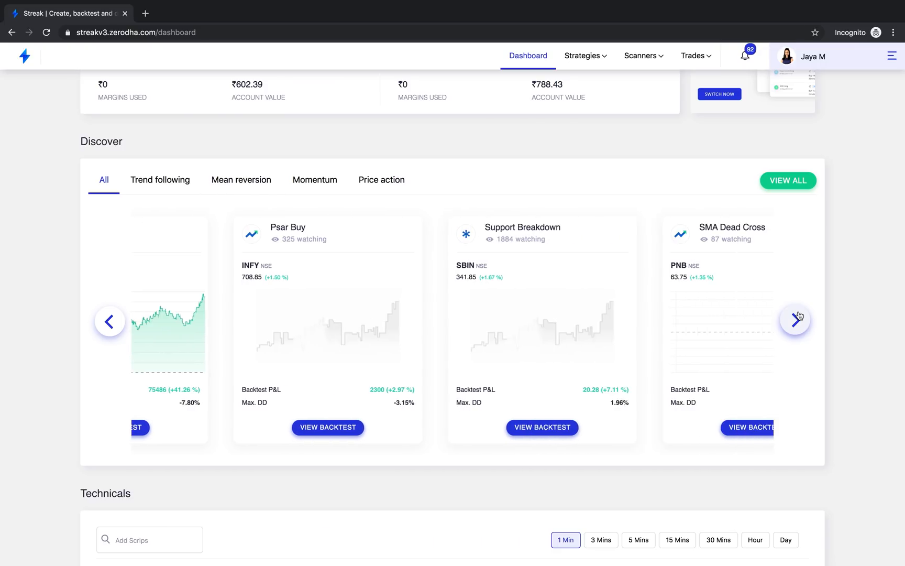
pyautogui.click(795, 320)
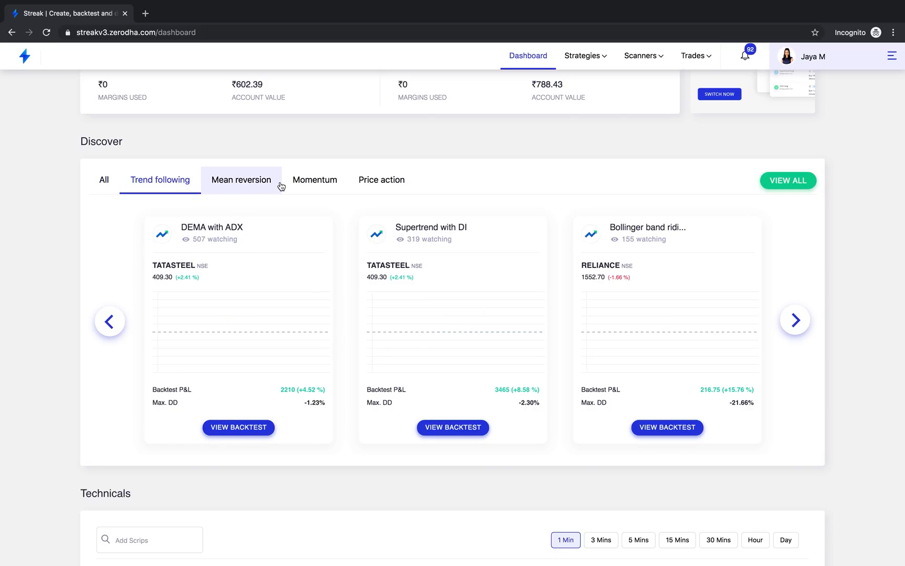
pyautogui.click(316, 180)
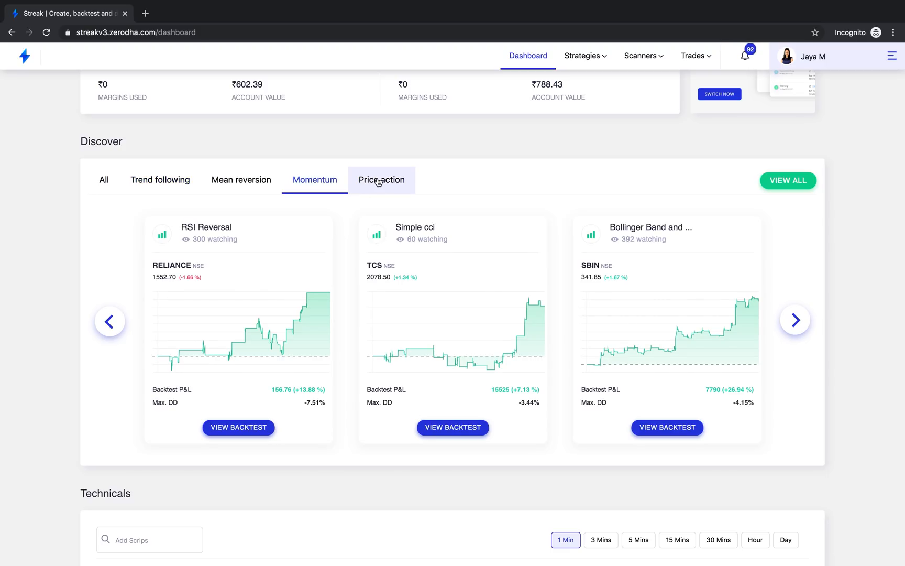
pyautogui.moveTo(380, 193)
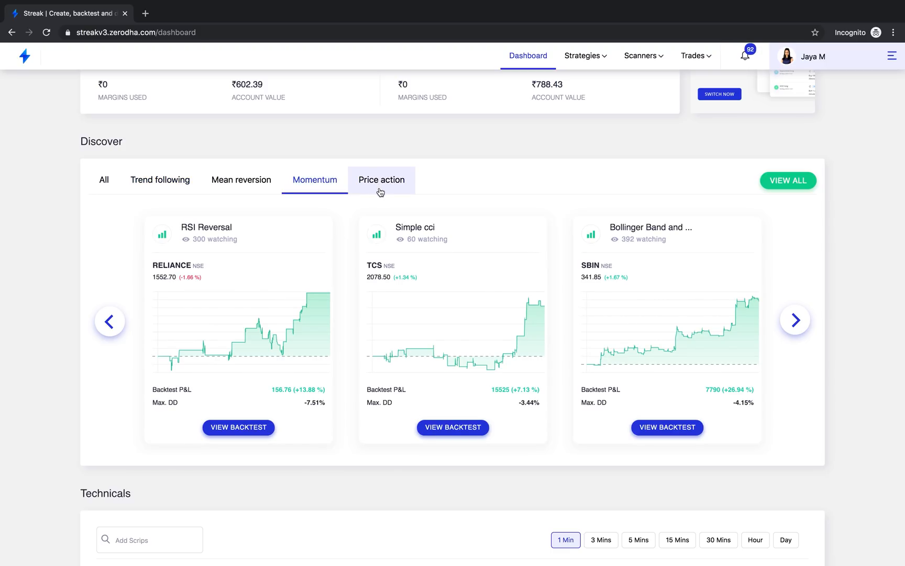
pyautogui.moveTo(485, 289)
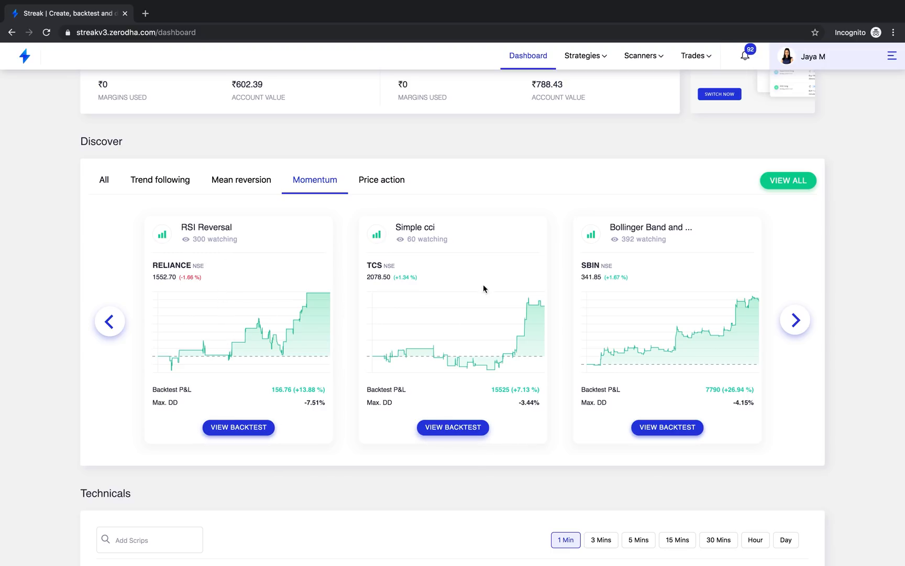
pyautogui.moveTo(654, 329)
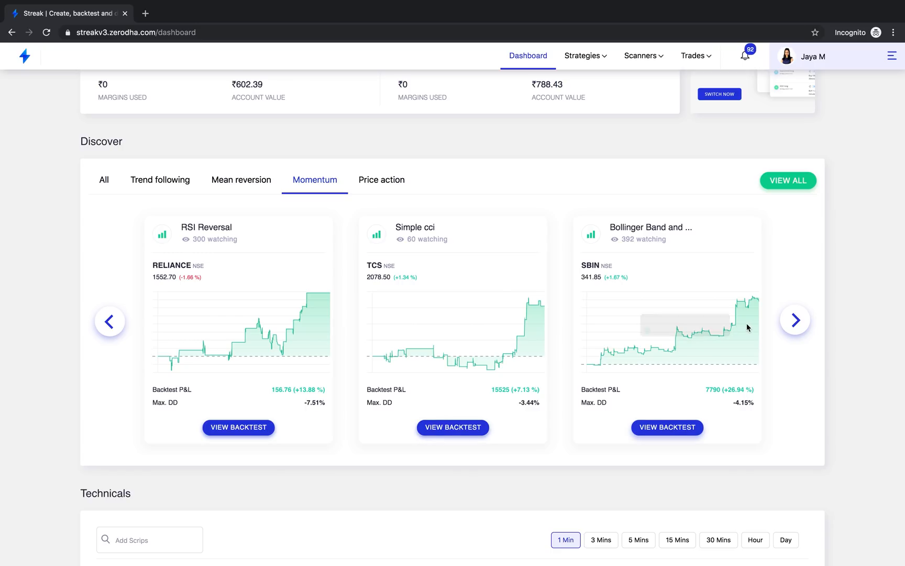
pyautogui.moveTo(787, 327)
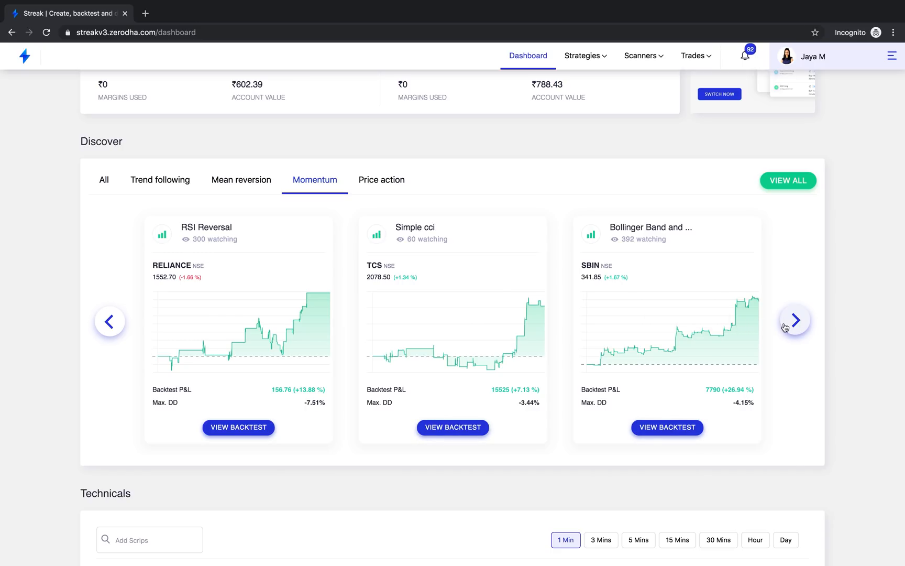
pyautogui.scroll(-3)
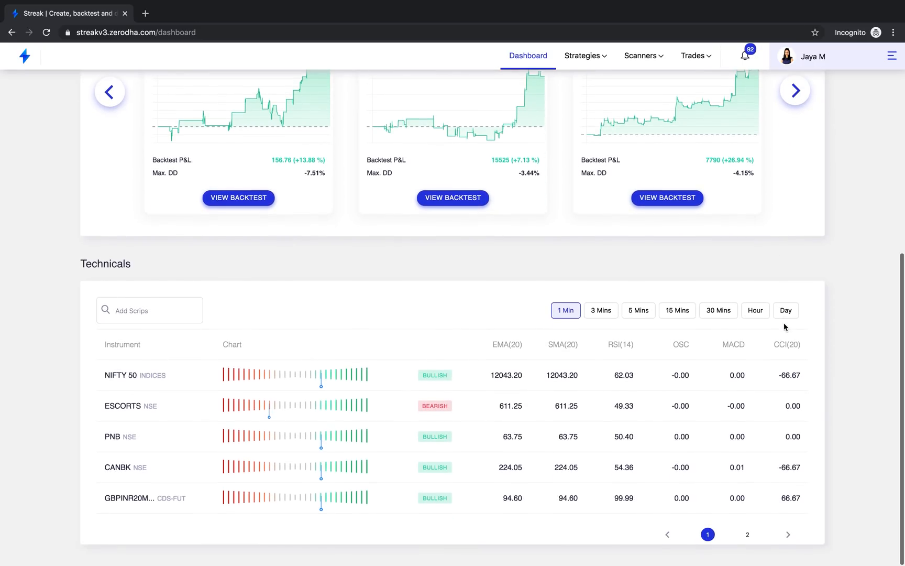
pyautogui.moveTo(433, 447)
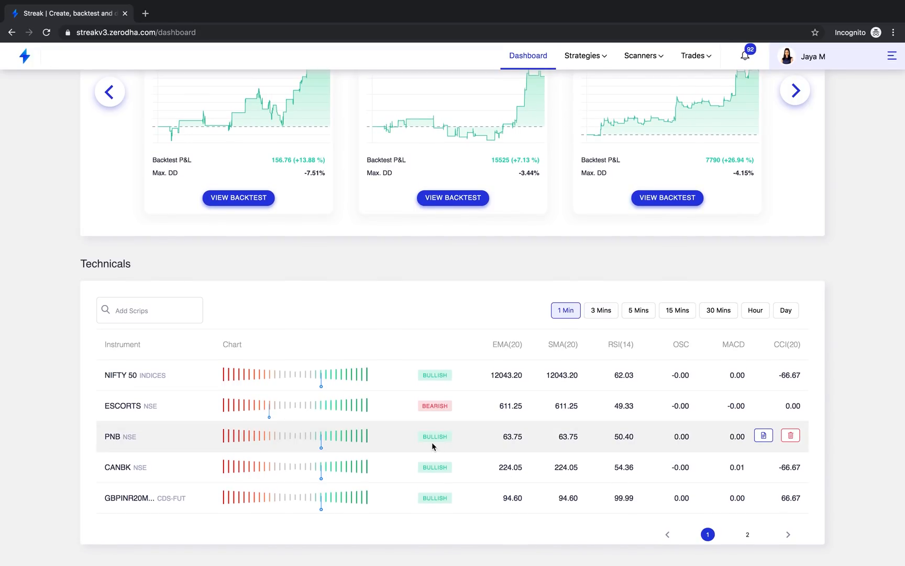
pyautogui.moveTo(340, 385)
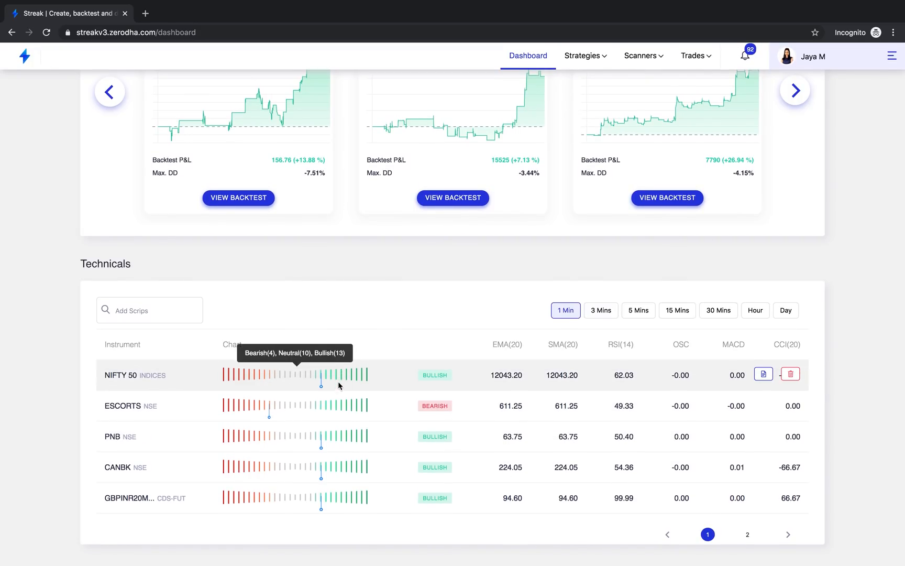
pyautogui.moveTo(341, 441)
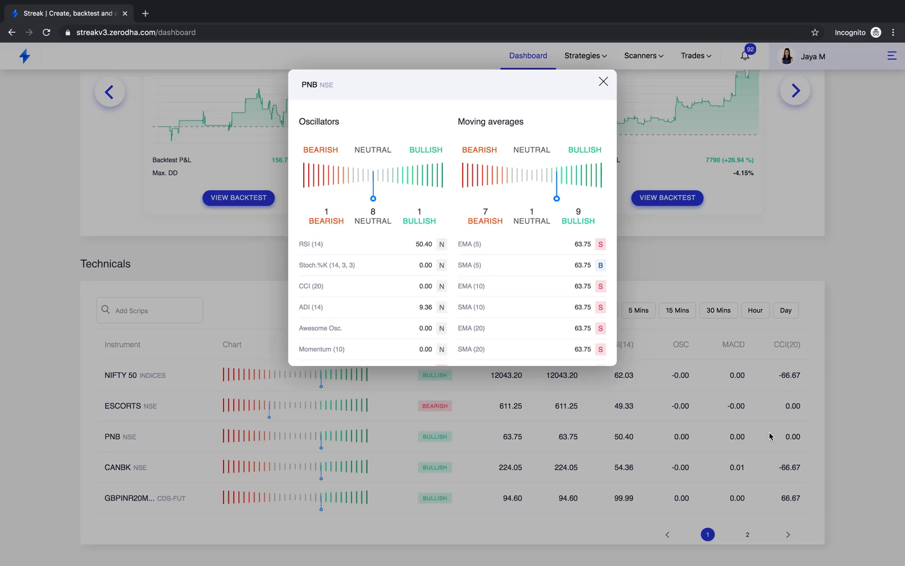
pyautogui.scroll(-3)
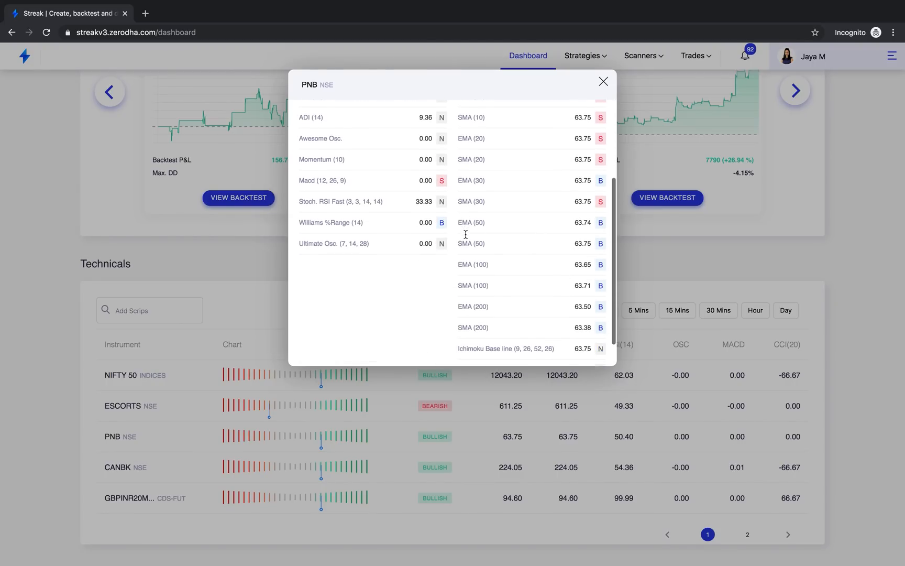
pyautogui.scroll(3)
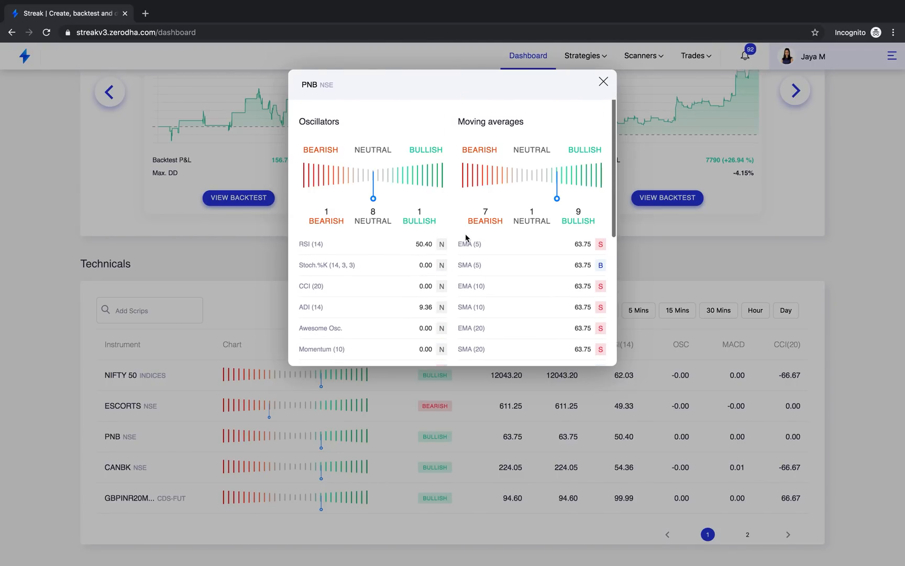
pyautogui.click(603, 82)
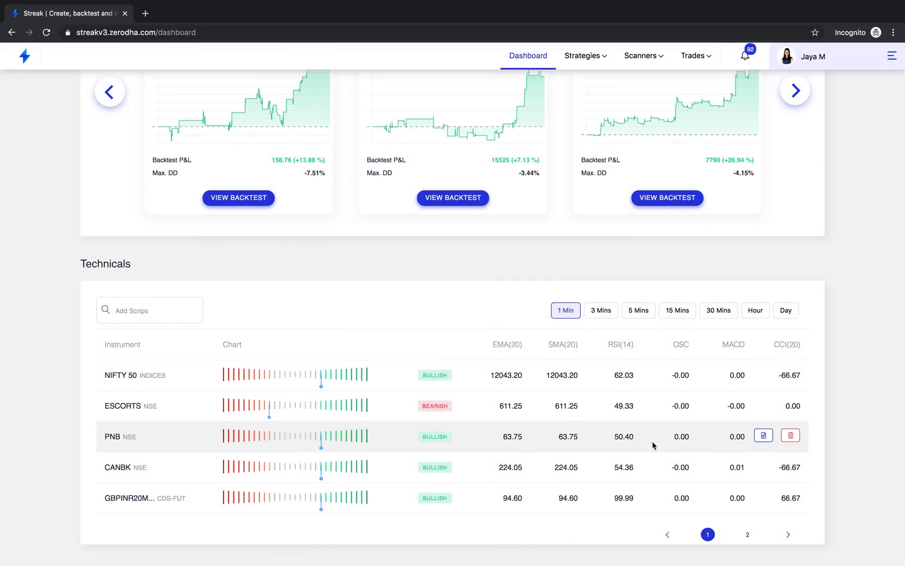
pyautogui.moveTo(790, 436)
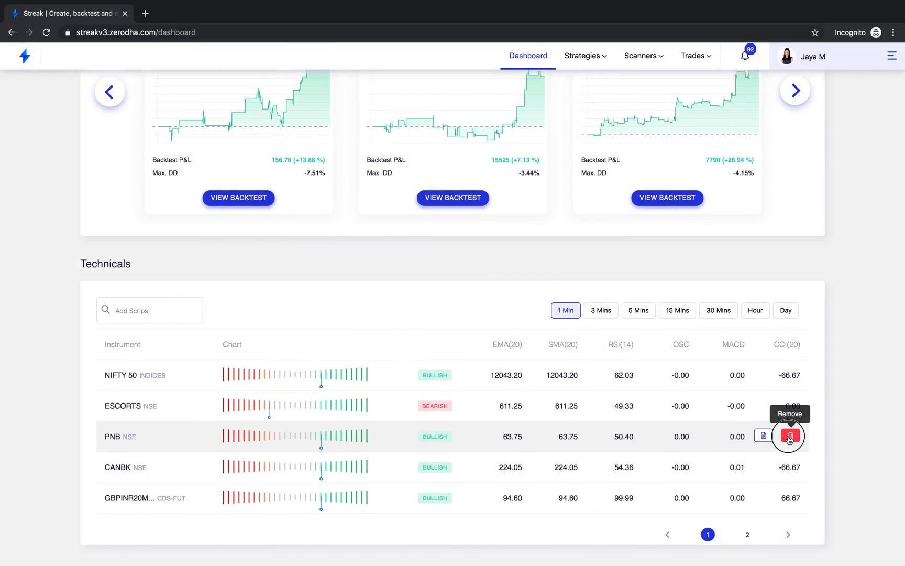
# Step: Remove PNB from the Technicals table and add it back via Add Scrips so it lists first
pyautogui.click(788, 437)
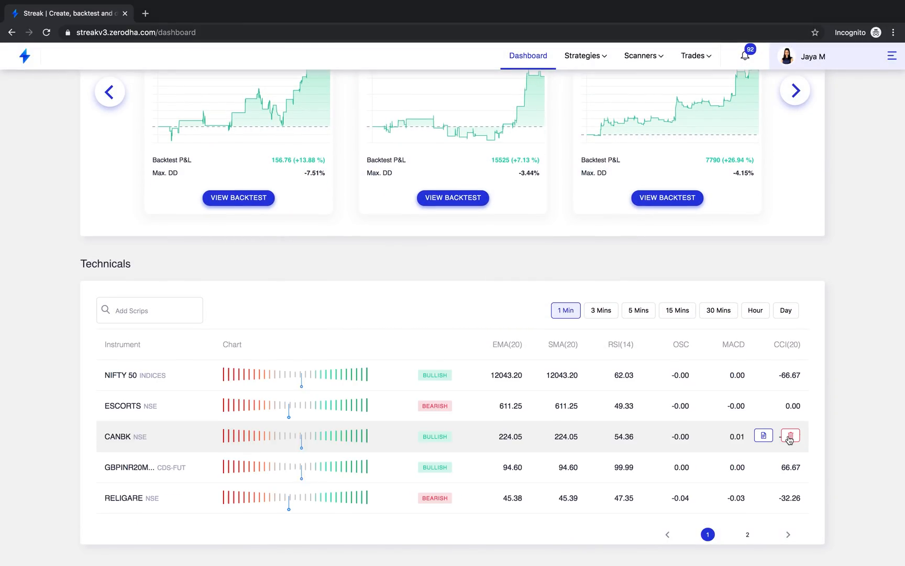
pyautogui.write('p')
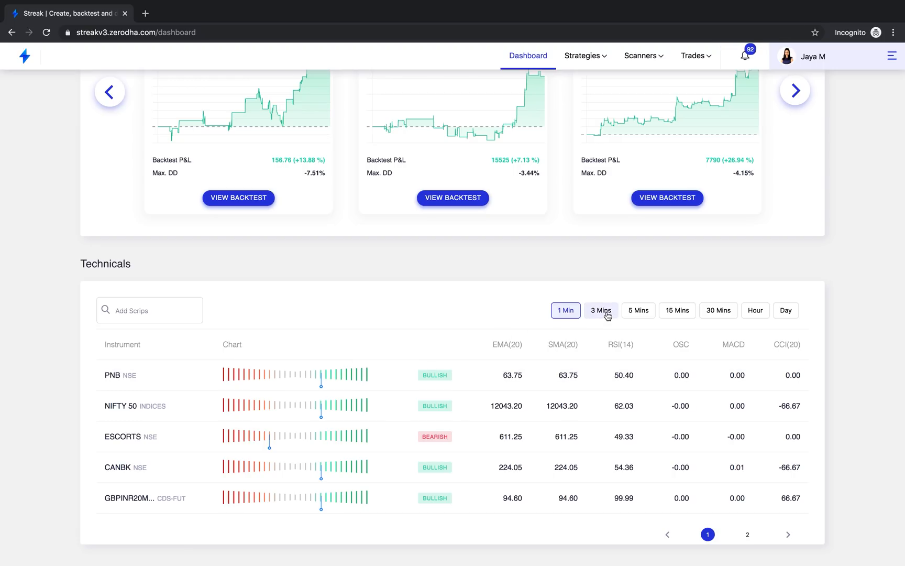
# Step: Switch the Technicals table through the 3-, 5- and 15-minute timeframes and back
pyautogui.click(601, 310)
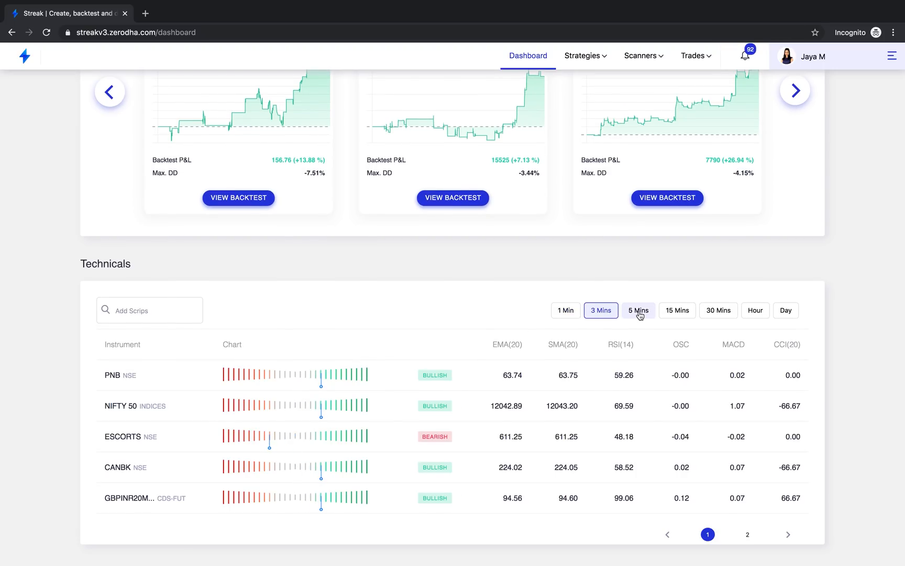
pyautogui.click(639, 311)
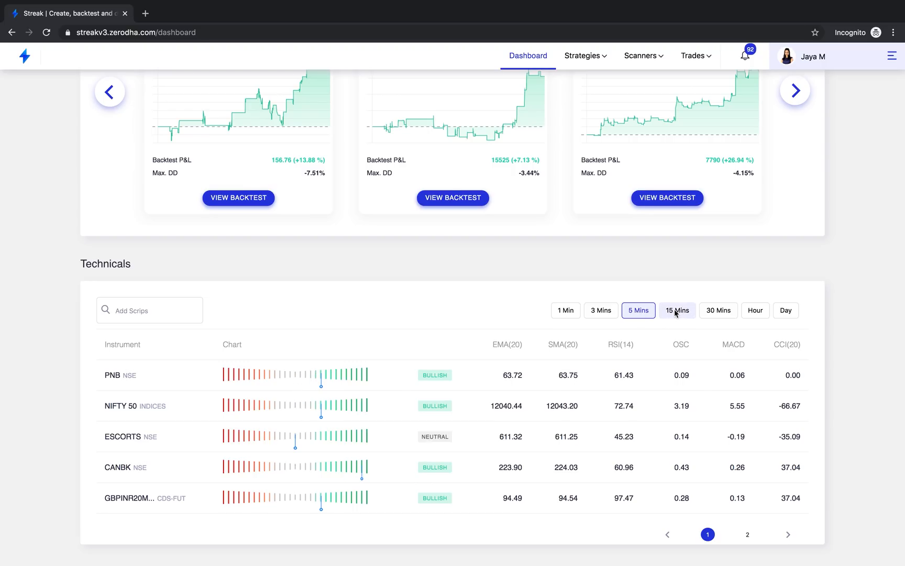
pyautogui.click(677, 310)
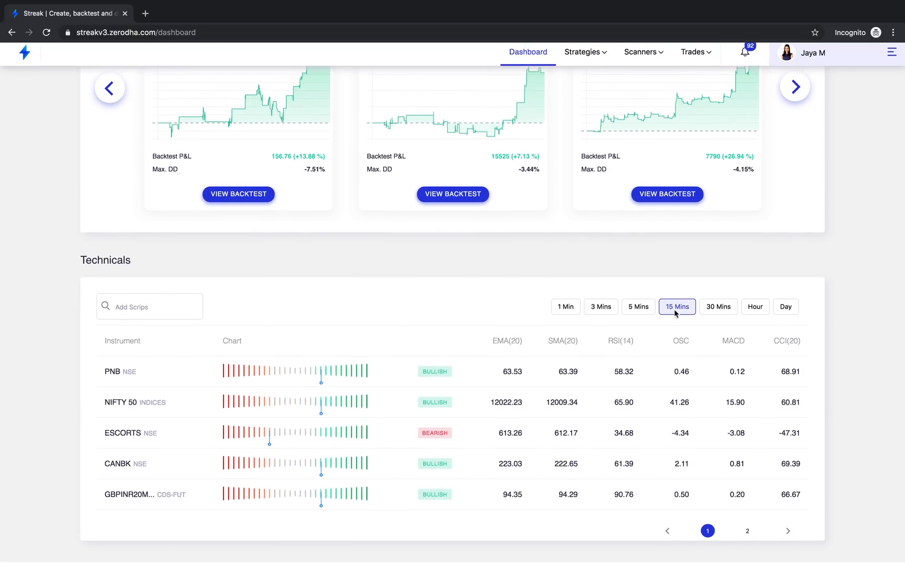
pyautogui.click(566, 310)
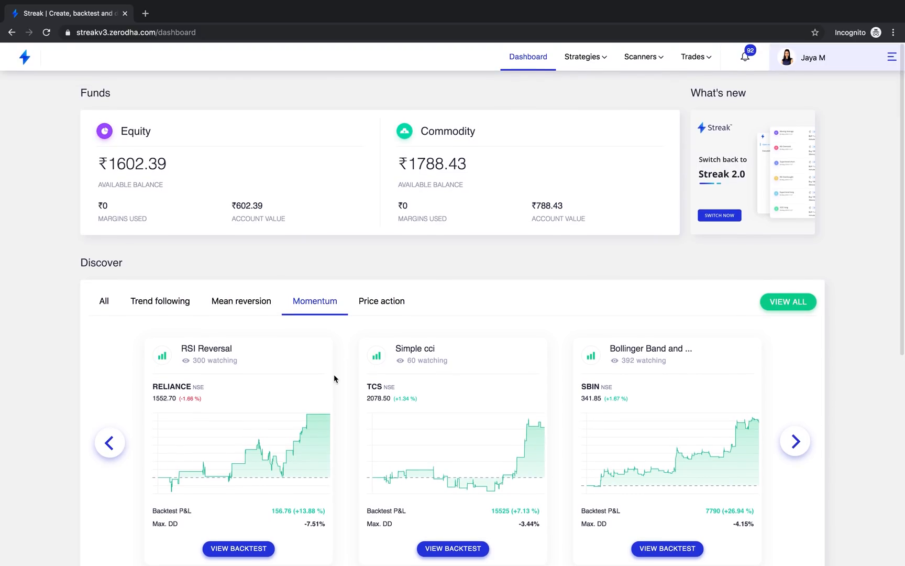
pyautogui.scroll(-3)
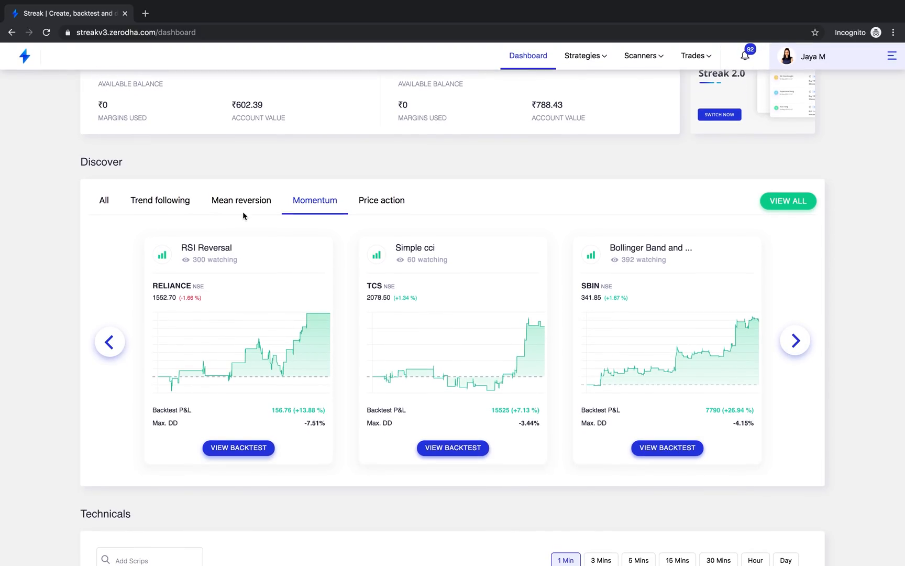
pyautogui.moveTo(631, 172)
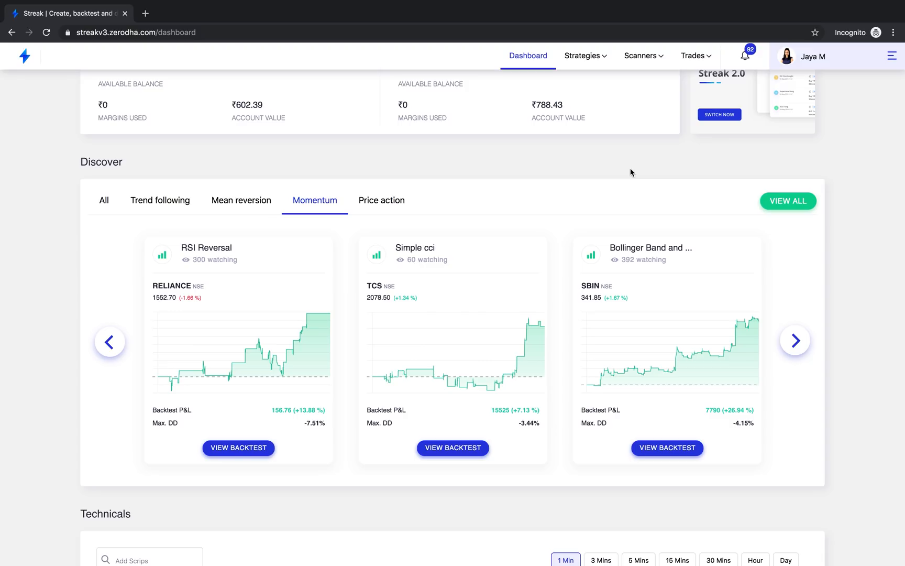
pyautogui.doubleClick(101, 162)
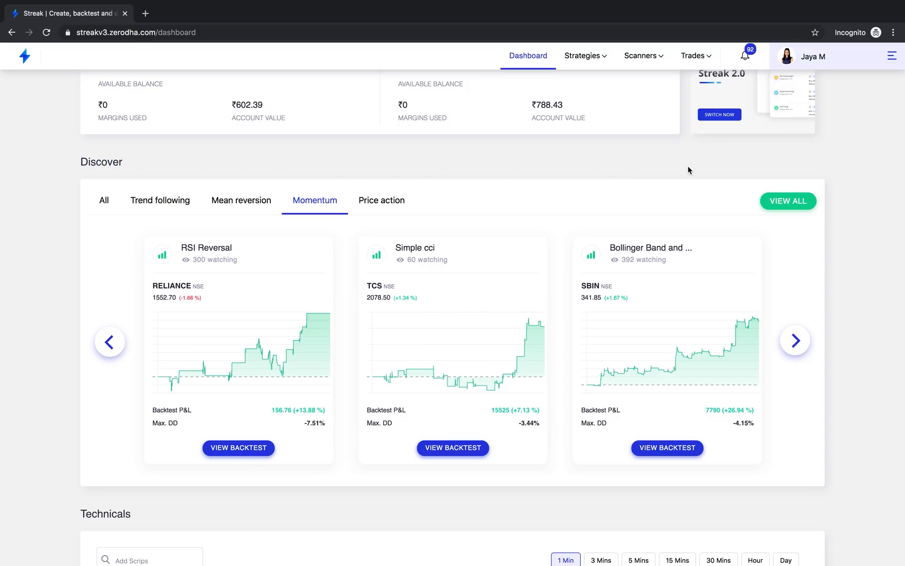
pyautogui.click(585, 56)
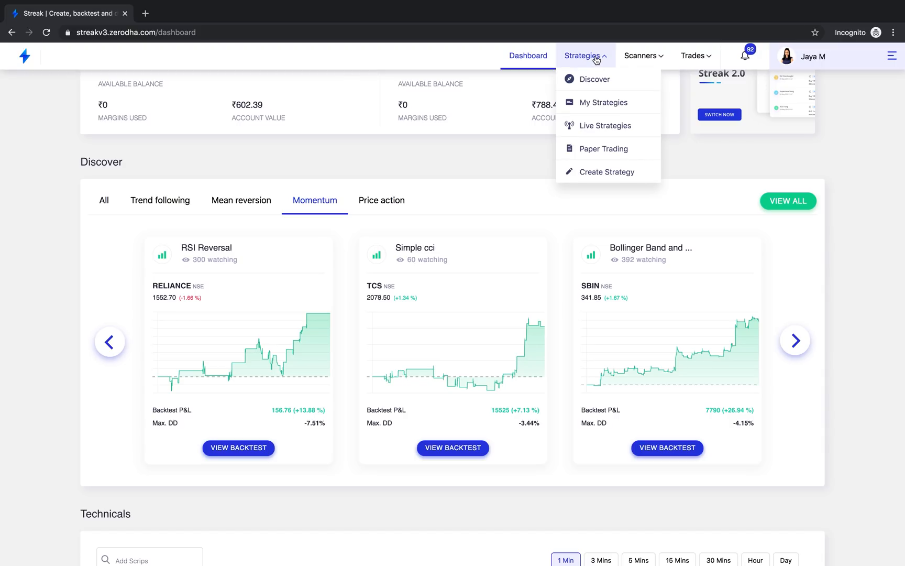
pyautogui.moveTo(600, 84)
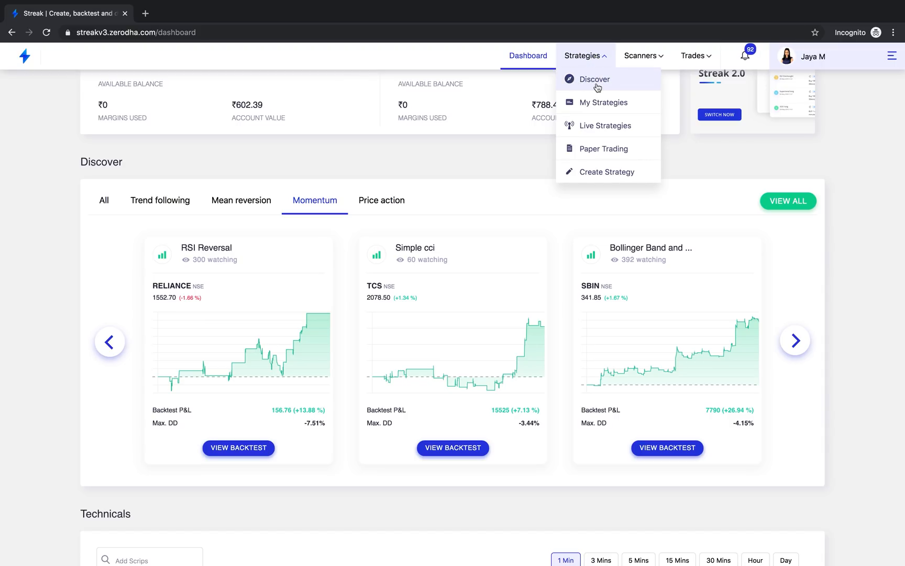
pyautogui.moveTo(602, 81)
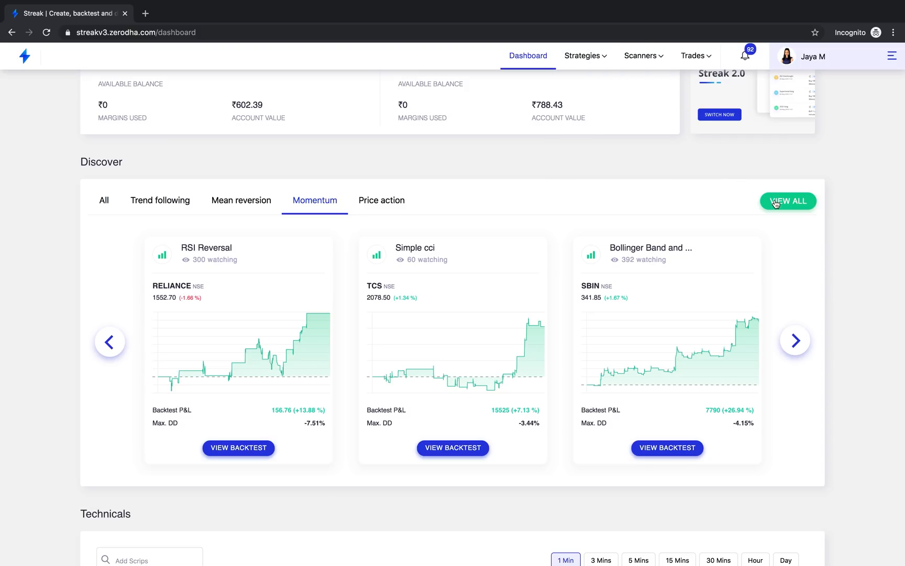
pyautogui.moveTo(786, 204)
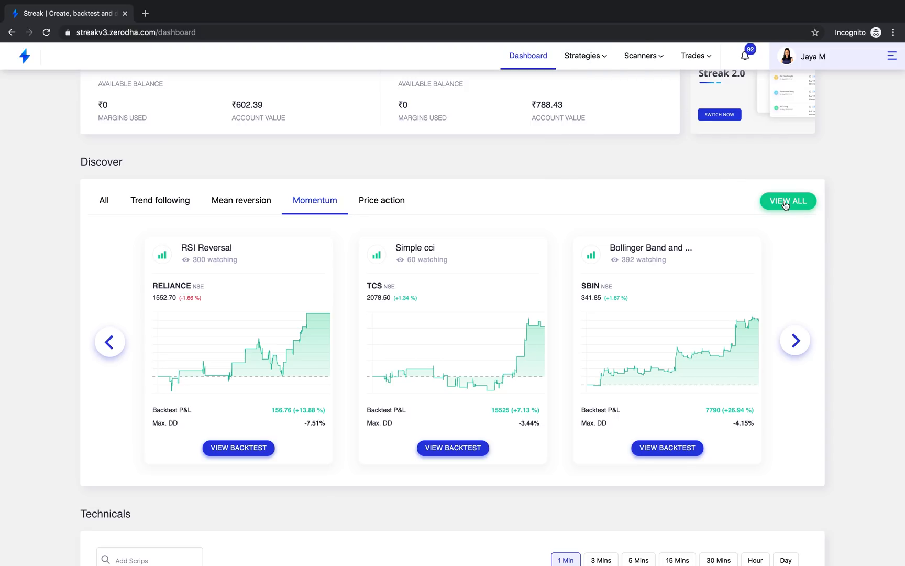
pyautogui.moveTo(795, 201)
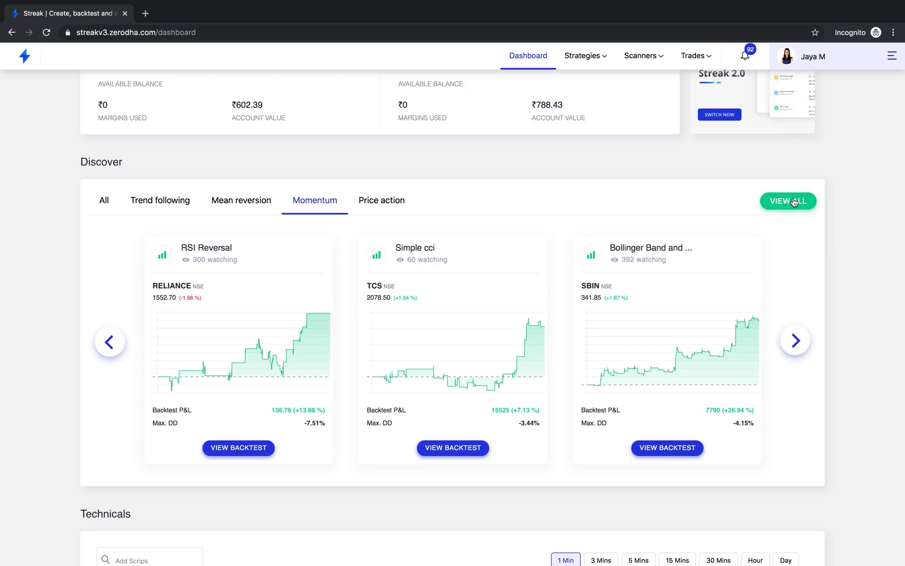
pyautogui.click(788, 202)
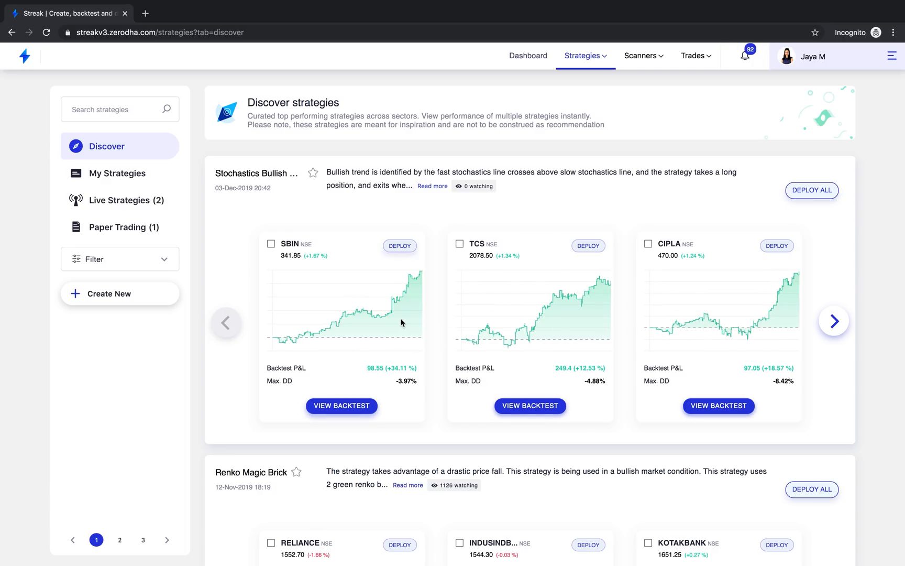
# Step: Scroll down the Discover list past NR7, Psar Buy, Support Breakdown, Supertrend Short Sell and SMA Dead Cross
pyautogui.scroll(-3)
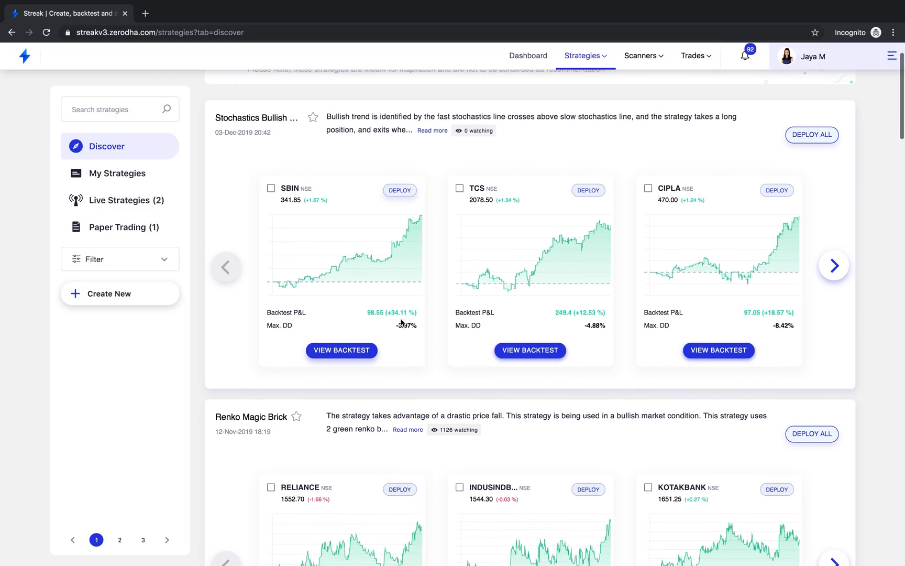
pyautogui.scroll(-3)
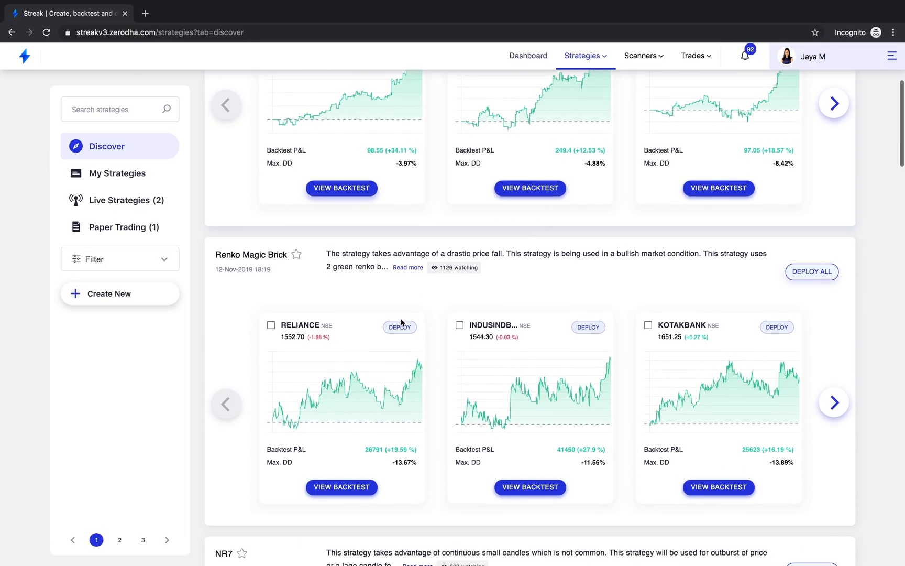
pyautogui.scroll(-3)
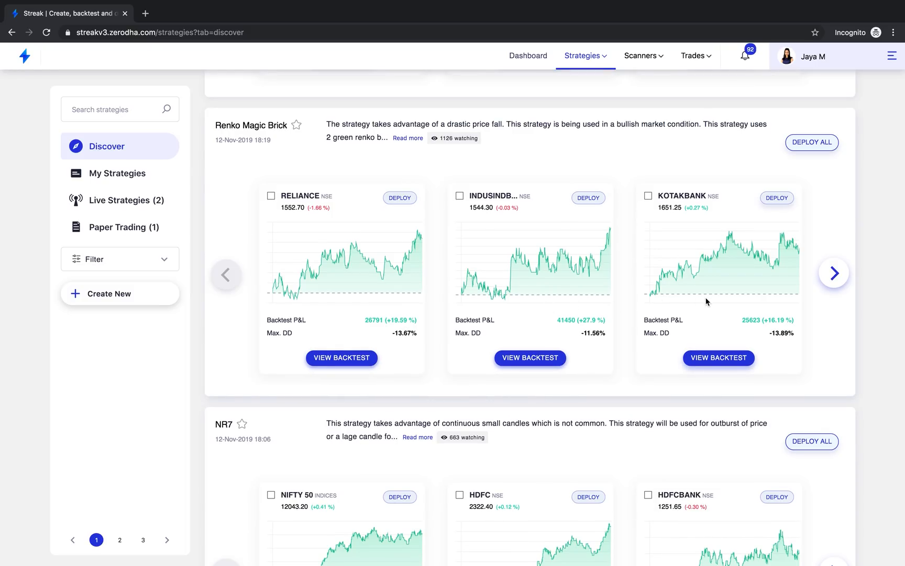
pyautogui.scroll(-3)
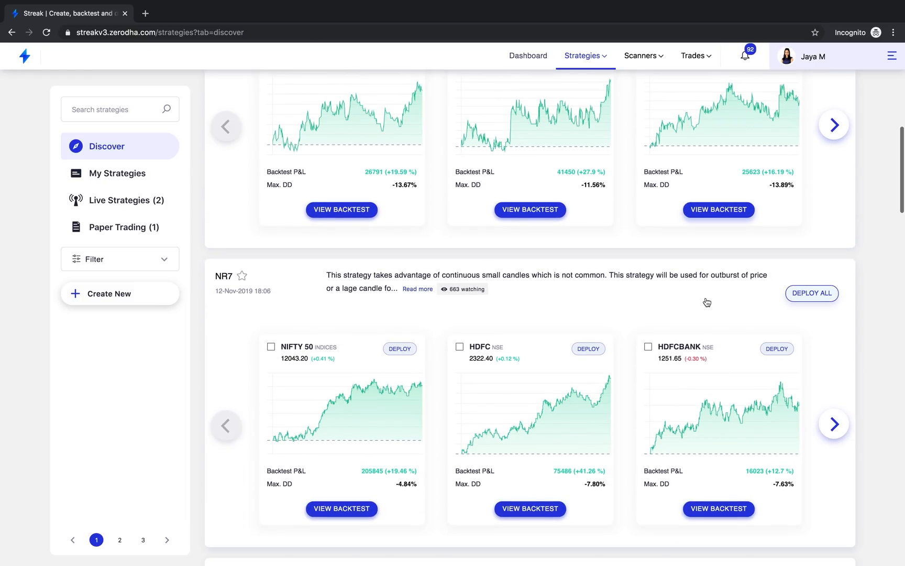
pyautogui.scroll(-3)
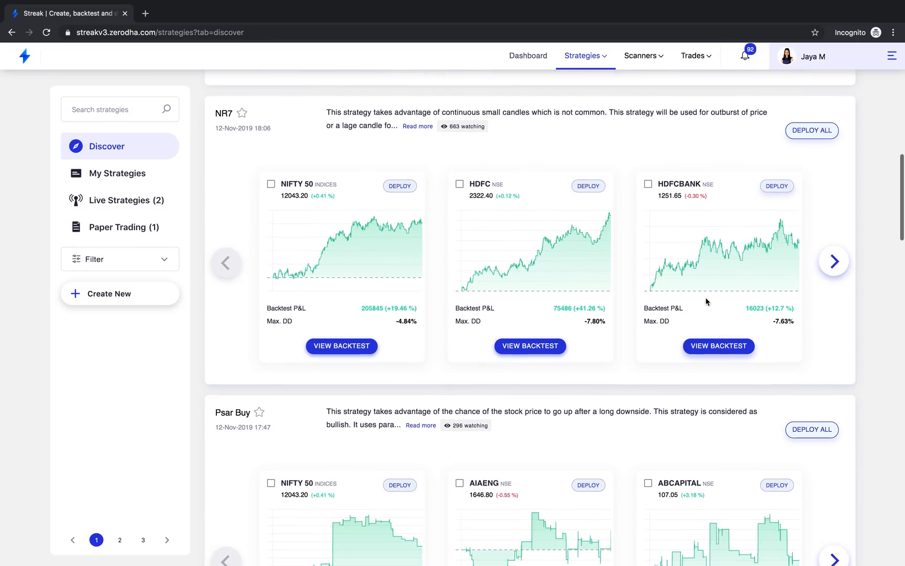
pyautogui.scroll(-3)
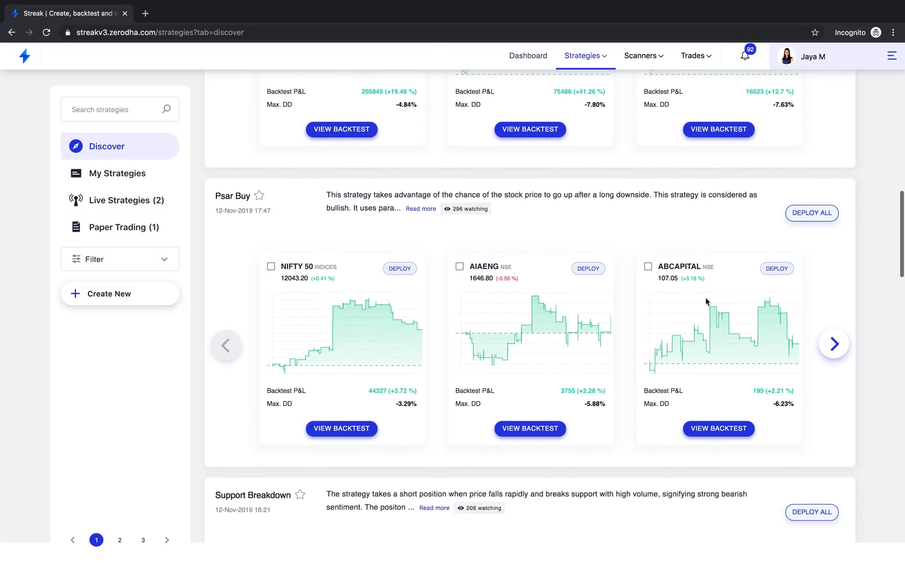
pyautogui.scroll(-3)
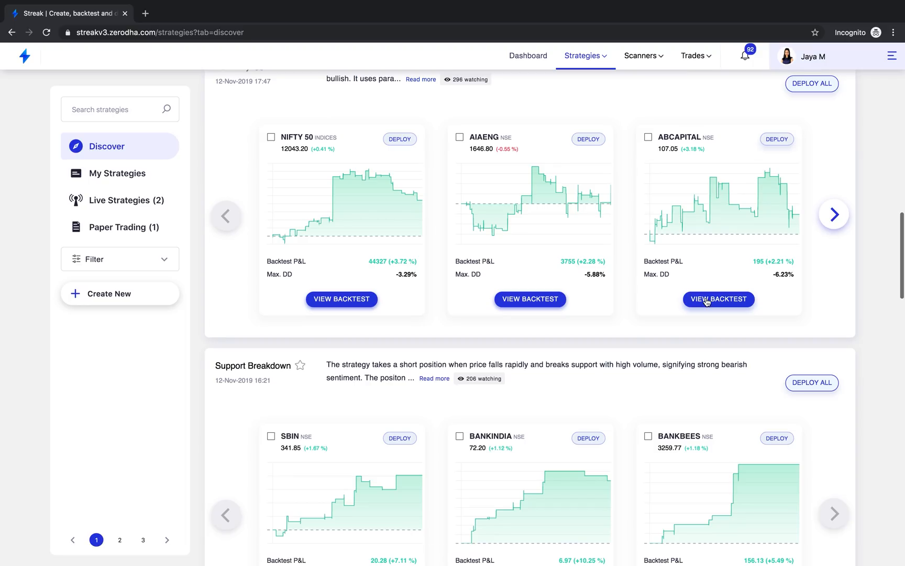
pyautogui.scroll(-3)
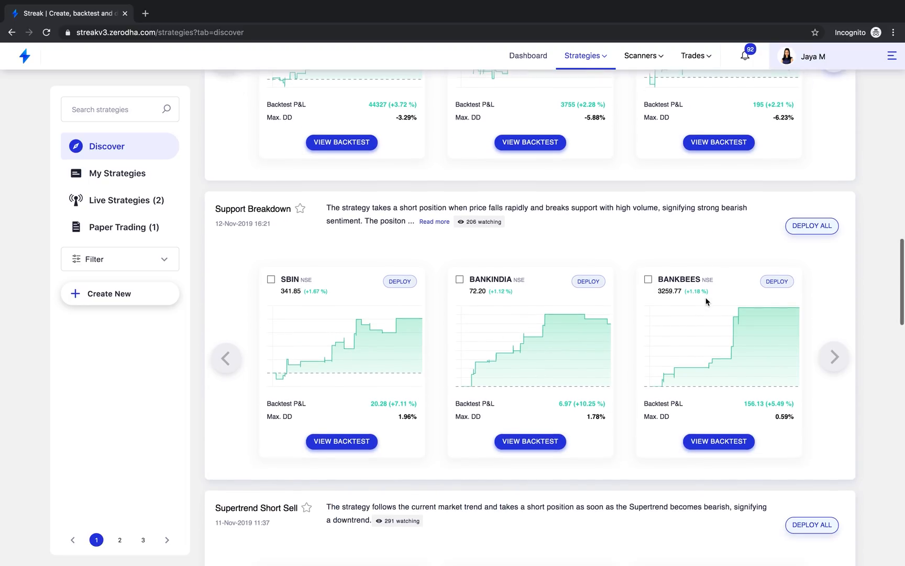
pyautogui.scroll(-3)
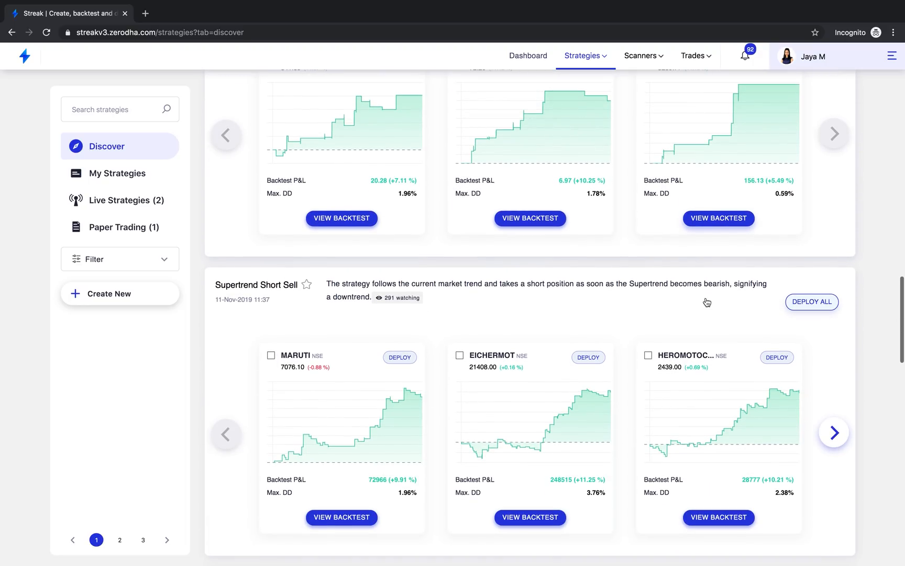
pyautogui.scroll(-3)
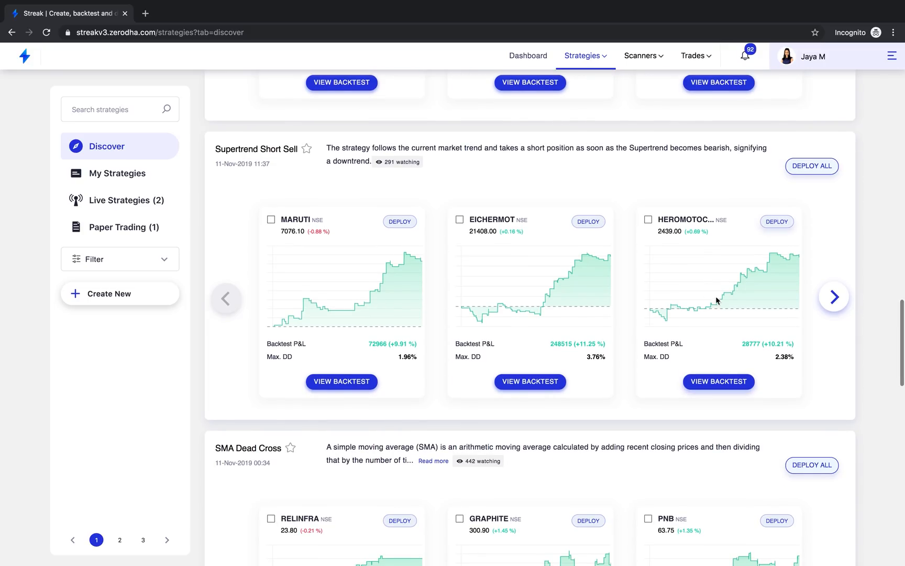
pyautogui.scroll(-3)
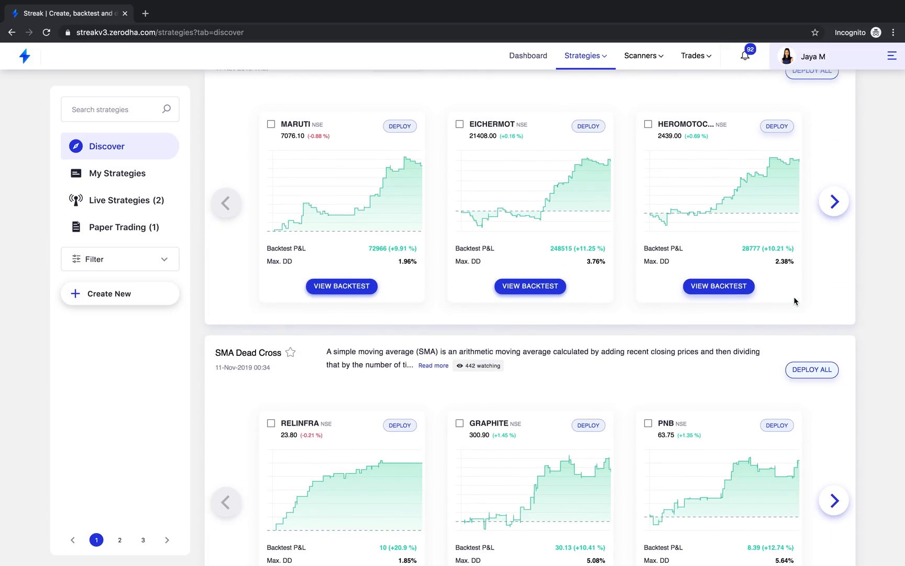
pyautogui.scroll(-3)
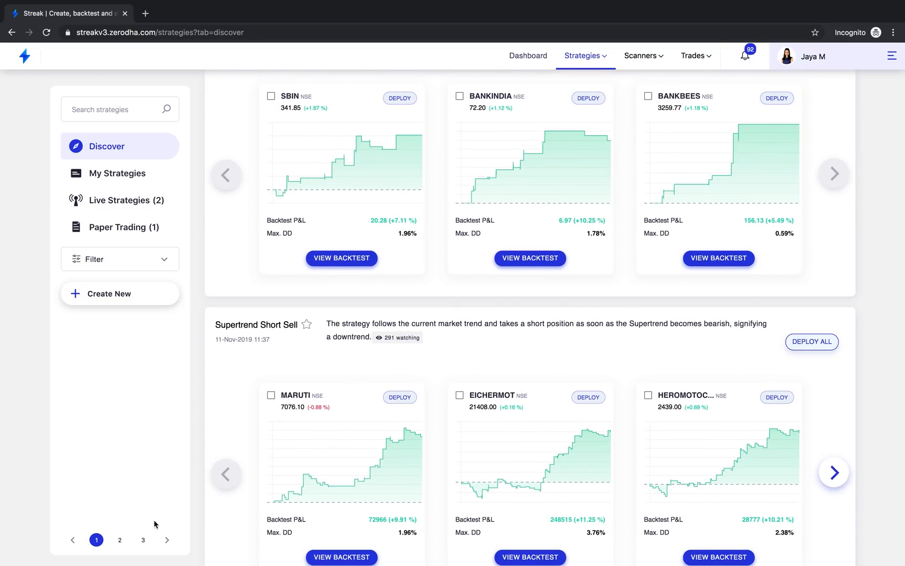
# Step: Browse the second page of Discover strategies and return to page 1
pyautogui.click(120, 540)
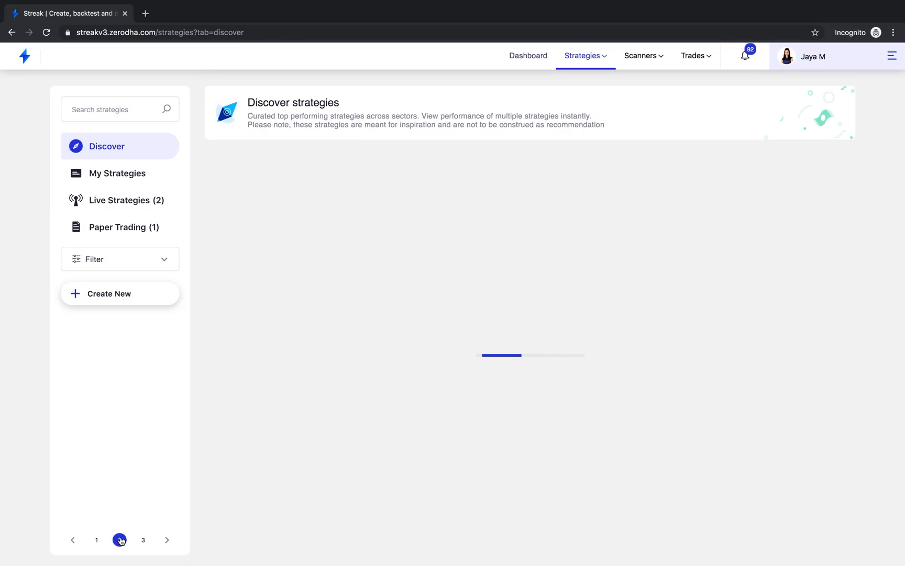
pyautogui.click(119, 539)
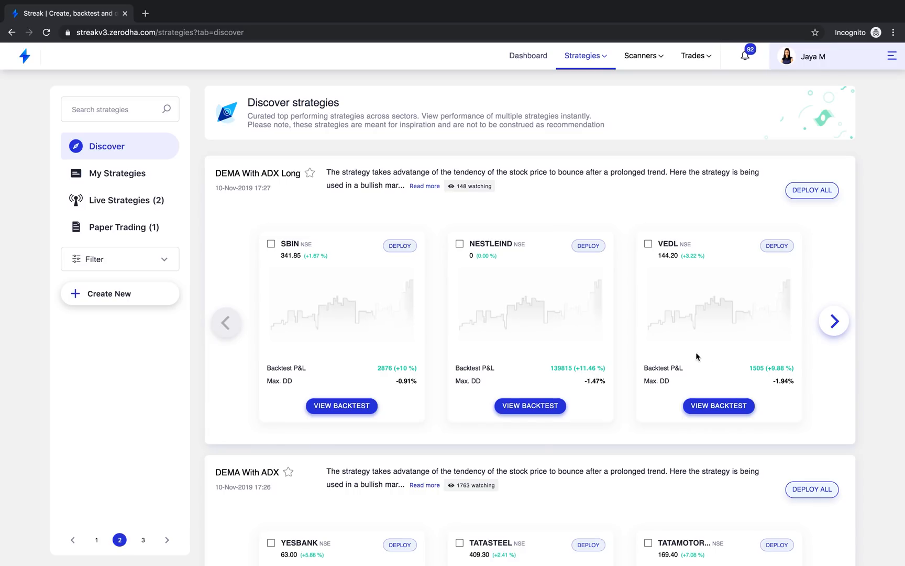
pyautogui.scroll(-3)
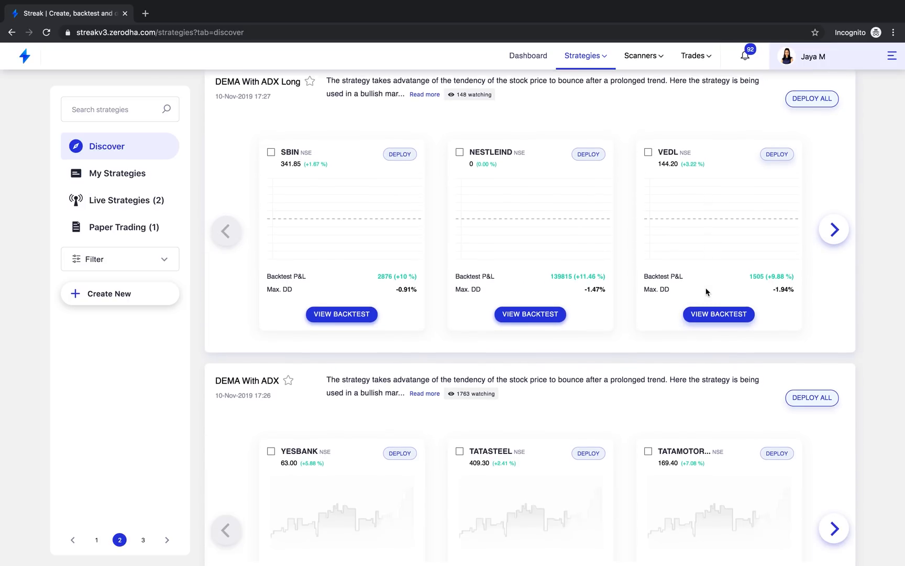
pyautogui.scroll(-3)
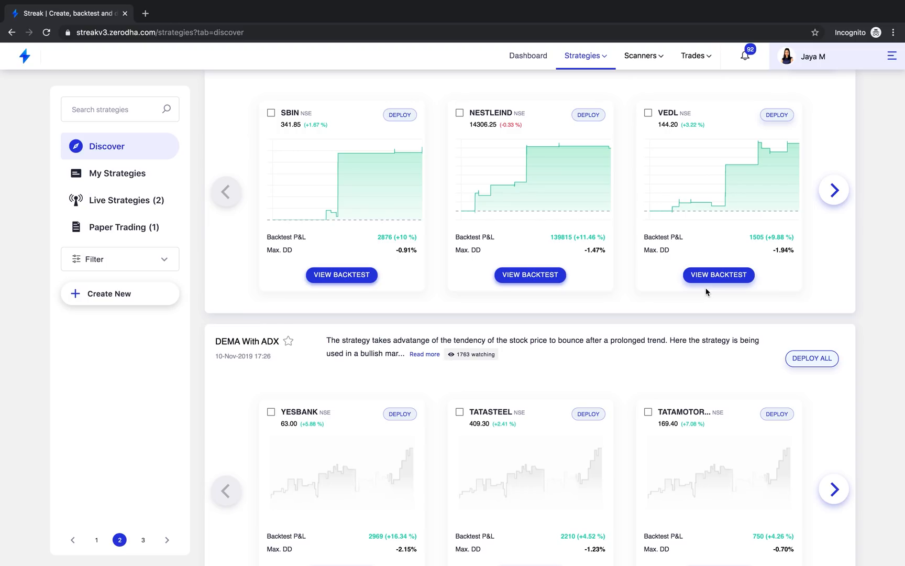
pyautogui.scroll(-3)
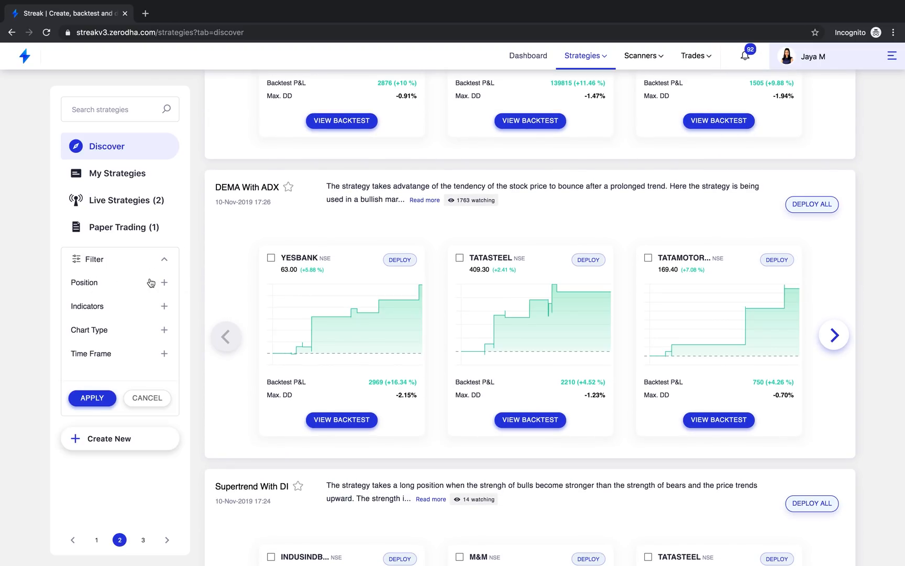
pyautogui.moveTo(157, 272)
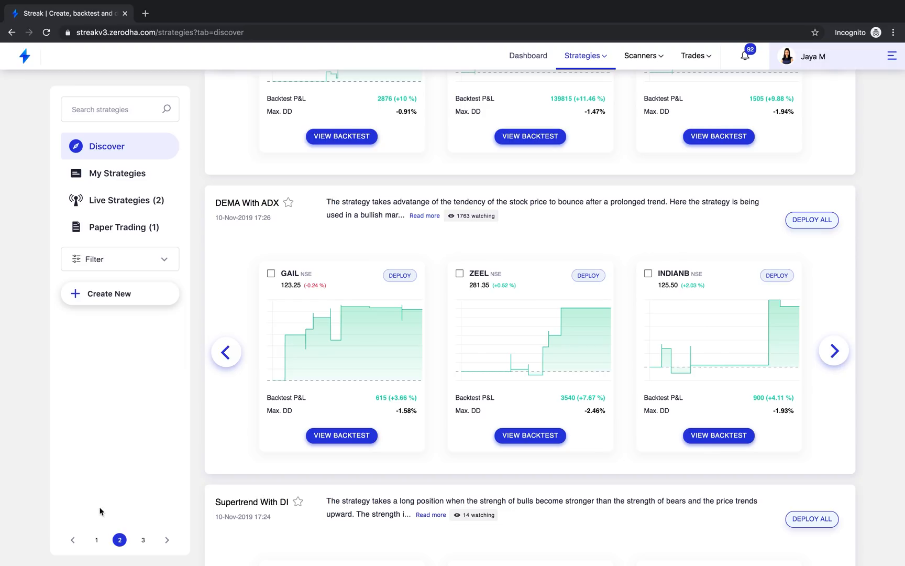
pyautogui.click(97, 540)
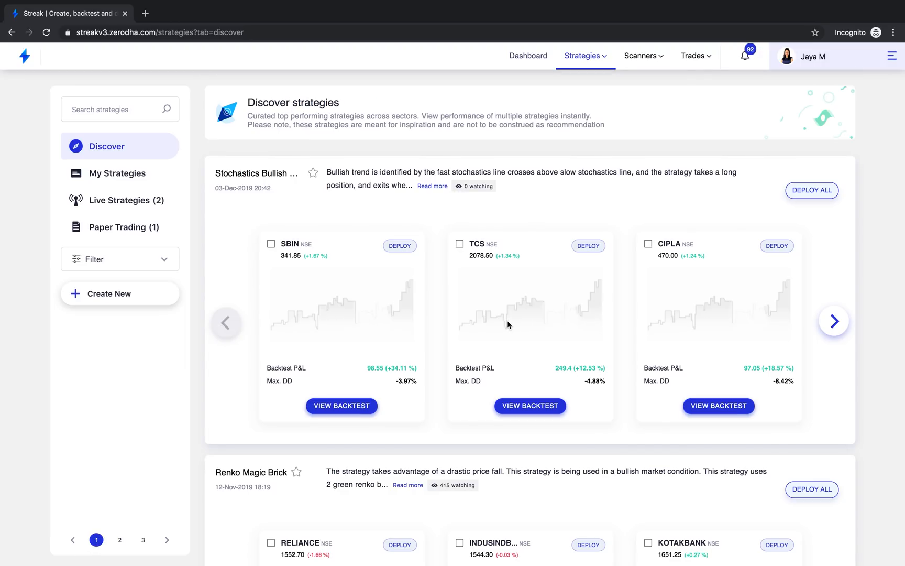
# Step: Expand the full Stochastics Bullish description, page its stocks, then go to My Strategies
pyautogui.click(433, 187)
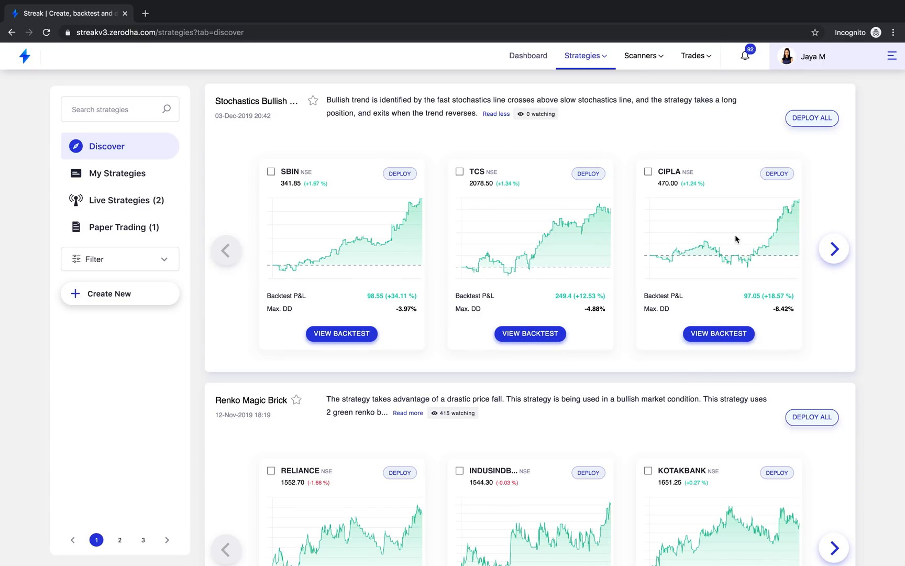
pyautogui.moveTo(529, 268)
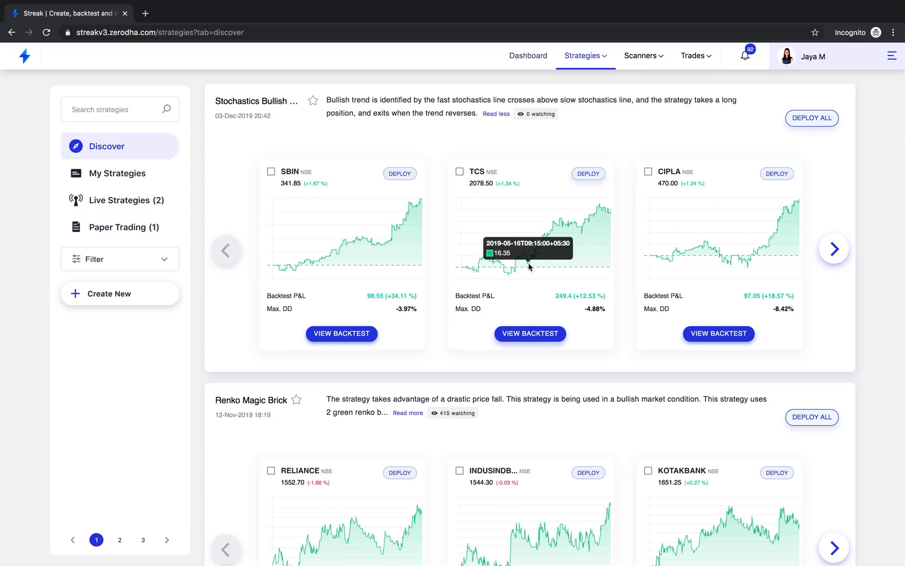
pyautogui.moveTo(580, 228)
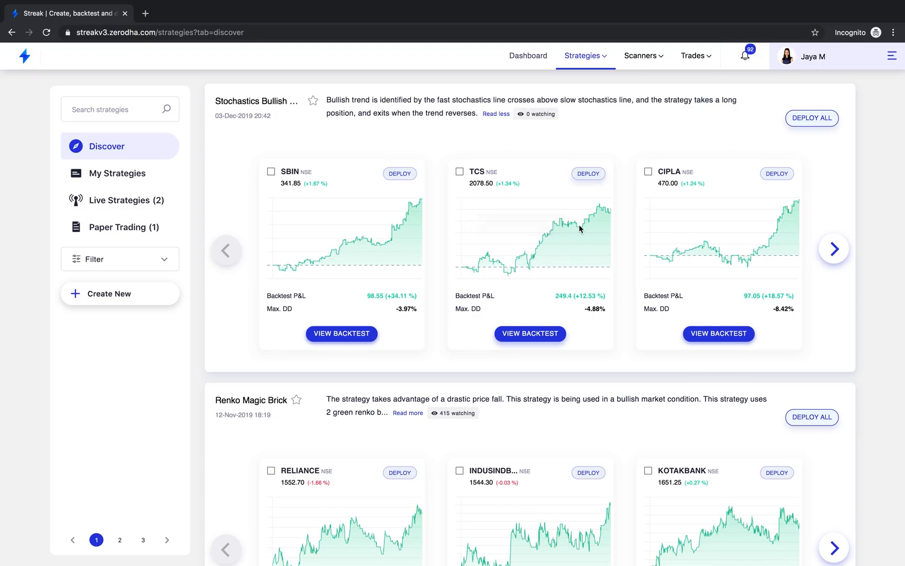
pyautogui.moveTo(732, 195)
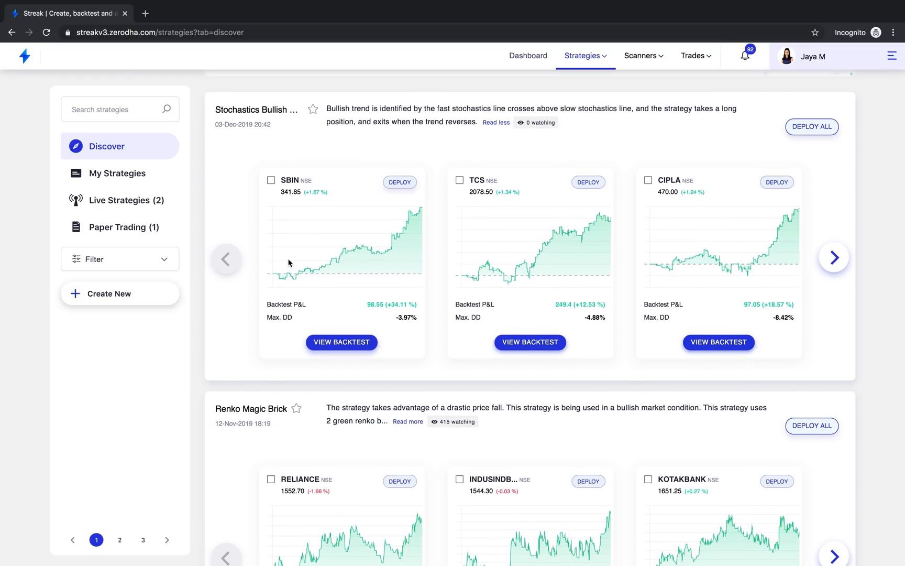
pyautogui.scroll(-3)
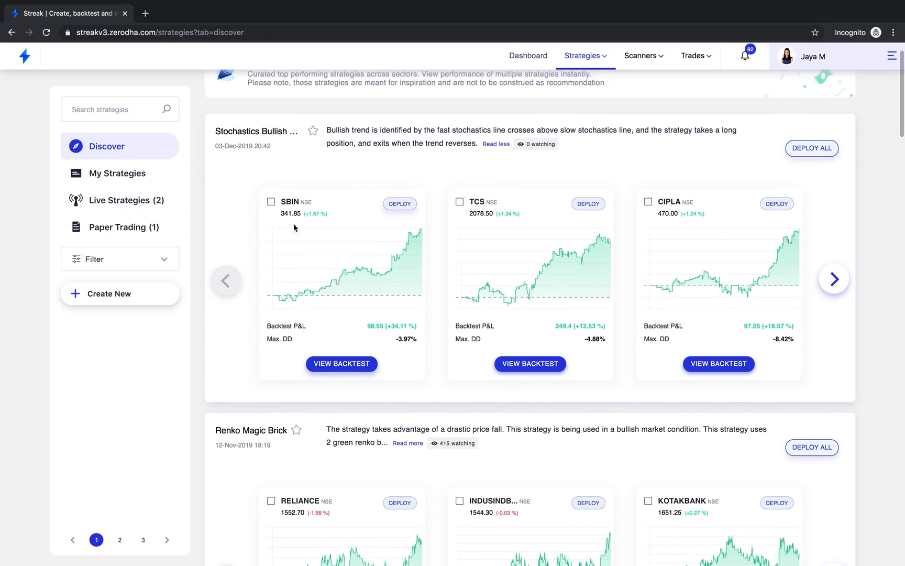
pyautogui.moveTo(851, 366)
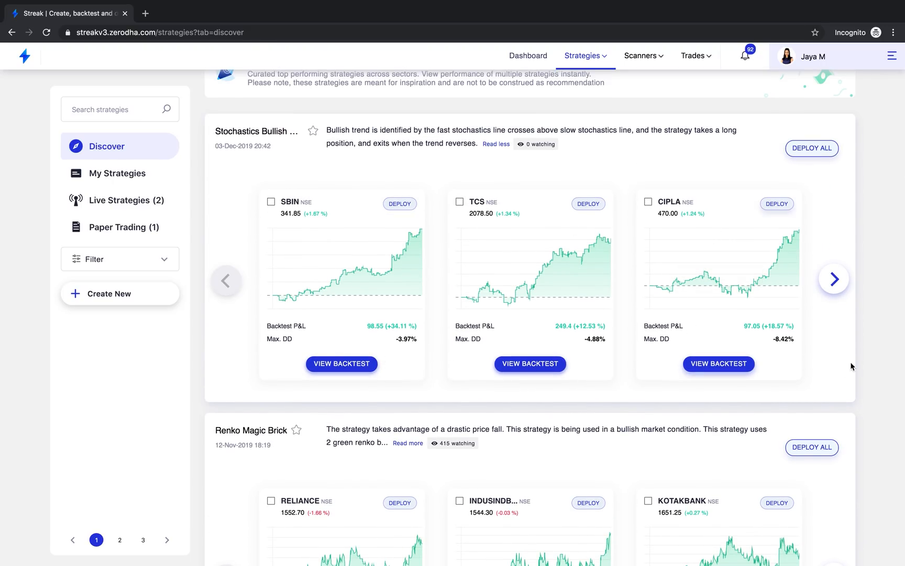
pyautogui.click(833, 278)
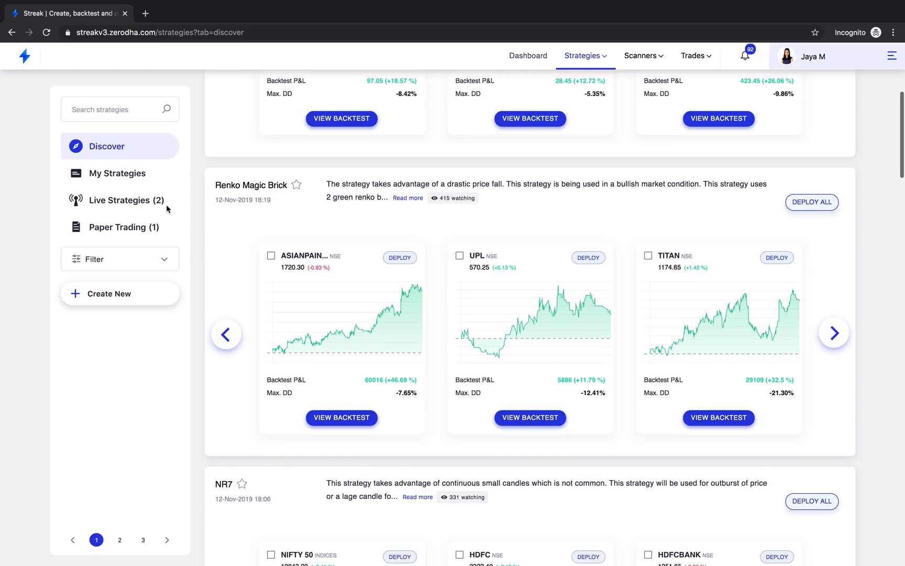
pyautogui.click(117, 174)
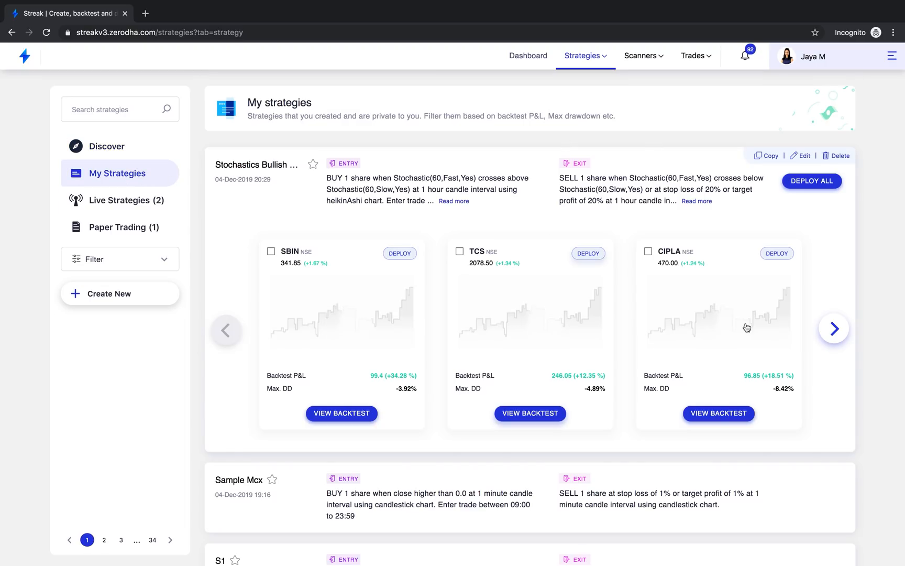
# Step: Page to the next stocks in Stochastics Bullish Demo and view the CIPLA backtest results
pyautogui.click(834, 328)
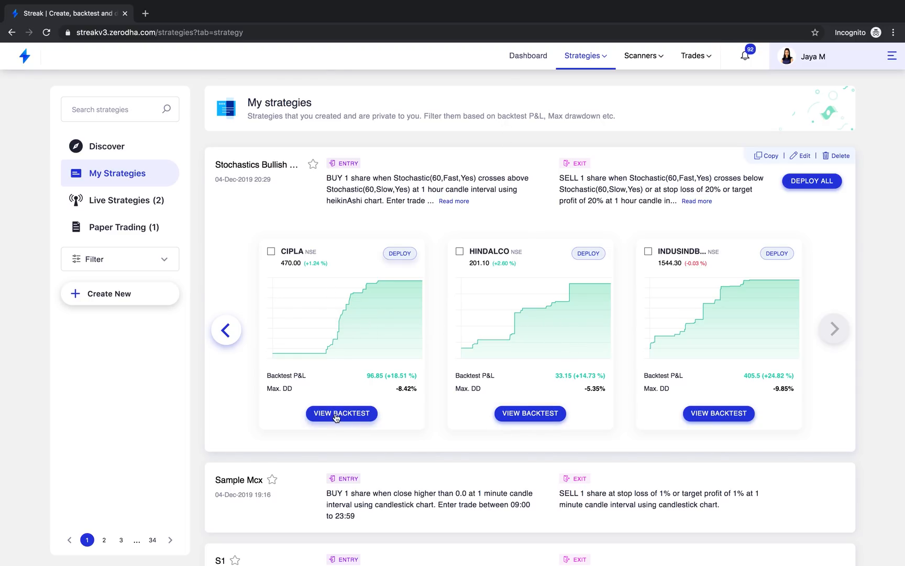
pyautogui.click(341, 414)
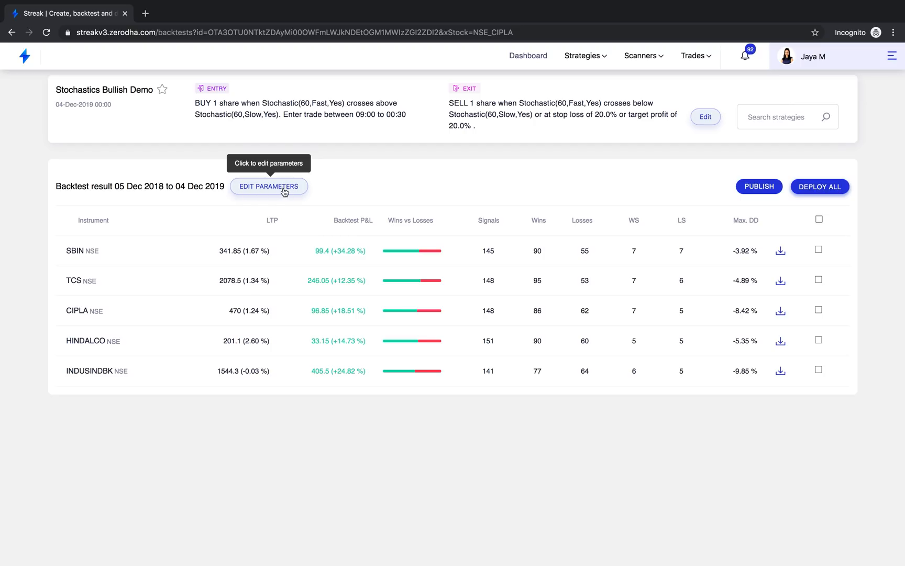
# Step: Review the backtest parameters and rerun the Stochastics Bullish Demo backtest unchanged
pyautogui.click(281, 187)
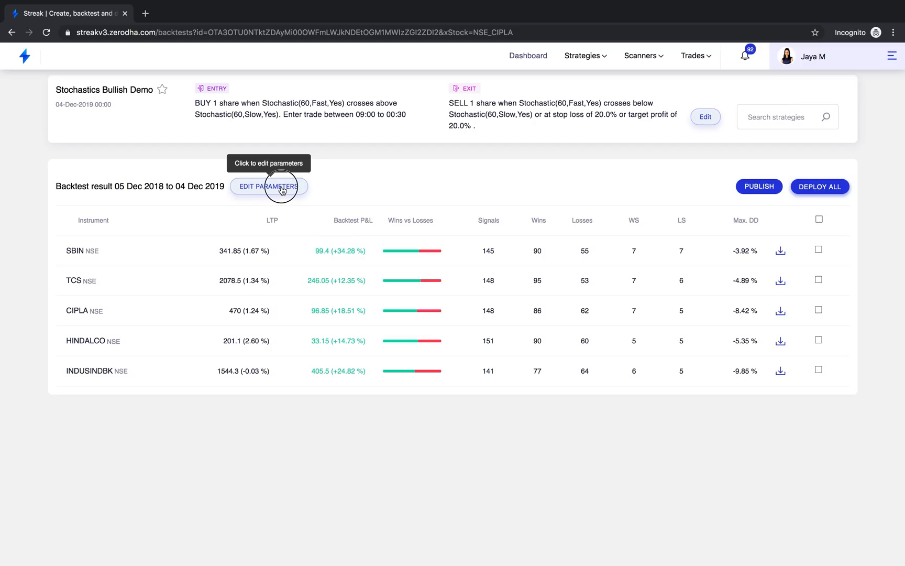
pyautogui.click(281, 189)
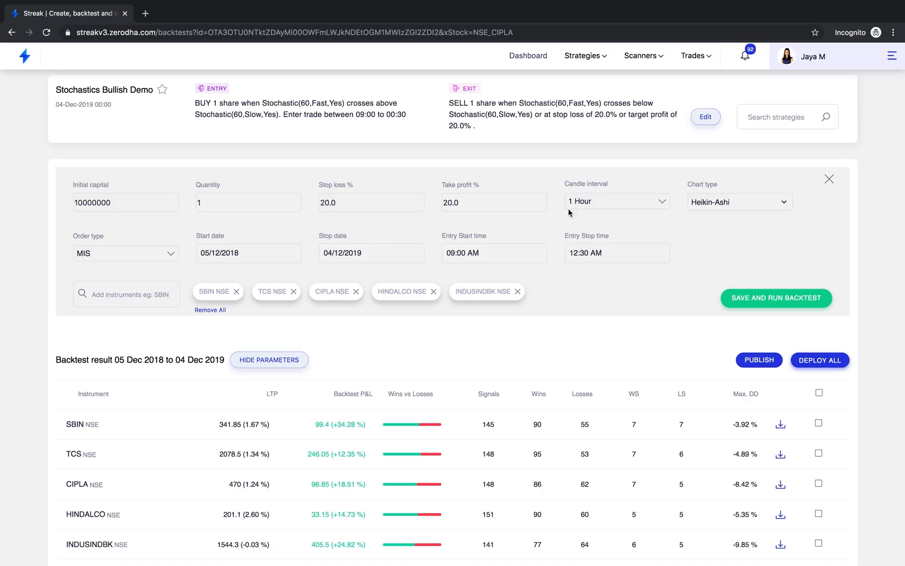
pyautogui.moveTo(756, 303)
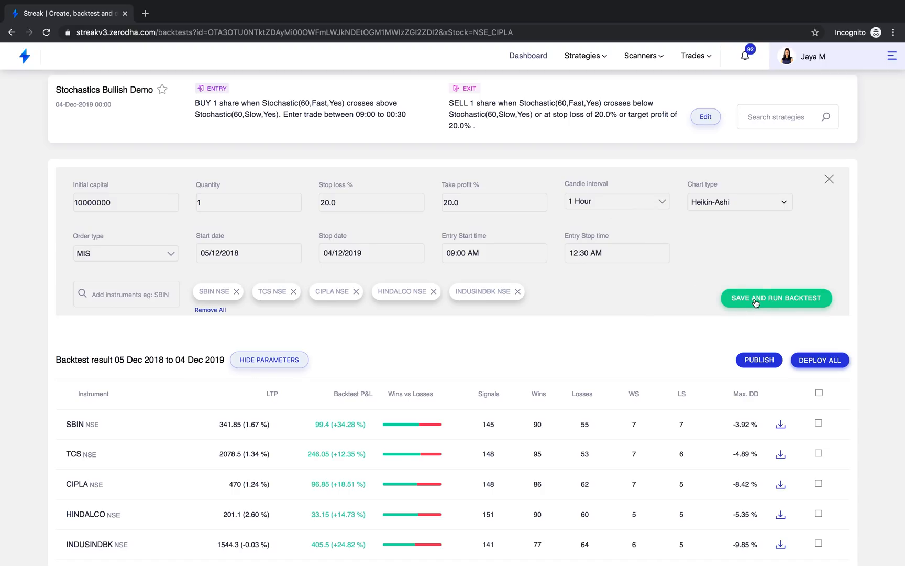
pyautogui.click(775, 297)
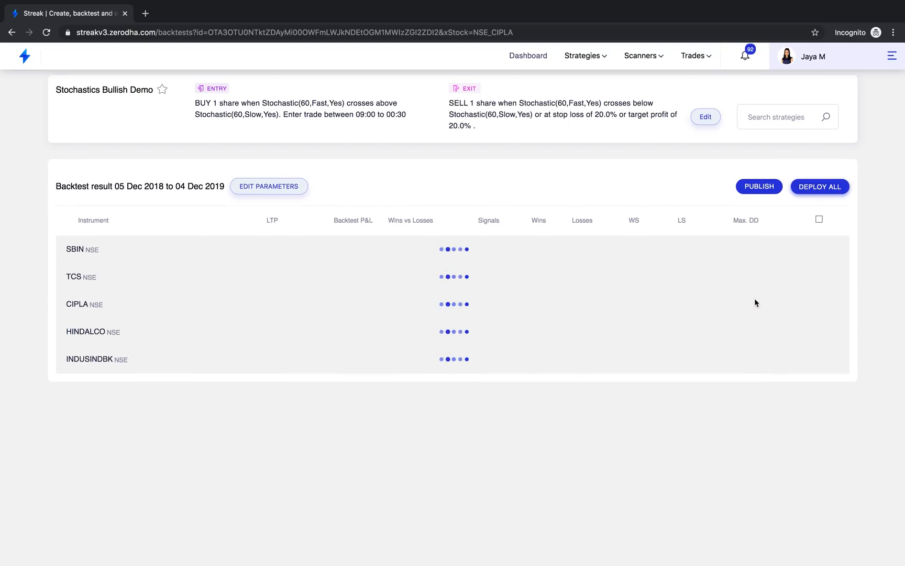
pyautogui.click(74, 250)
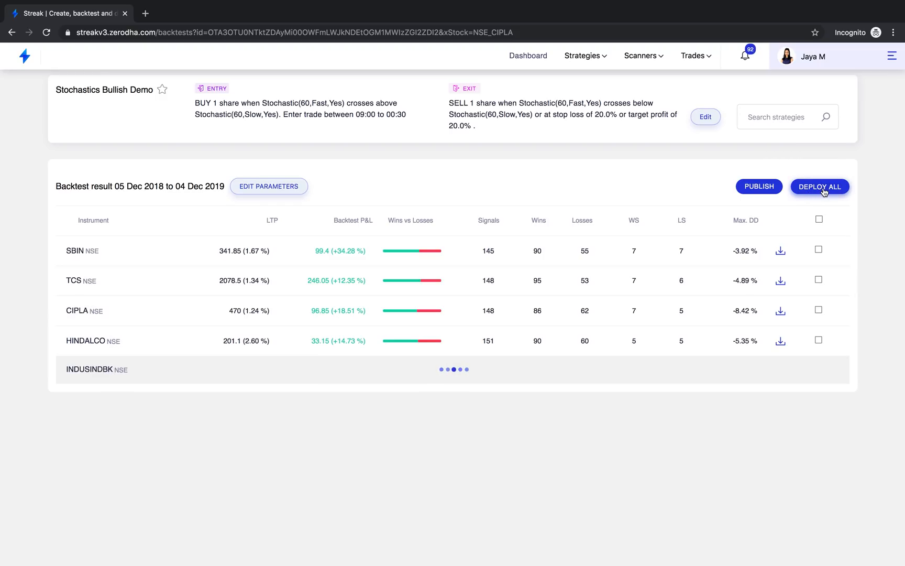
# Step: Start Deploy All, drop HINDALCO from the list and set the SBIN quantity to 30
pyautogui.click(820, 187)
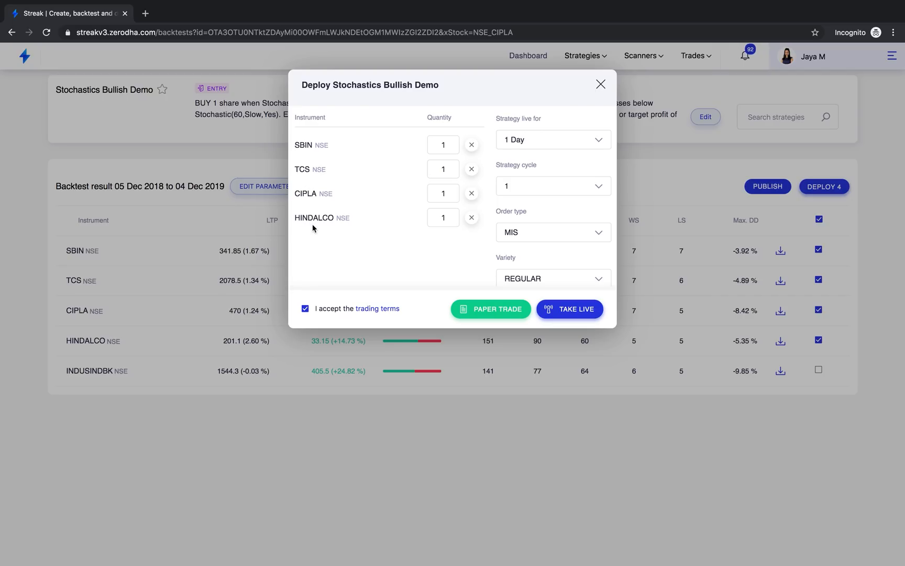
pyautogui.moveTo(353, 256)
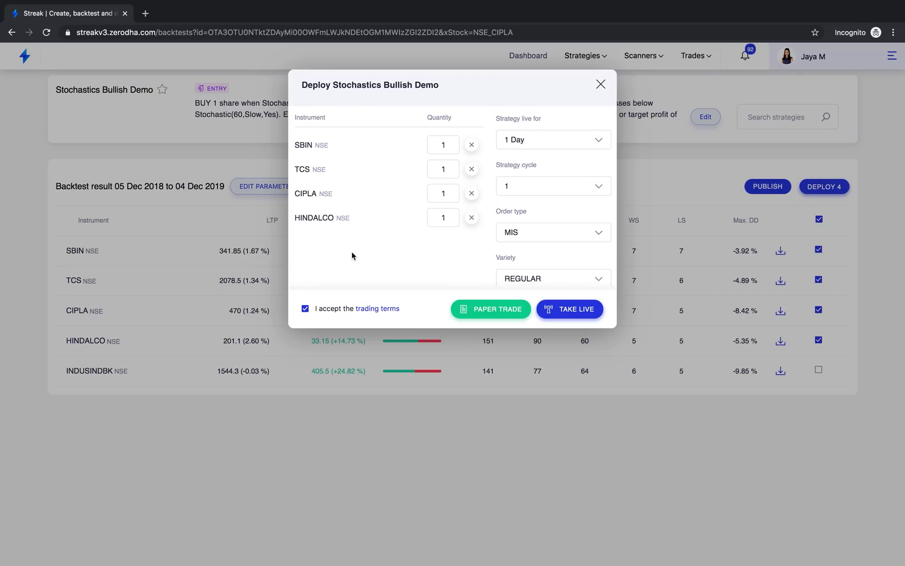
pyautogui.moveTo(411, 245)
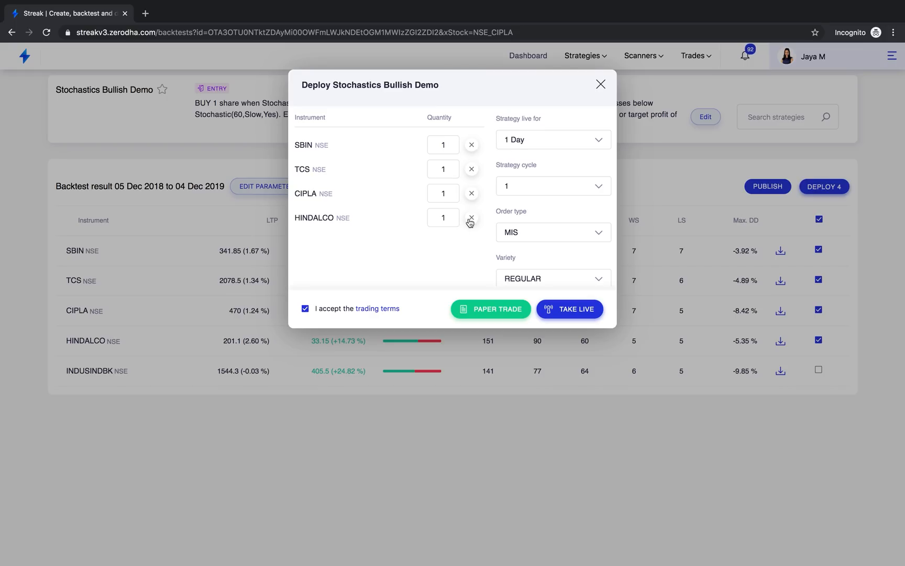
pyautogui.click(472, 218)
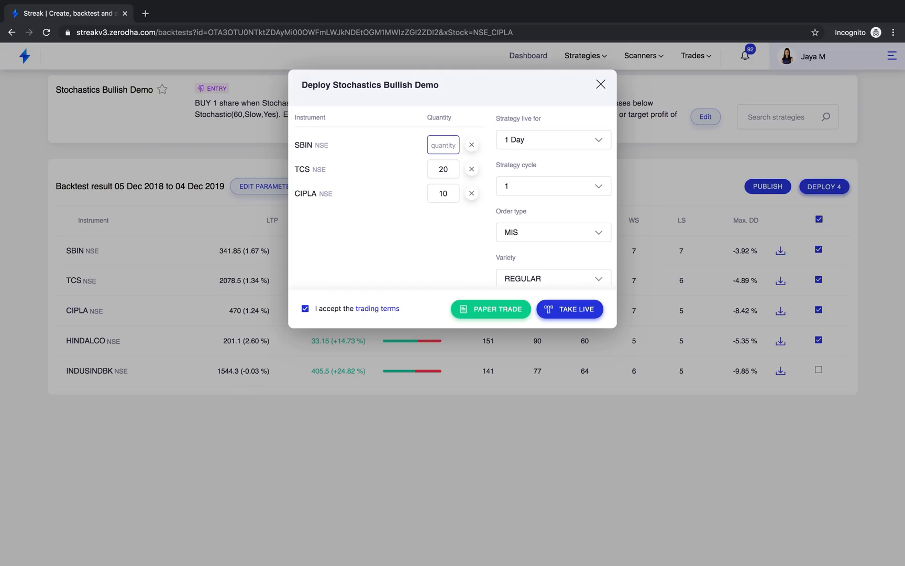
pyautogui.write('30')
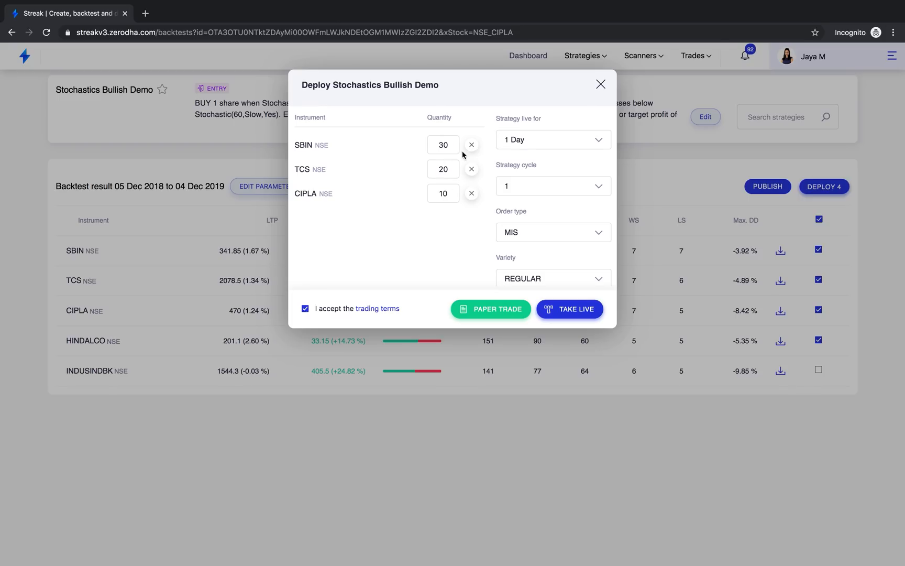
pyautogui.moveTo(475, 231)
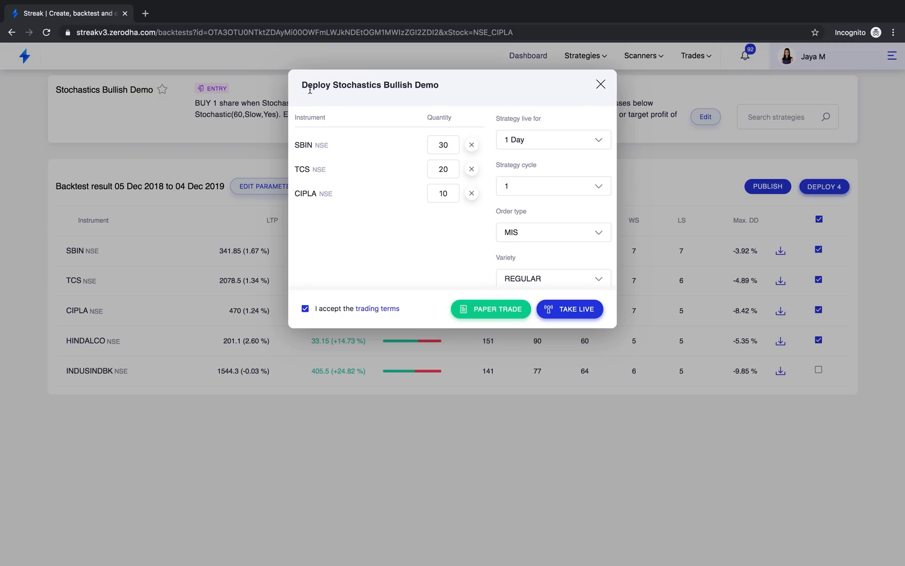
pyautogui.moveTo(533, 262)
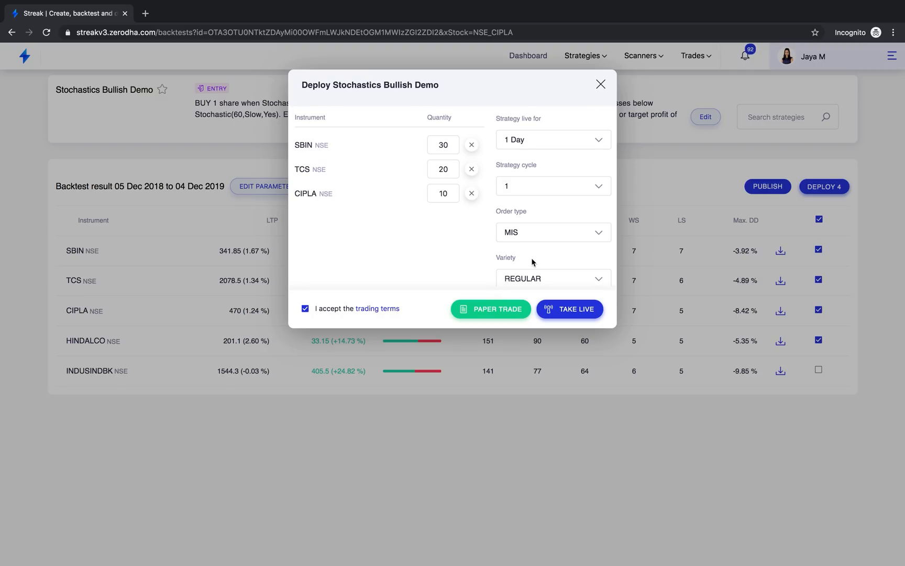
pyautogui.moveTo(508, 313)
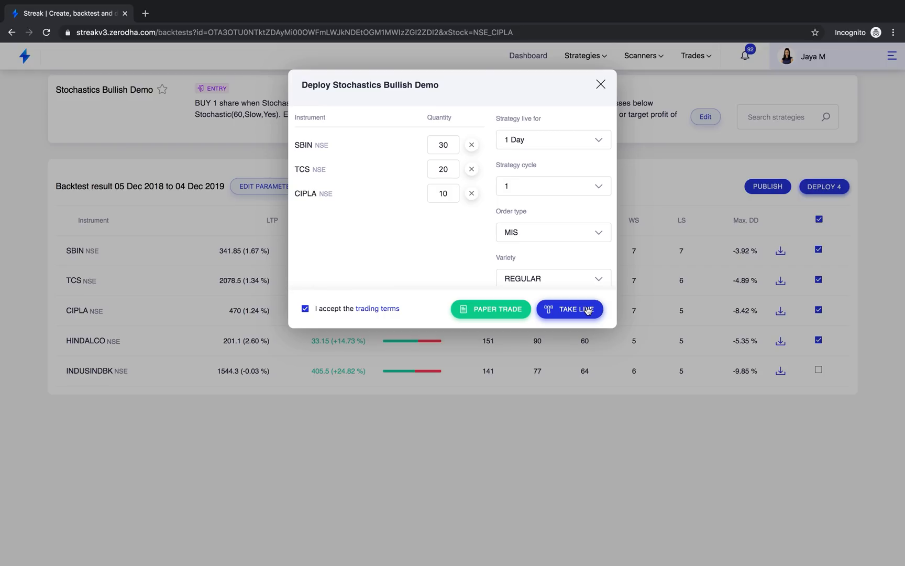
pyautogui.moveTo(463, 315)
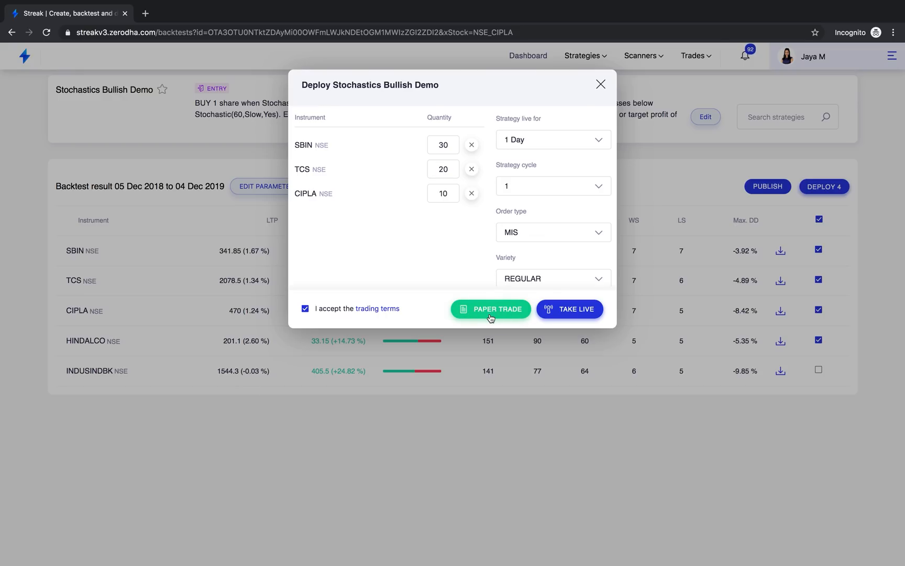
pyautogui.moveTo(467, 318)
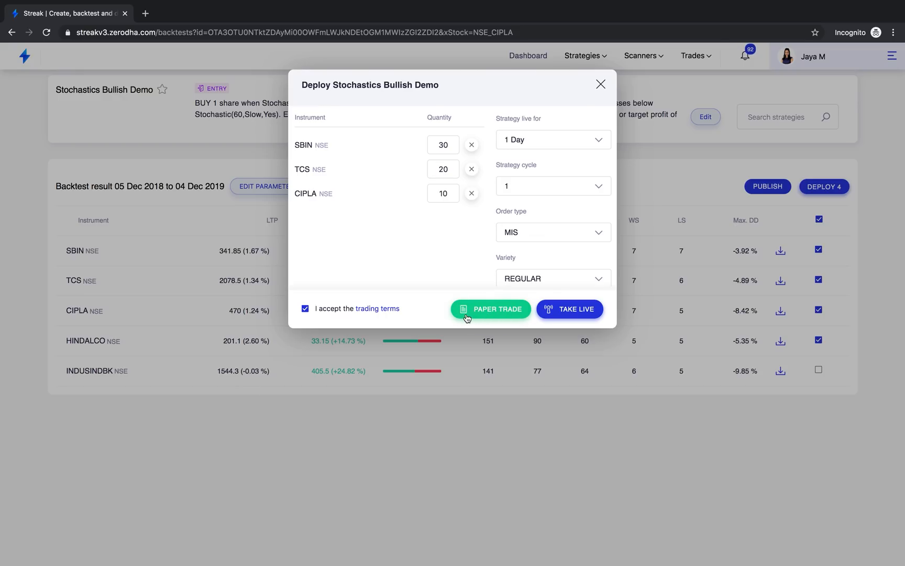
pyautogui.moveTo(522, 319)
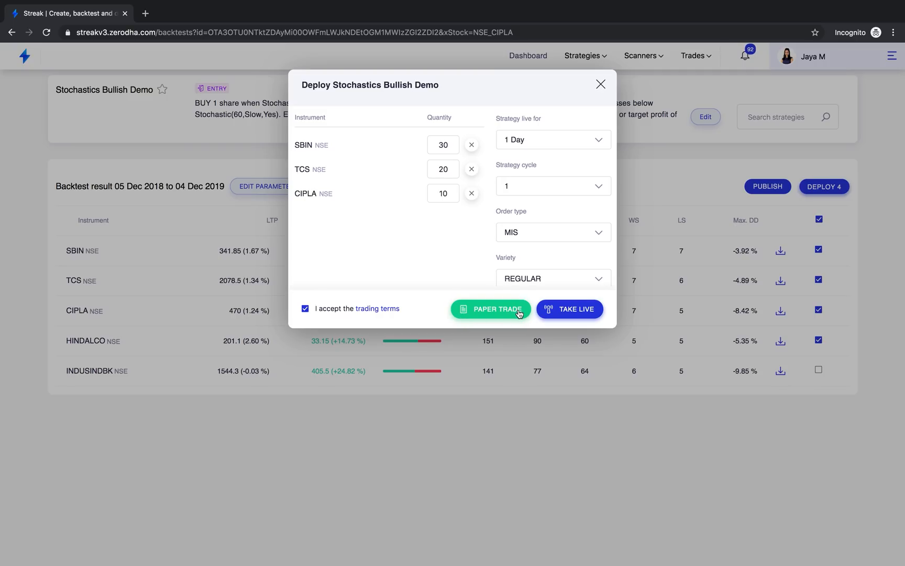
pyautogui.moveTo(518, 318)
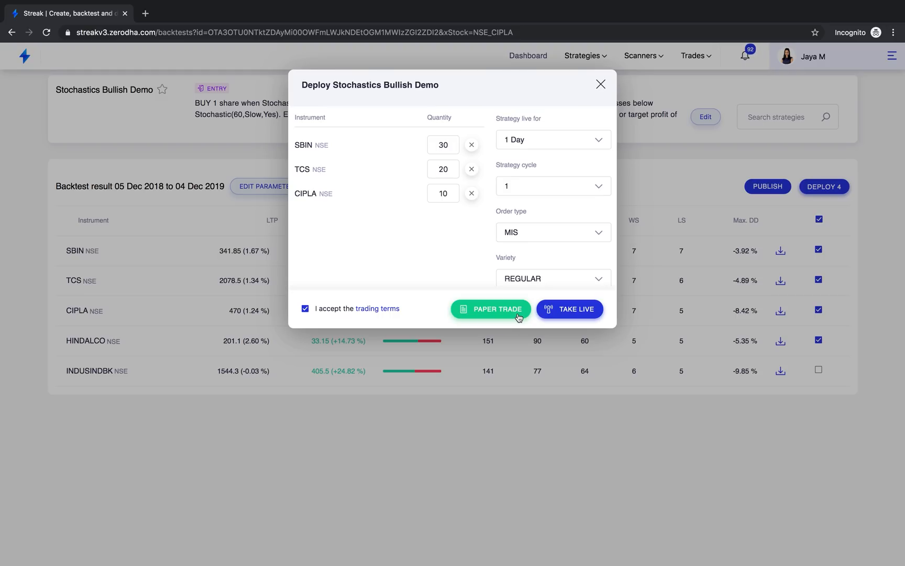
pyautogui.moveTo(505, 318)
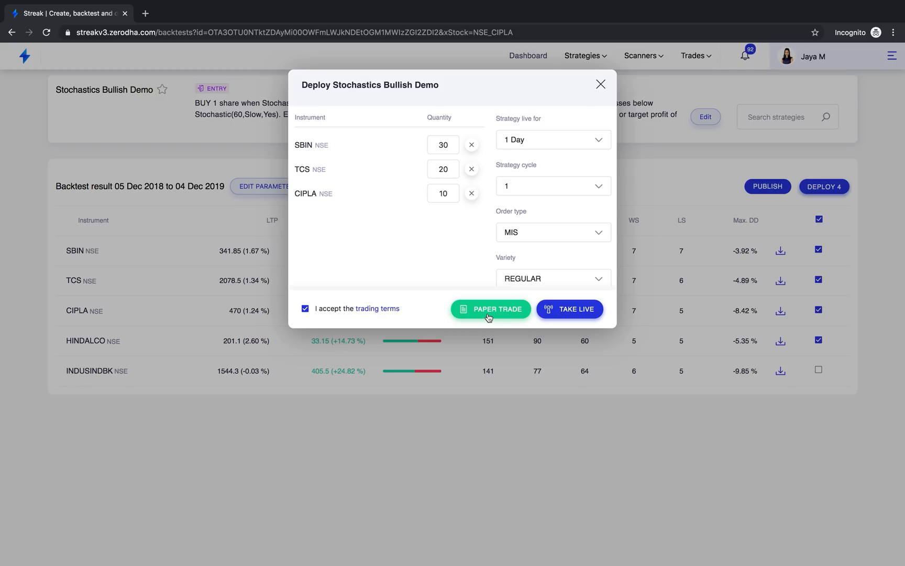
pyautogui.moveTo(514, 314)
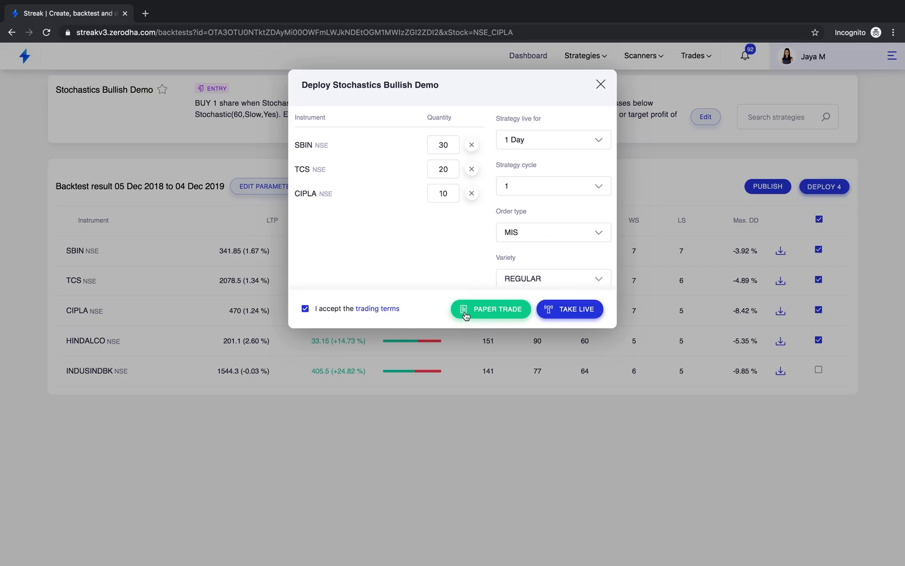
pyautogui.moveTo(580, 316)
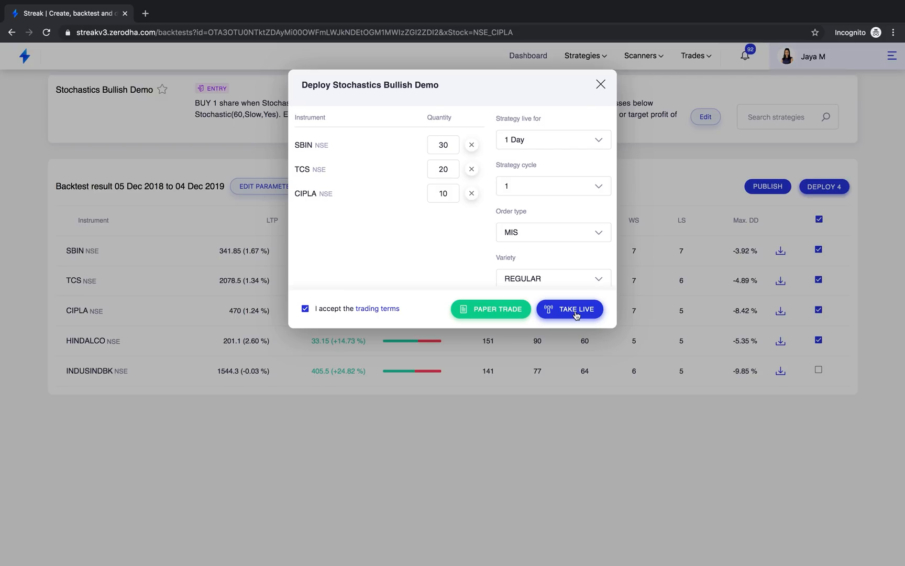
pyautogui.moveTo(582, 307)
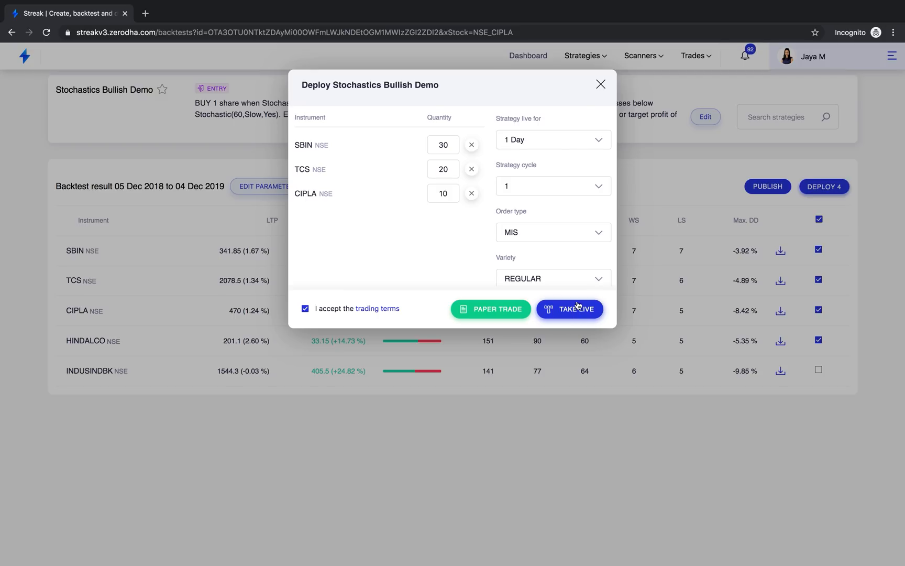
pyautogui.moveTo(569, 321)
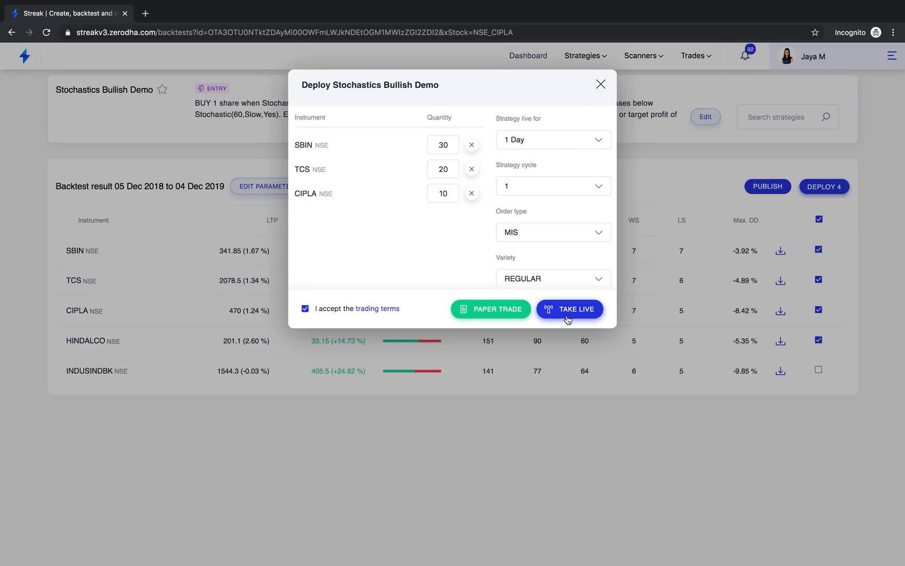
pyautogui.moveTo(534, 321)
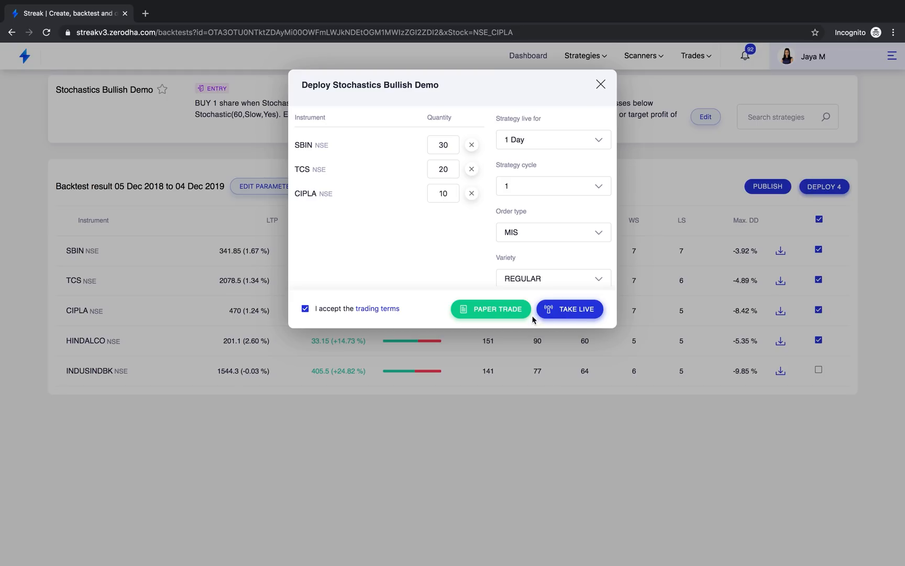
pyautogui.moveTo(491, 309)
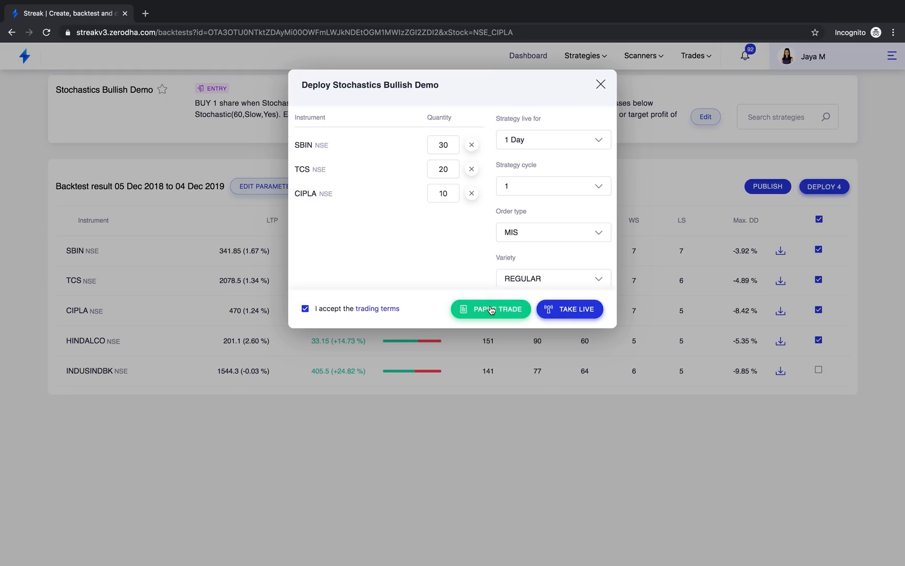
# Step: Paper-trade the strategy so CIPLA, TCS and SBIN appear in the Waiting tab
pyautogui.click(491, 309)
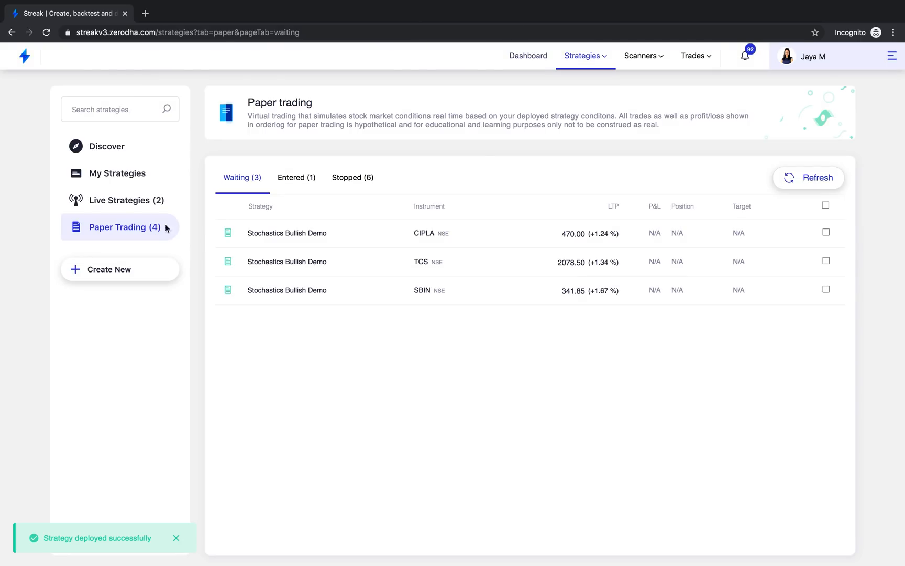
pyautogui.moveTo(94, 237)
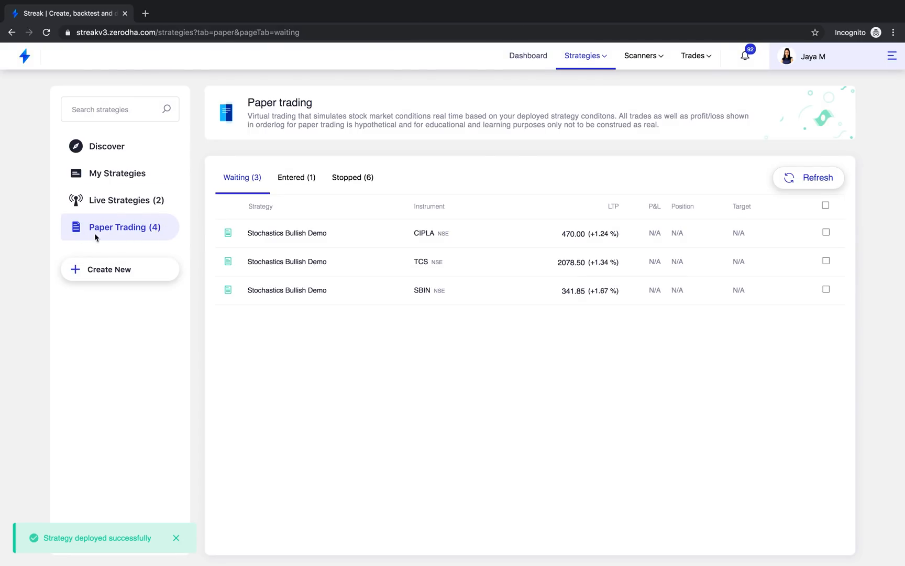
pyautogui.moveTo(405, 241)
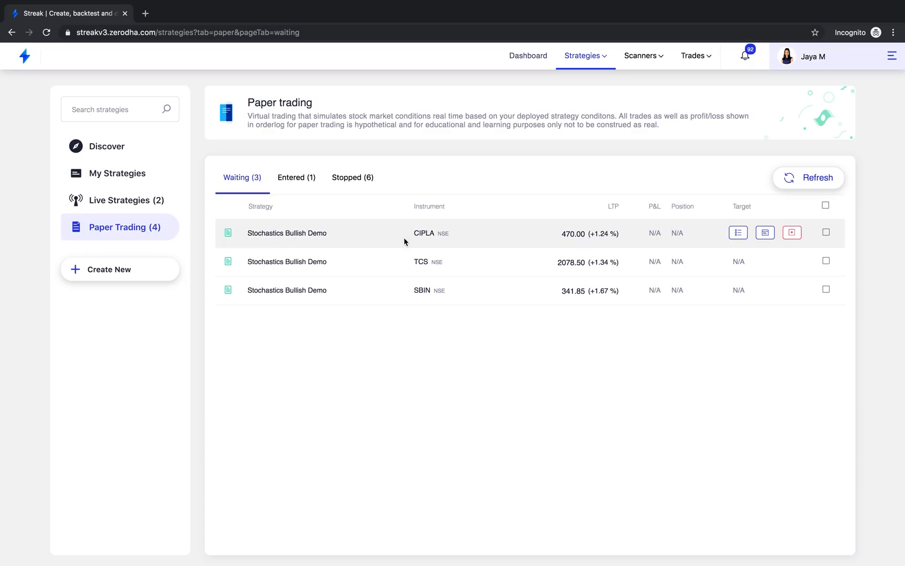
pyautogui.moveTo(725, 273)
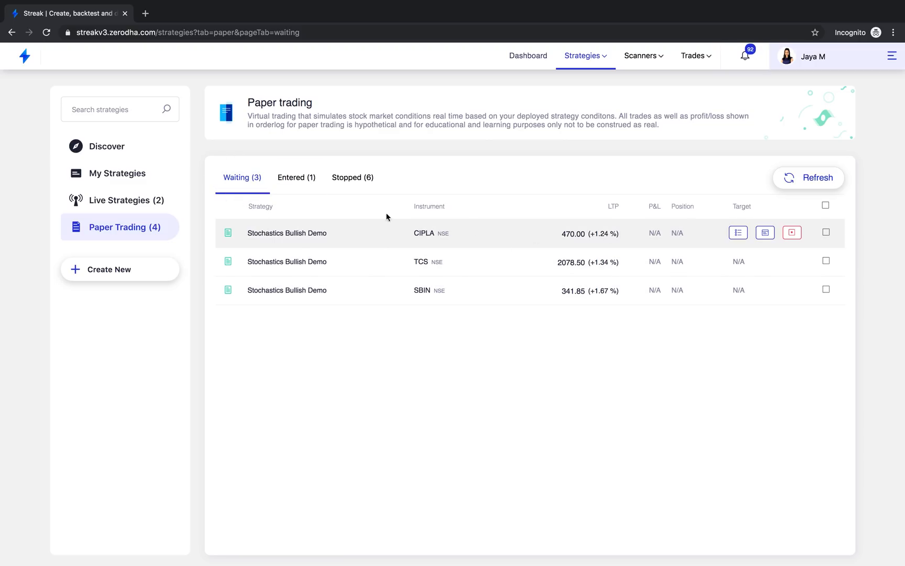
# Step: Review the six stopped paper trades, then return to the entered Sample mcx gold position
pyautogui.click(297, 177)
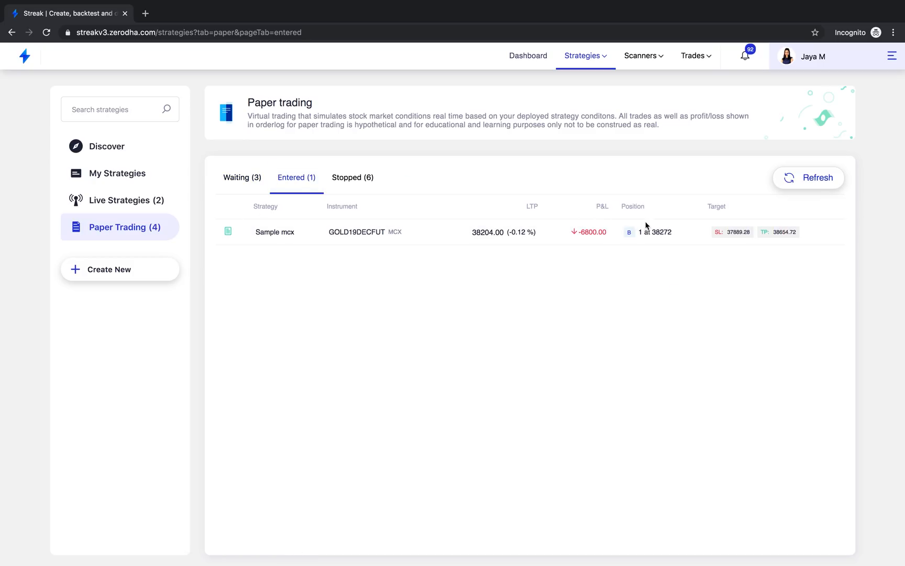
pyautogui.moveTo(354, 180)
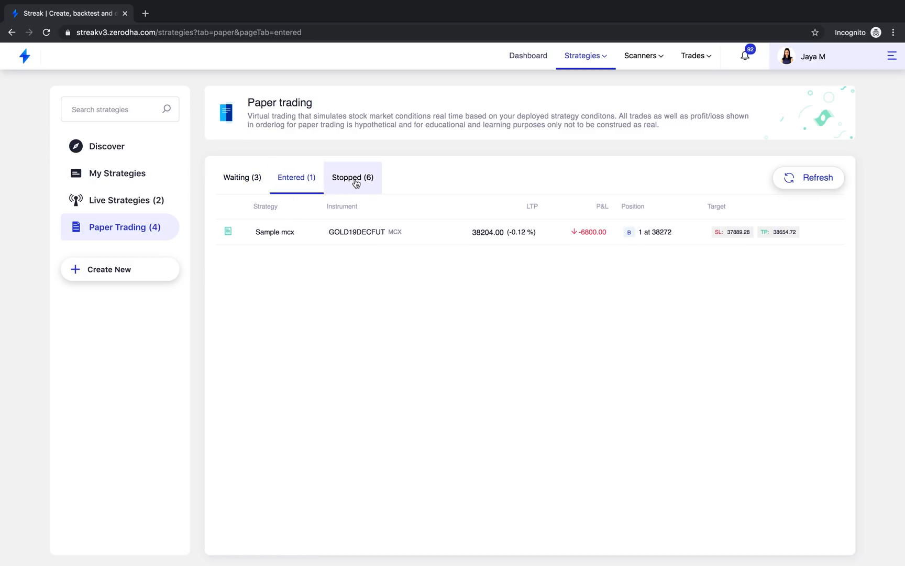
pyautogui.click(352, 177)
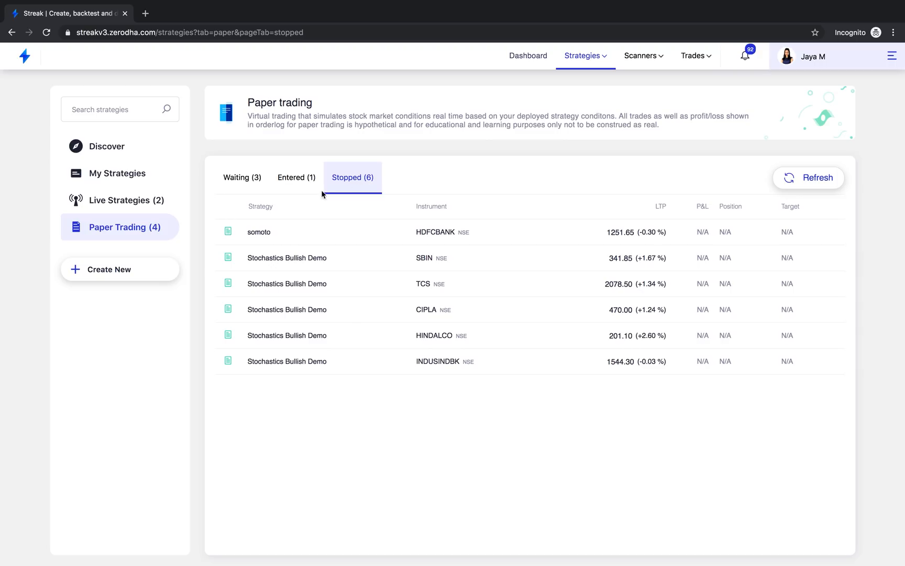
pyautogui.moveTo(661, 224)
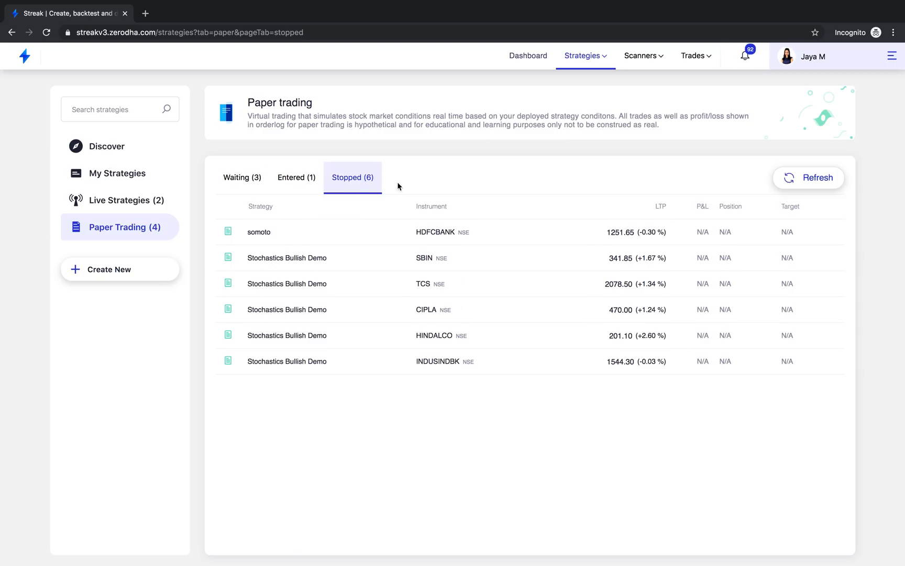
pyautogui.moveTo(704, 356)
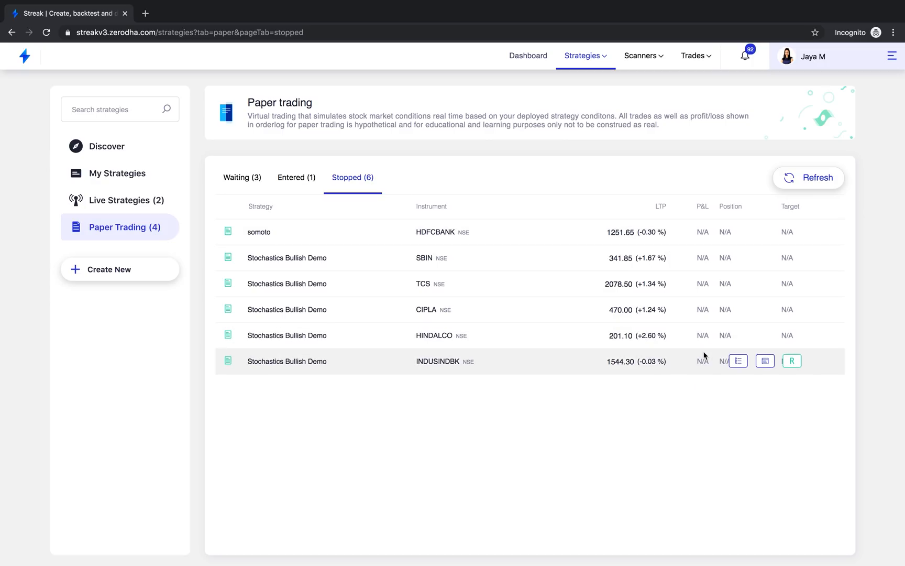
pyautogui.moveTo(637, 377)
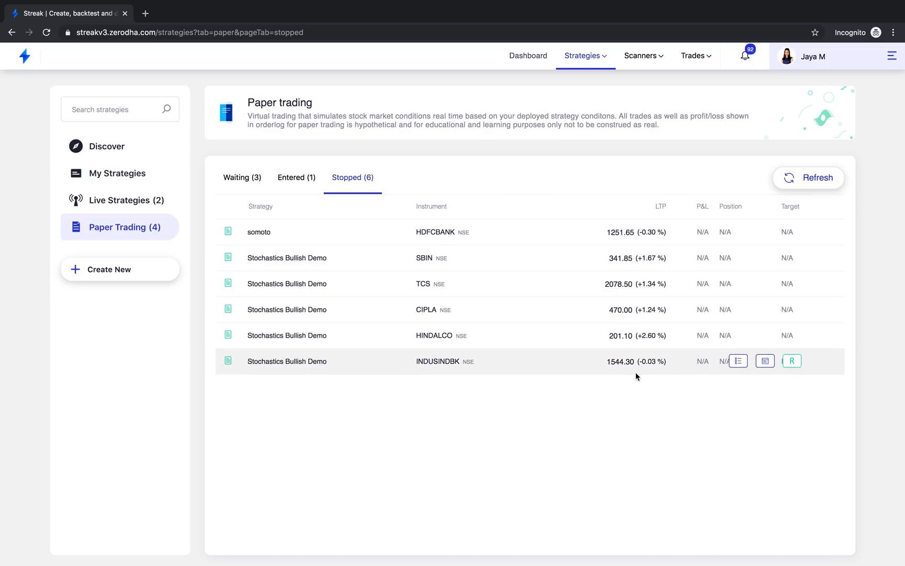
pyautogui.click(296, 177)
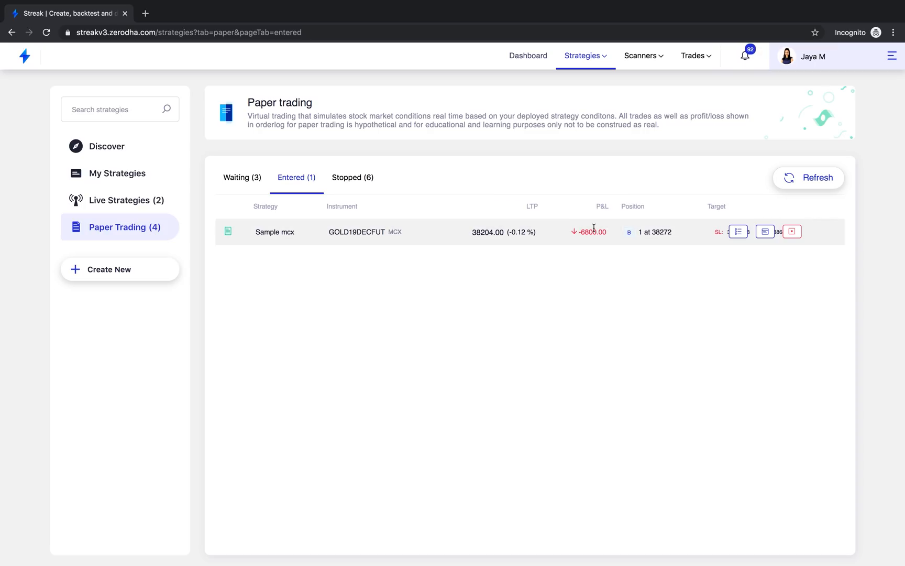
# Step: Check the paper-trading notifications, then navigate to Strategies > Discover
pyautogui.click(746, 55)
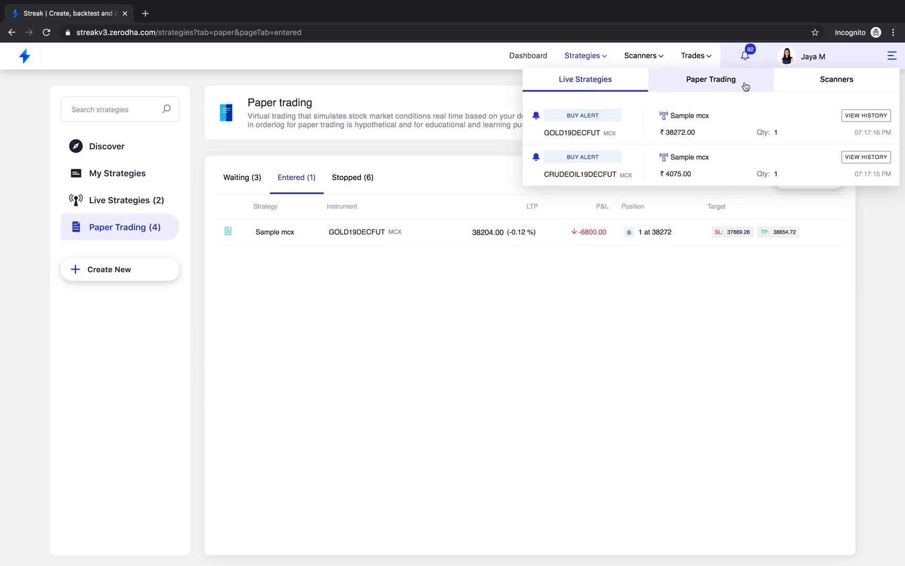
pyautogui.moveTo(712, 84)
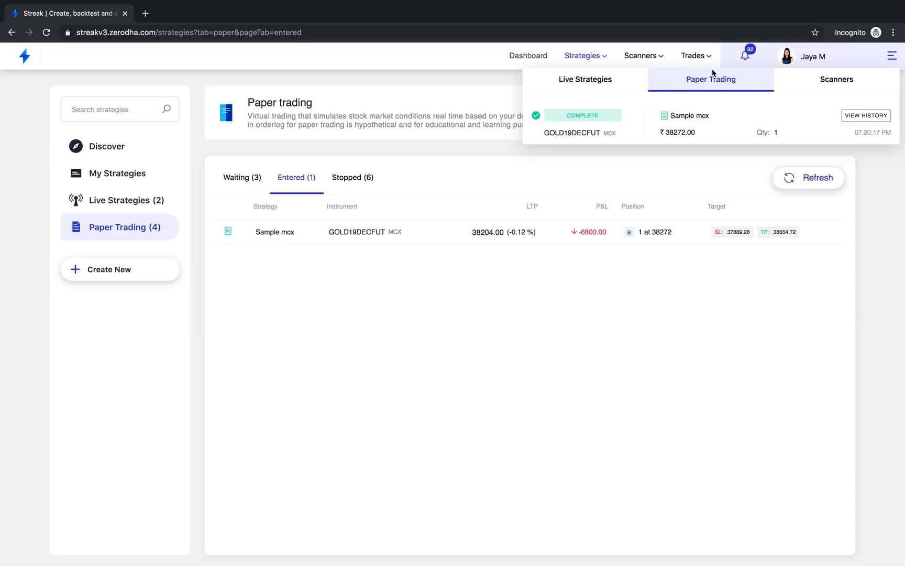
pyautogui.click(330, 177)
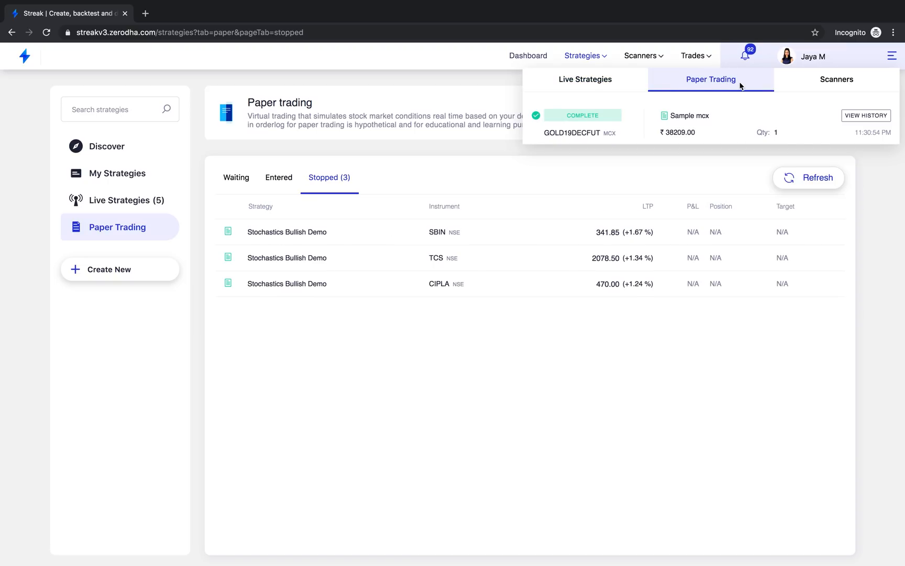
pyautogui.click(582, 55)
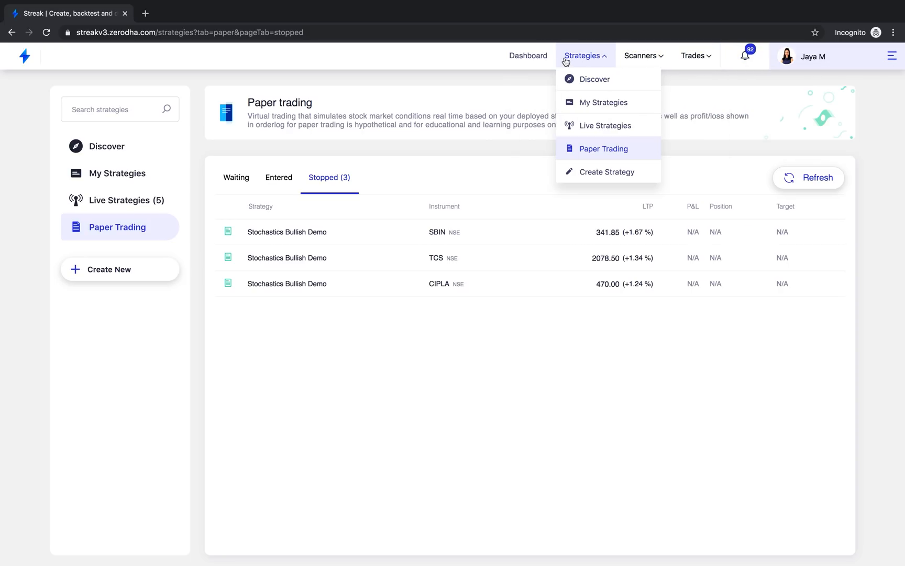
pyautogui.click(596, 79)
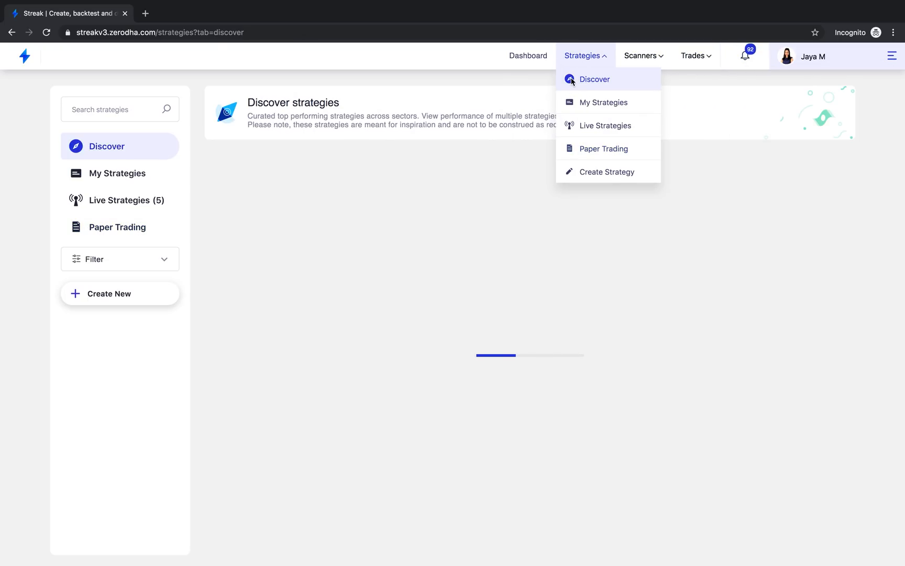
pyautogui.click(595, 79)
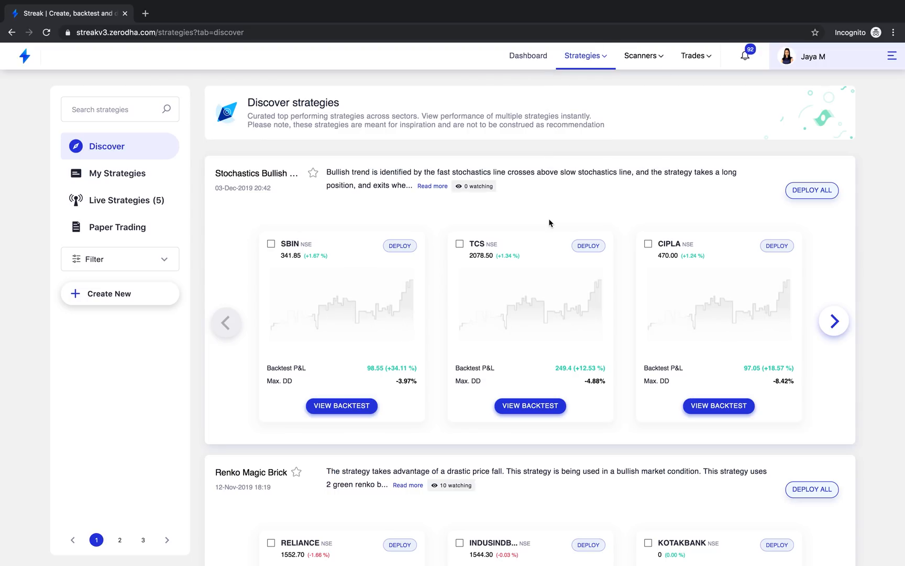
pyautogui.scroll(-3)
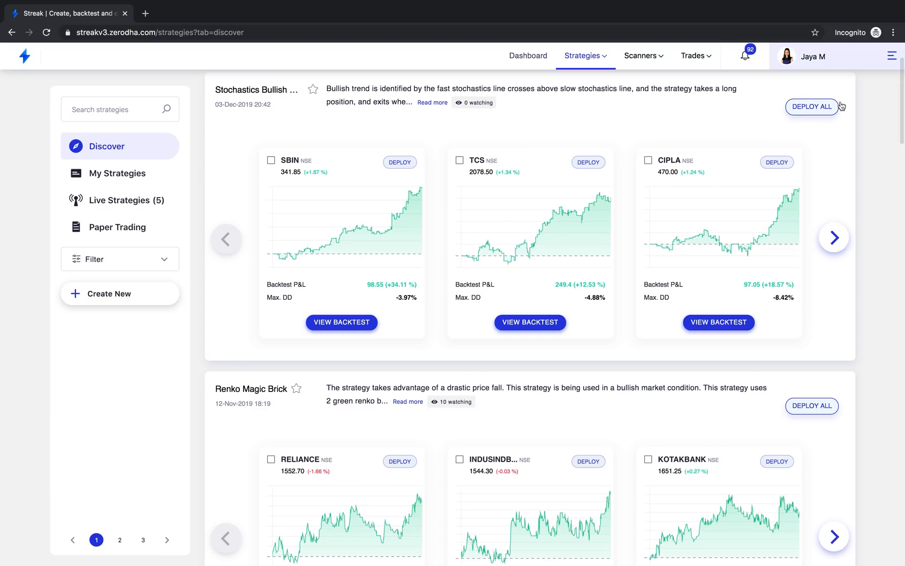
pyautogui.moveTo(800, 121)
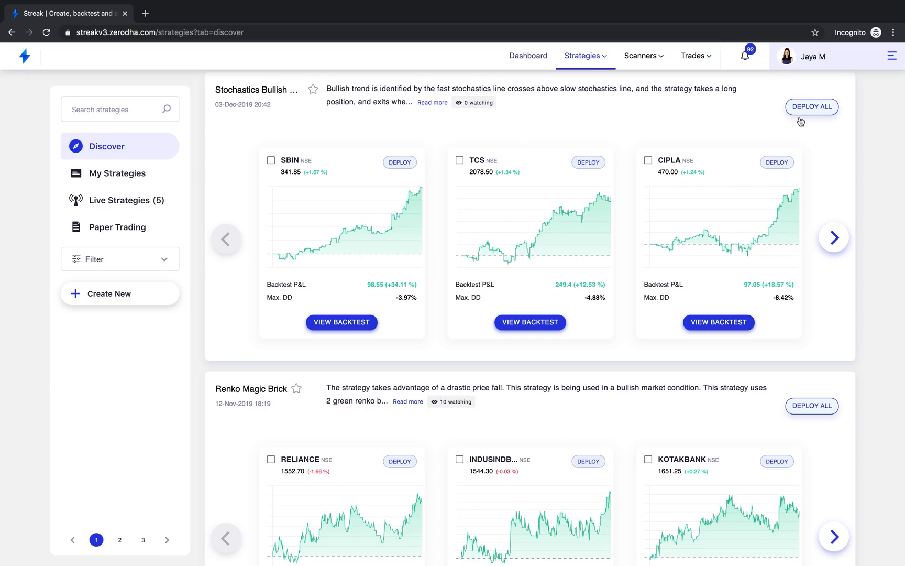
# Step: Deploy all five stocks live under the name 'Take Live Demo2'
pyautogui.click(810, 106)
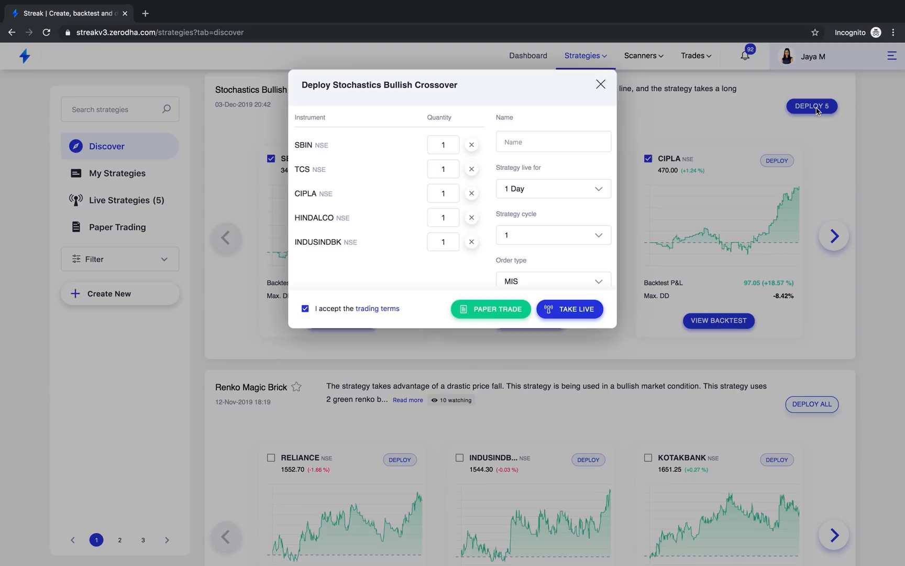
pyautogui.write('Take Live Demo2')
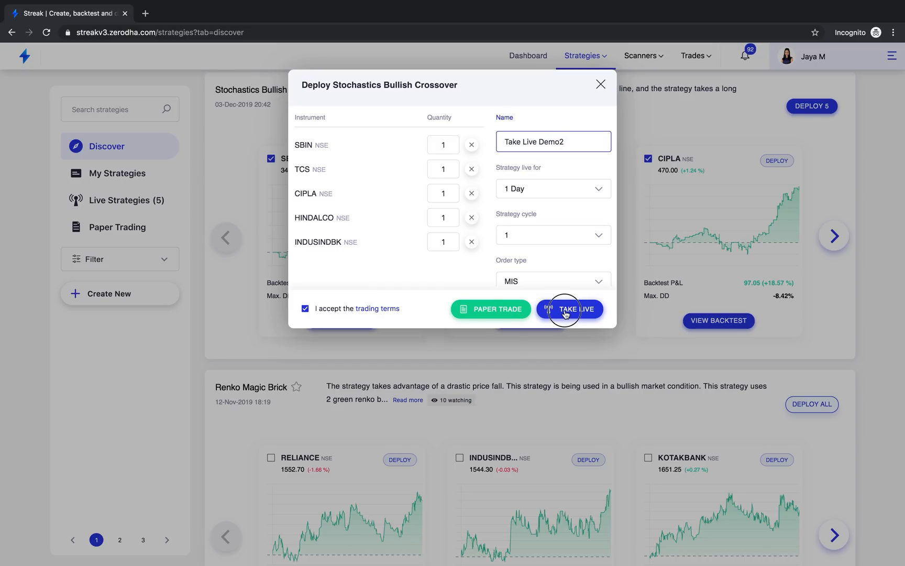
pyautogui.click(570, 309)
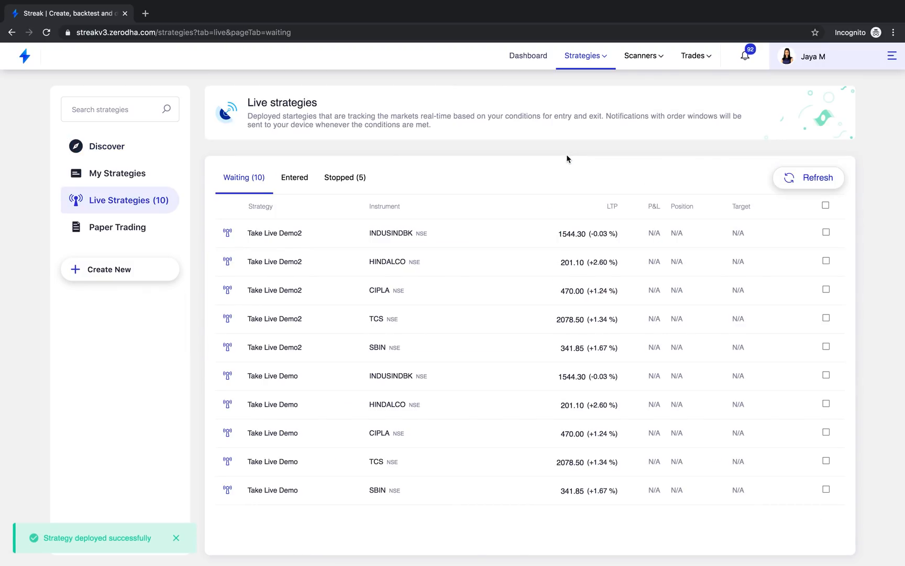
pyautogui.moveTo(251, 233)
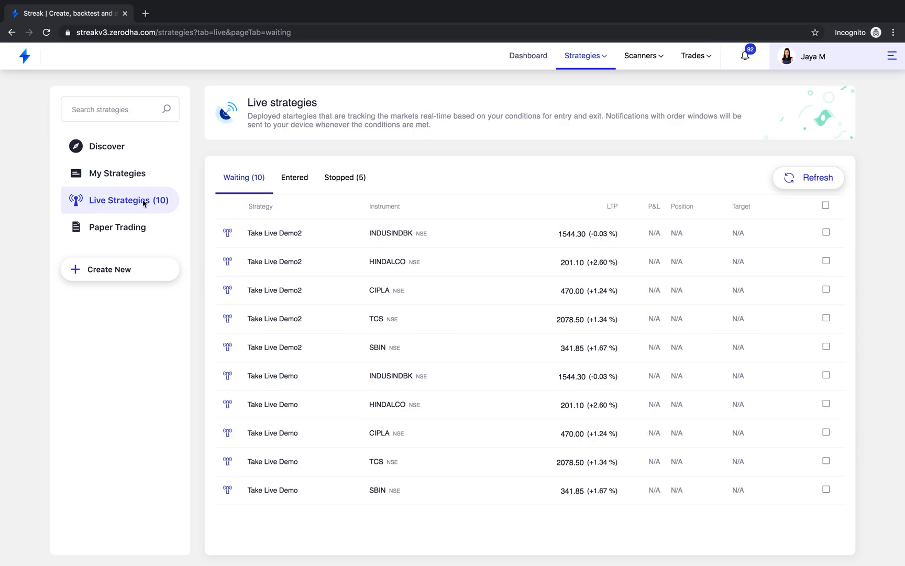
pyautogui.moveTo(488, 228)
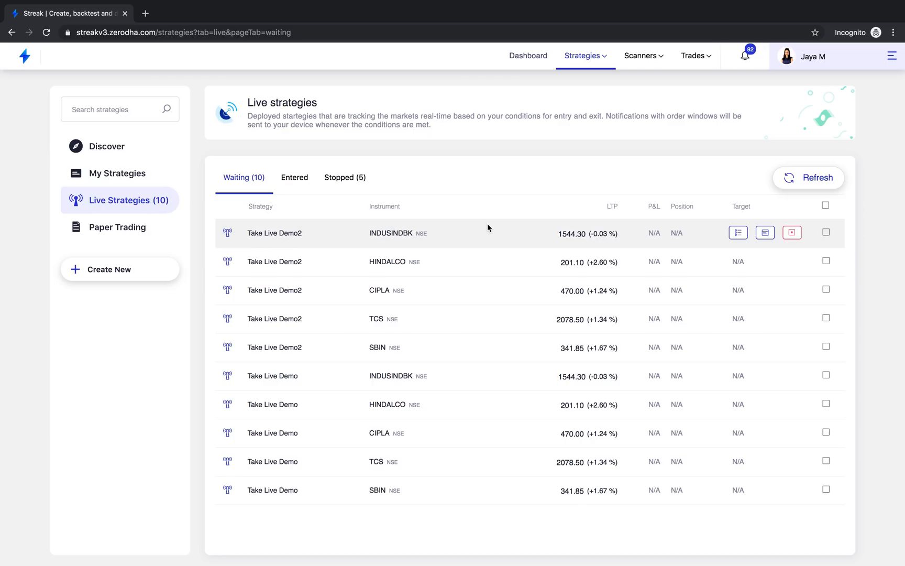
# Step: Show the order log for the TCS entry, waiting for its first trigger event
pyautogui.click(739, 319)
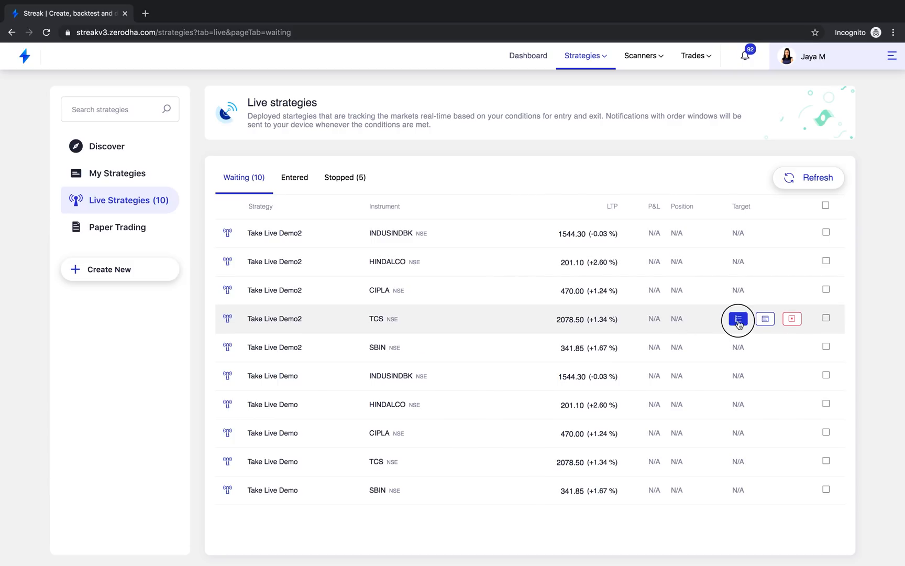
pyautogui.click(738, 320)
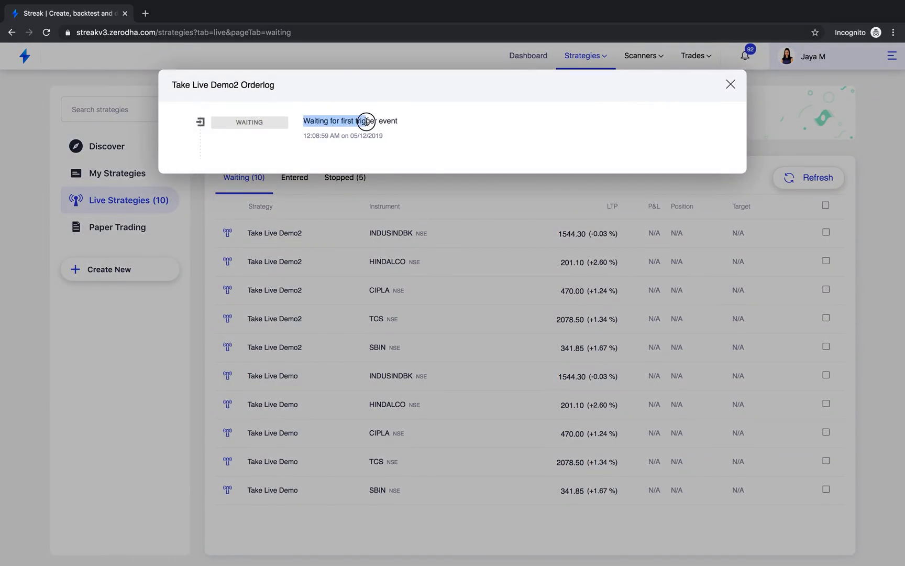
# Step: View the Live Strategies alerts in the notifications panel
pyautogui.click(744, 54)
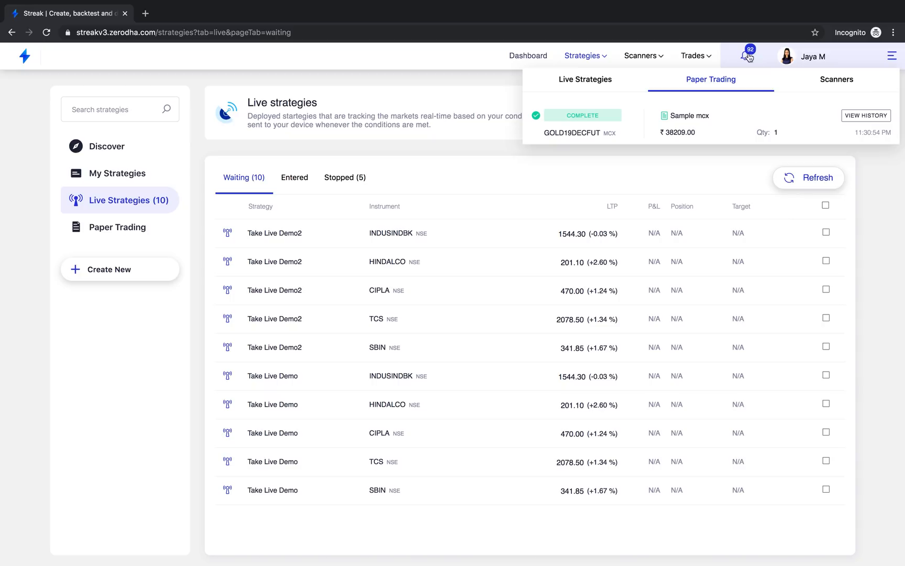
pyautogui.click(584, 80)
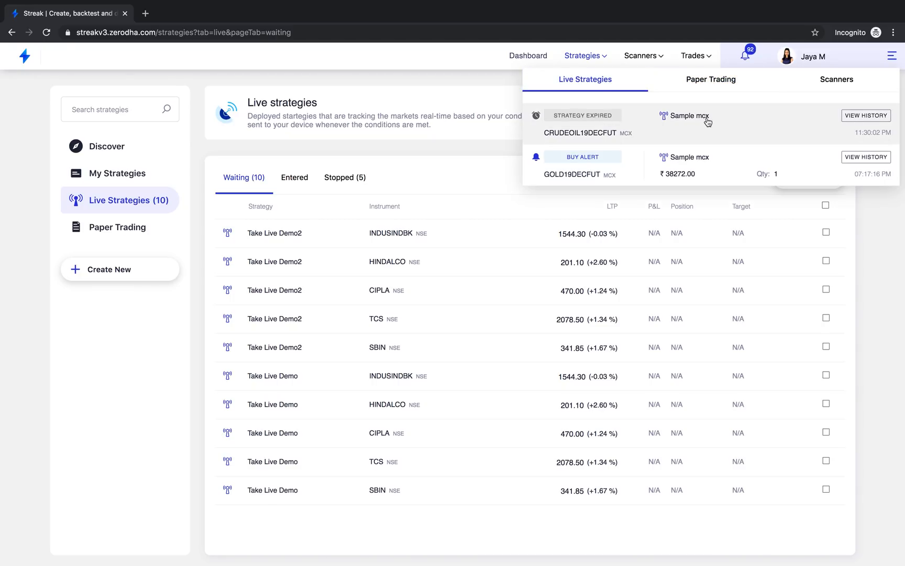
pyautogui.moveTo(703, 125)
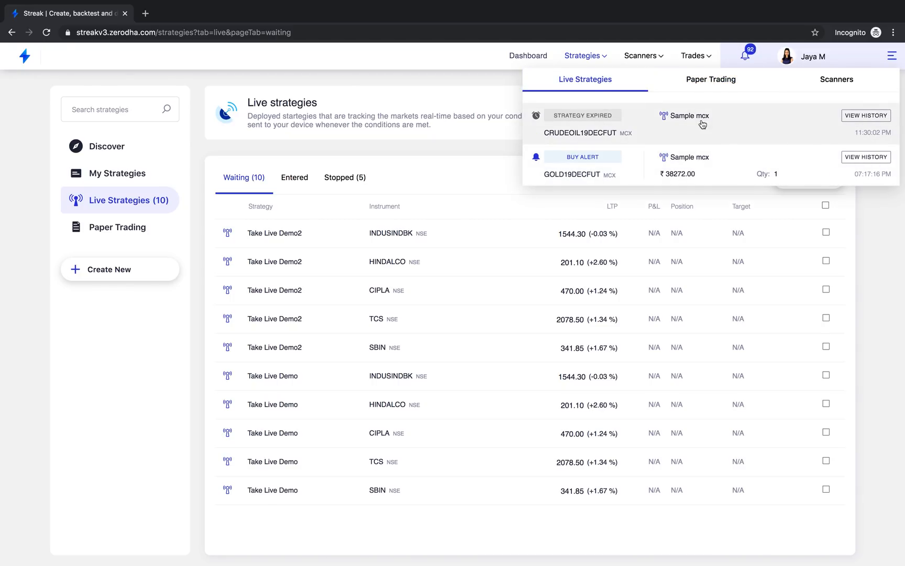
pyautogui.moveTo(718, 130)
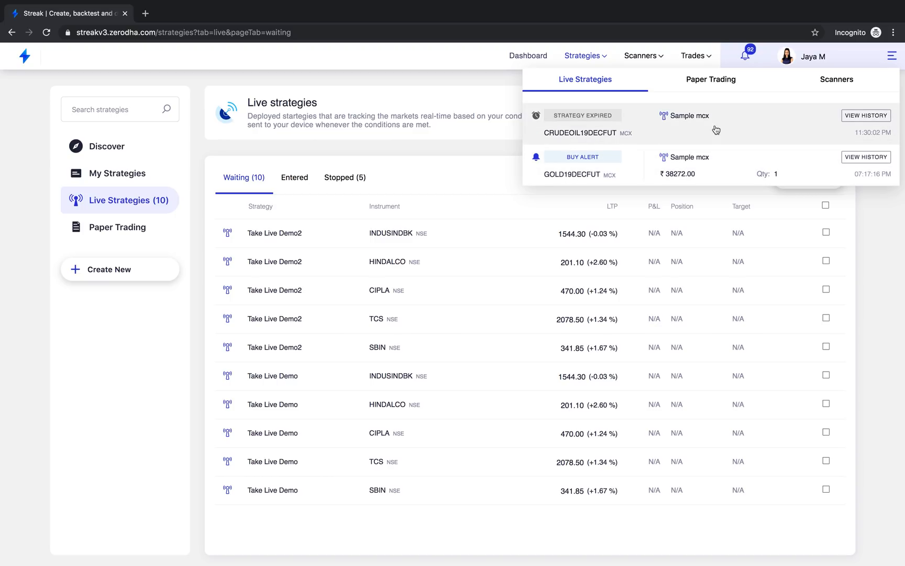
pyautogui.moveTo(759, 129)
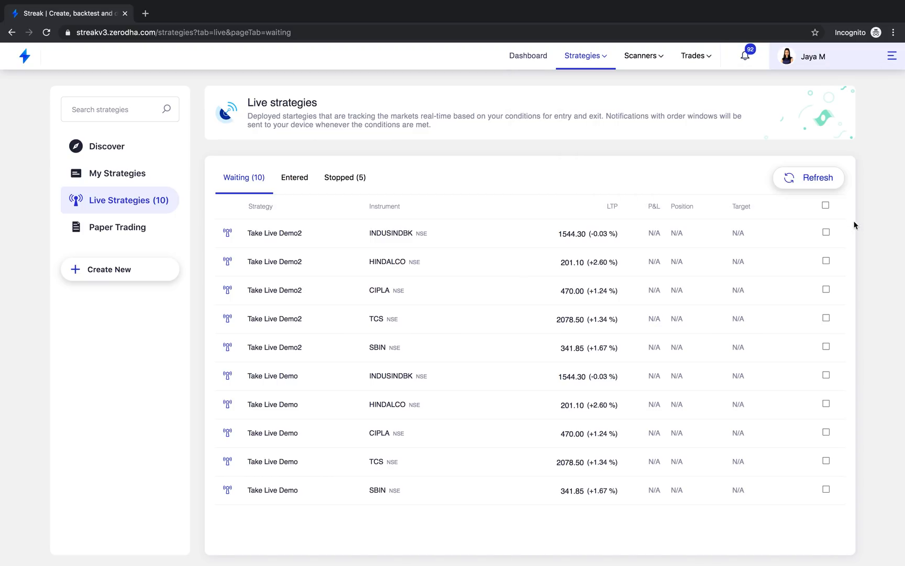
pyautogui.moveTo(344, 182)
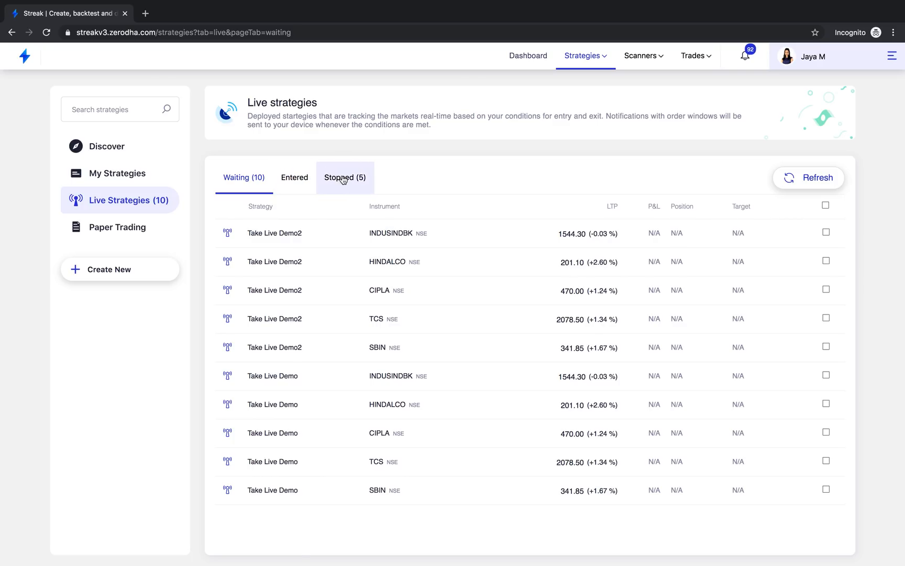
# Step: Show the five stopped live strategies, then bring up the Trades menu choices
pyautogui.click(344, 177)
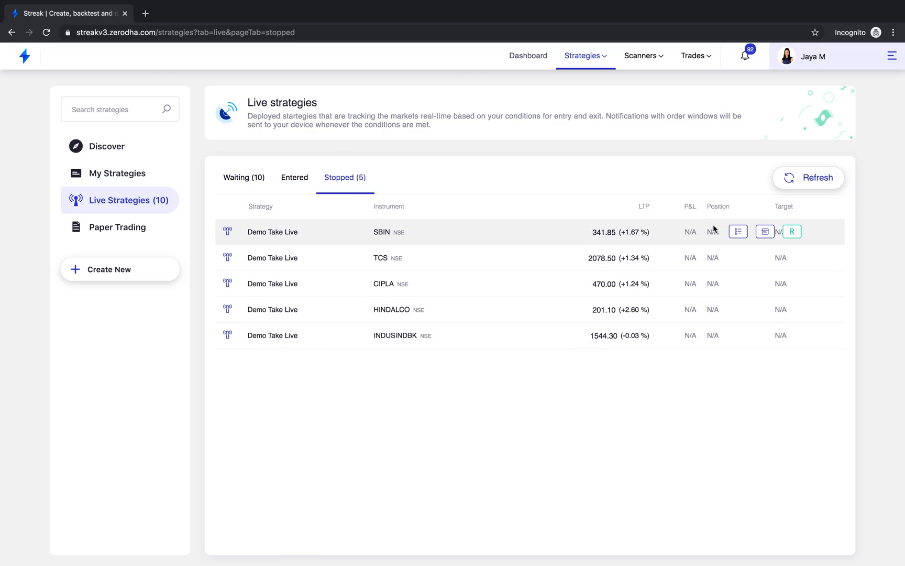
pyautogui.moveTo(736, 142)
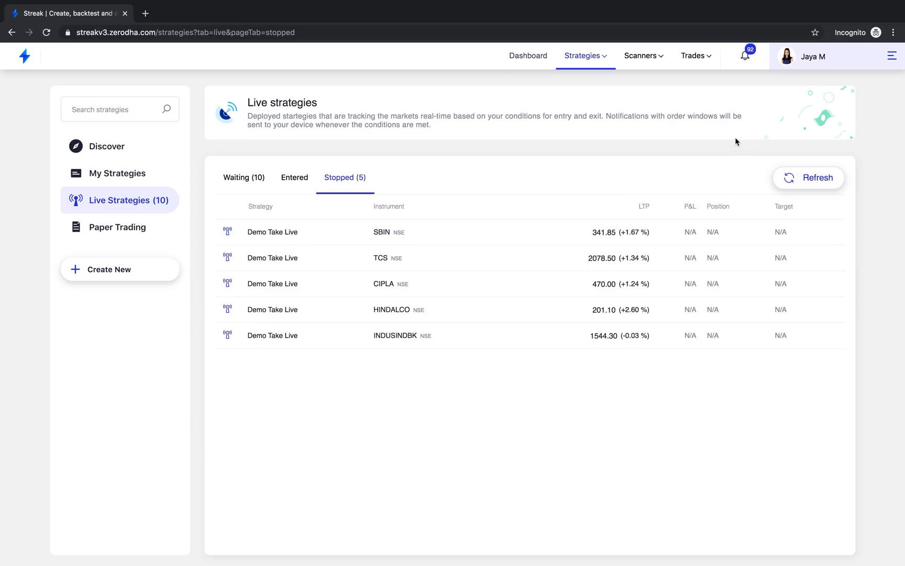
pyautogui.click(693, 56)
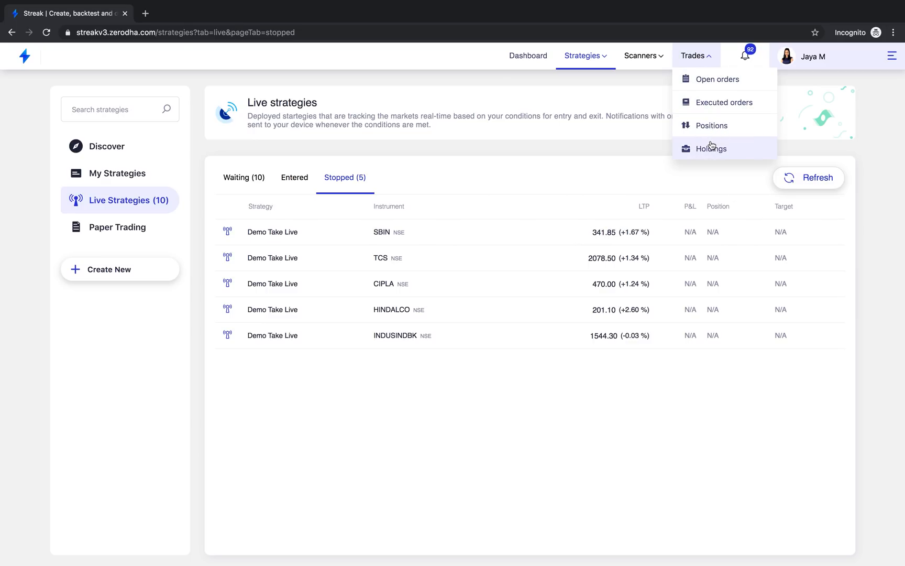
# Step: View the single PNB stock in Holdings, then return to the dashboard
pyautogui.click(712, 149)
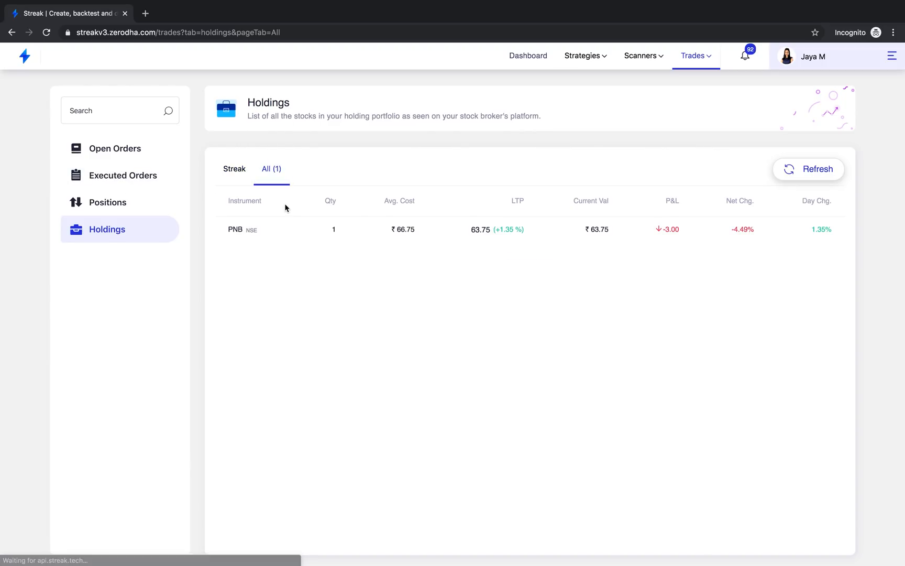
pyautogui.moveTo(695, 251)
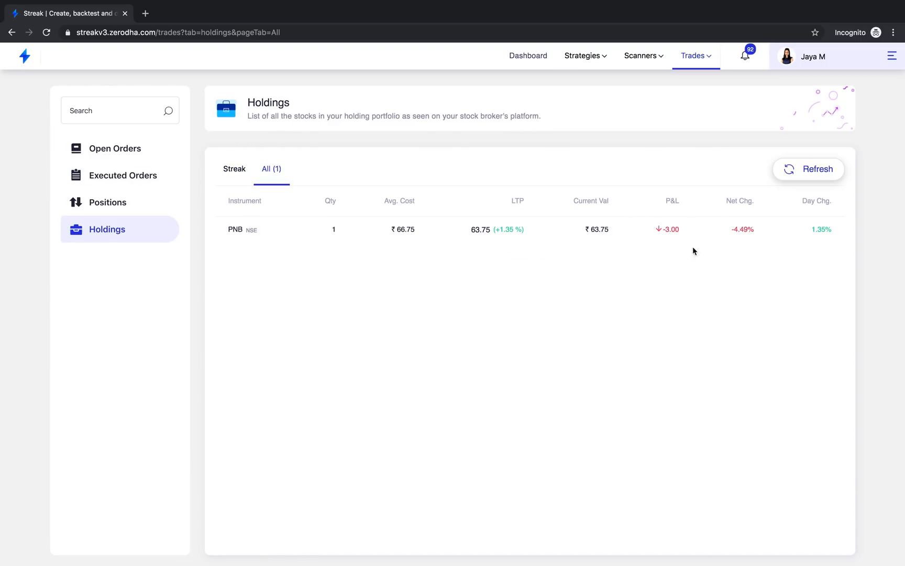
pyautogui.moveTo(652, 117)
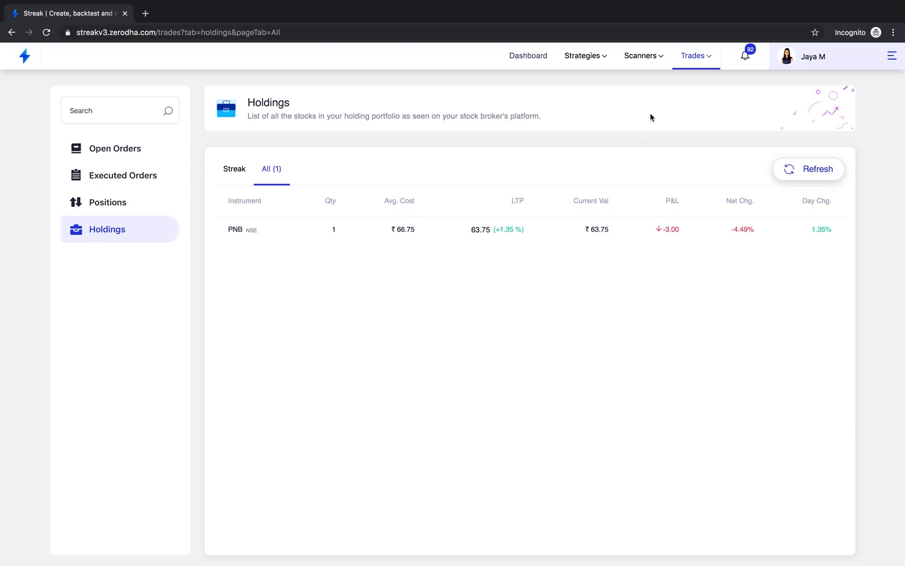
pyautogui.click(528, 56)
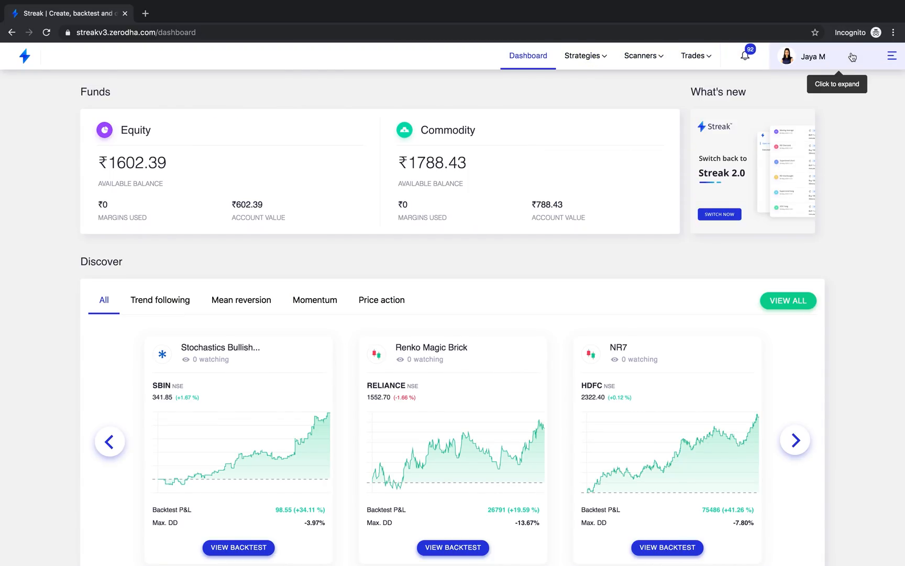
pyautogui.moveTo(889, 58)
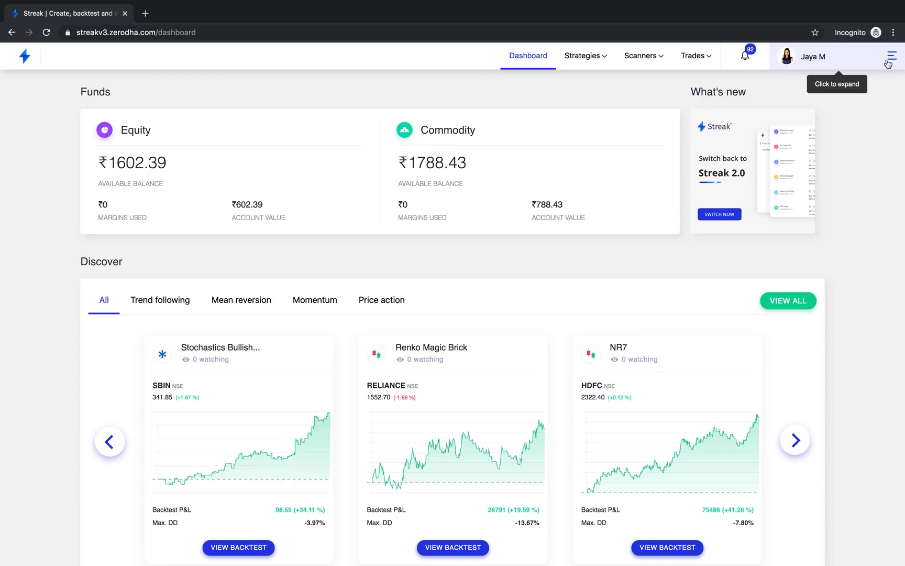
# Step: Show the account panel with 1000/1000 backtests and 88/100 deploys, dismissing a profile-picture upload
pyautogui.click(888, 57)
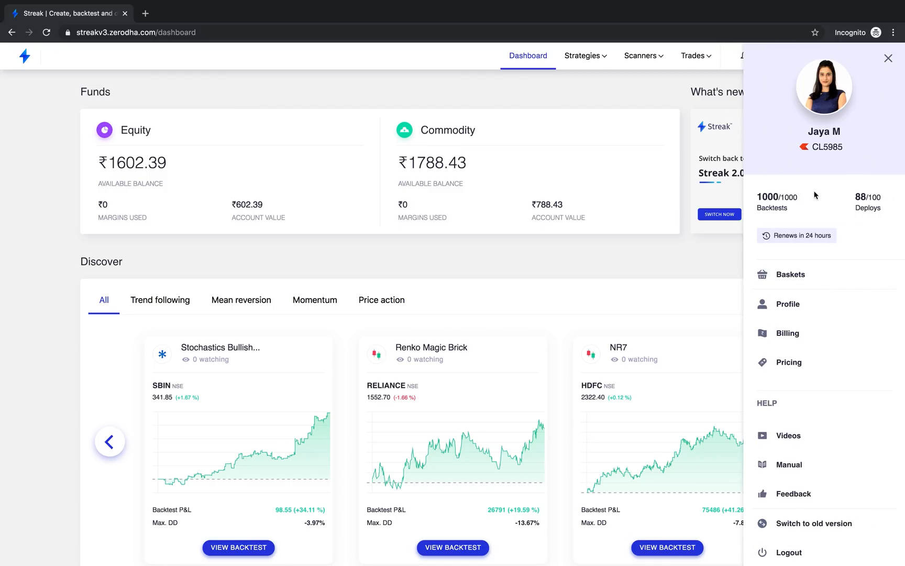
pyautogui.moveTo(897, 205)
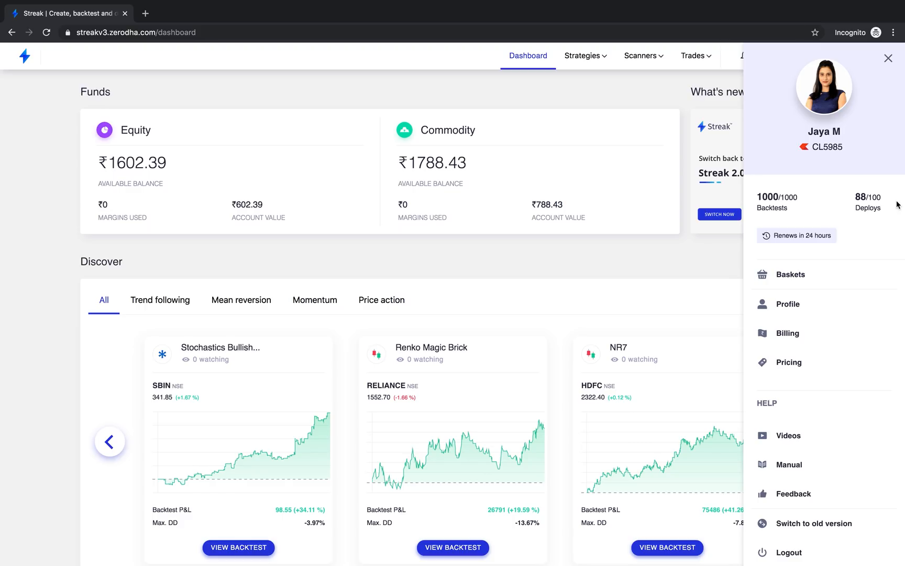
pyautogui.moveTo(861, 202)
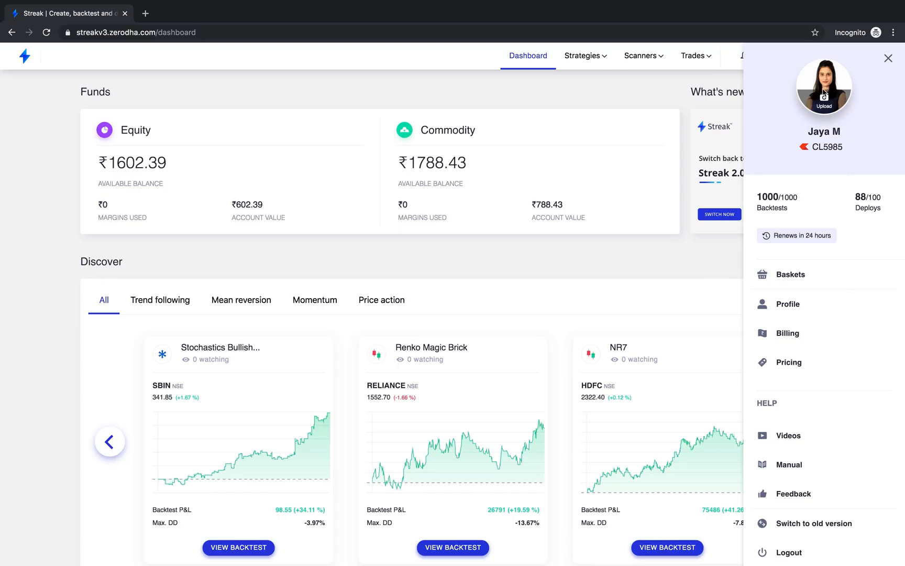
pyautogui.click(825, 102)
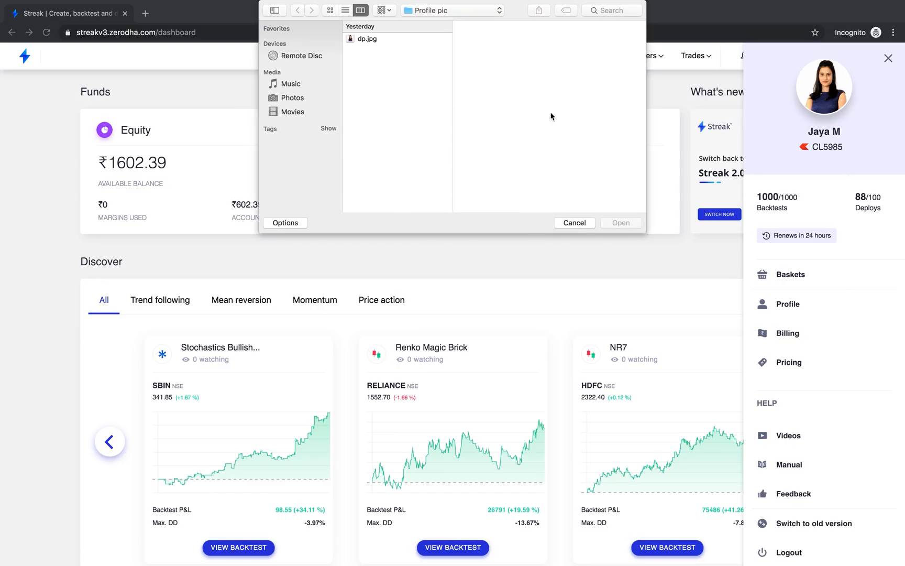
pyautogui.click(574, 223)
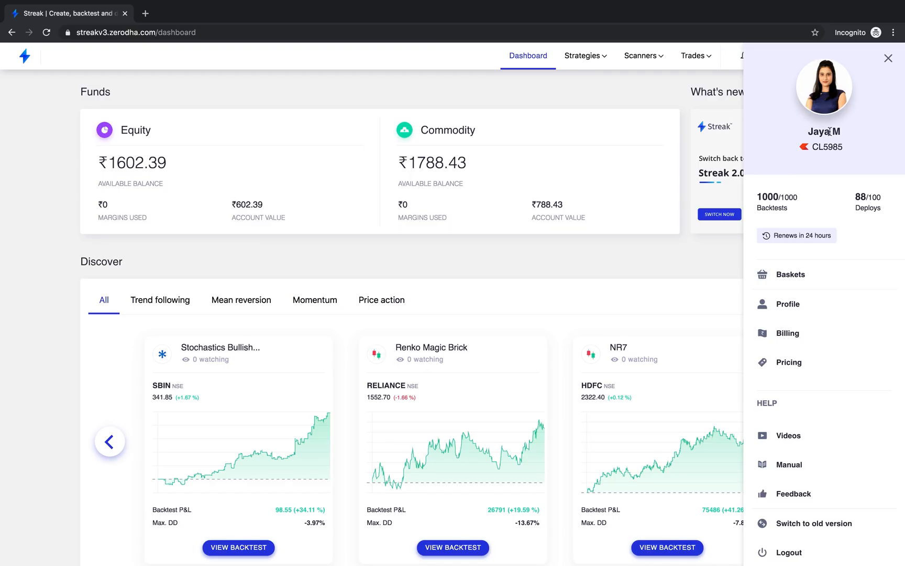
pyautogui.moveTo(843, 260)
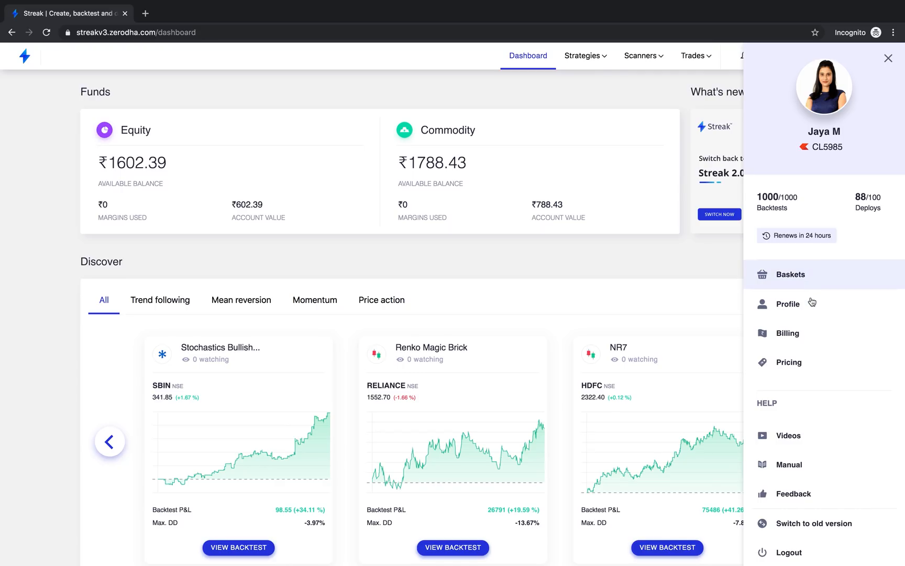
pyautogui.moveTo(815, 369)
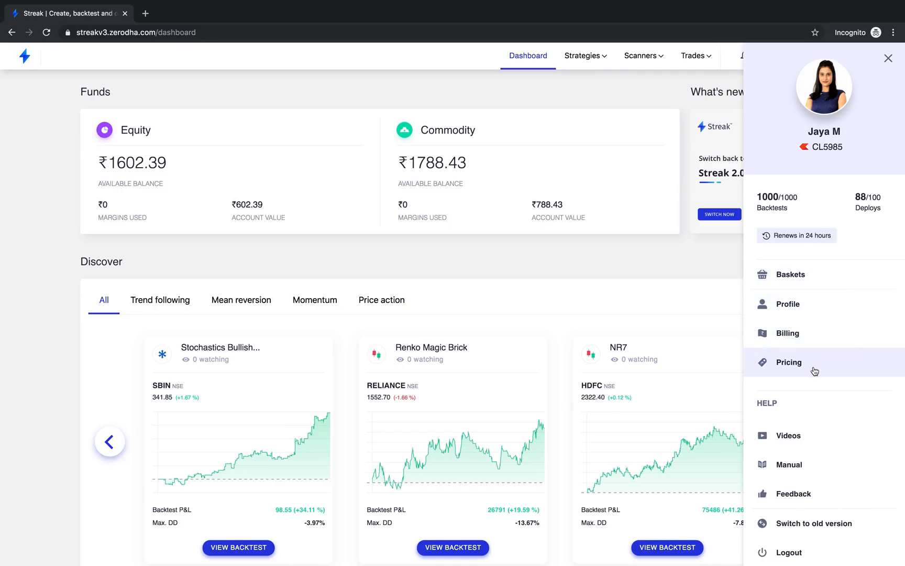
pyautogui.moveTo(818, 494)
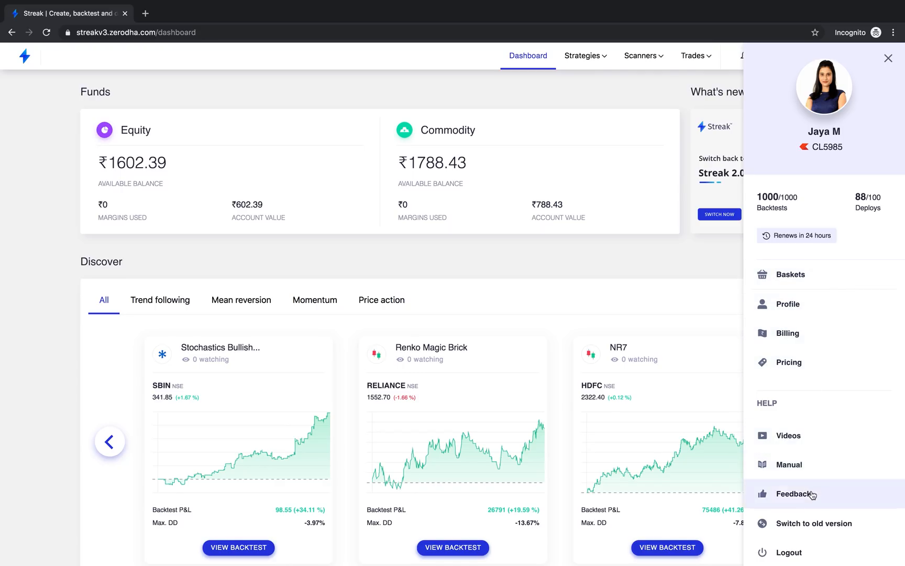
pyautogui.moveTo(810, 529)
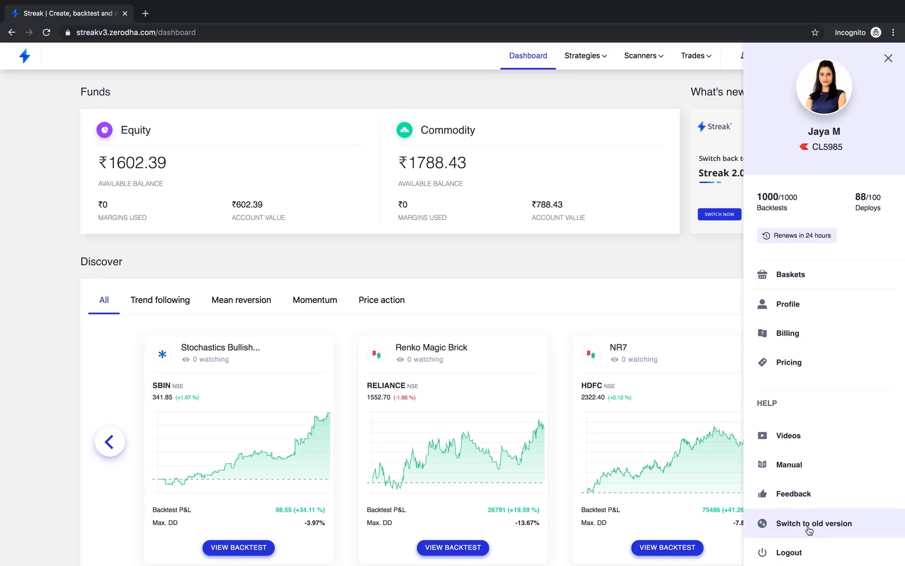
pyautogui.moveTo(809, 530)
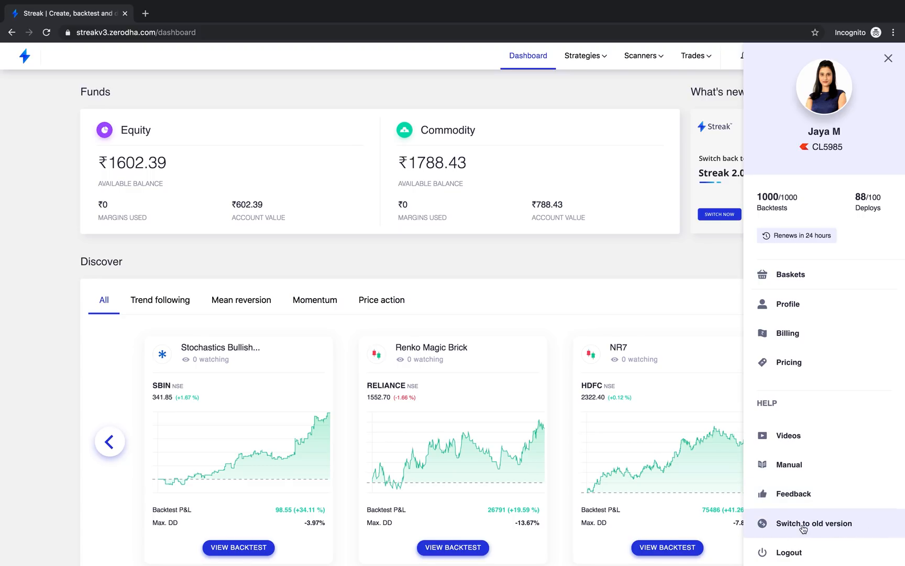
# Step: Switch to the old Streak 2.0 dashboard, view its account dropdown, then switch back to the new version
pyautogui.click(888, 57)
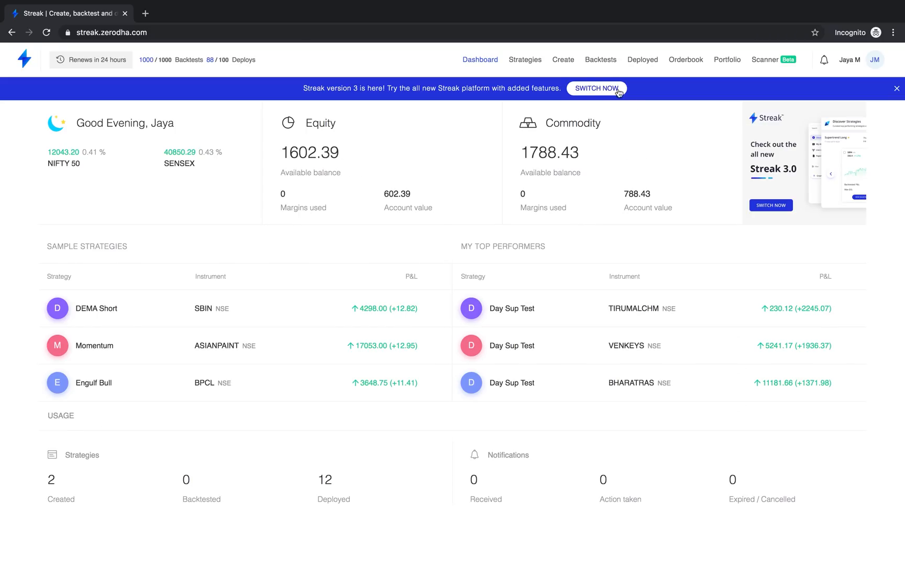
pyautogui.click(878, 60)
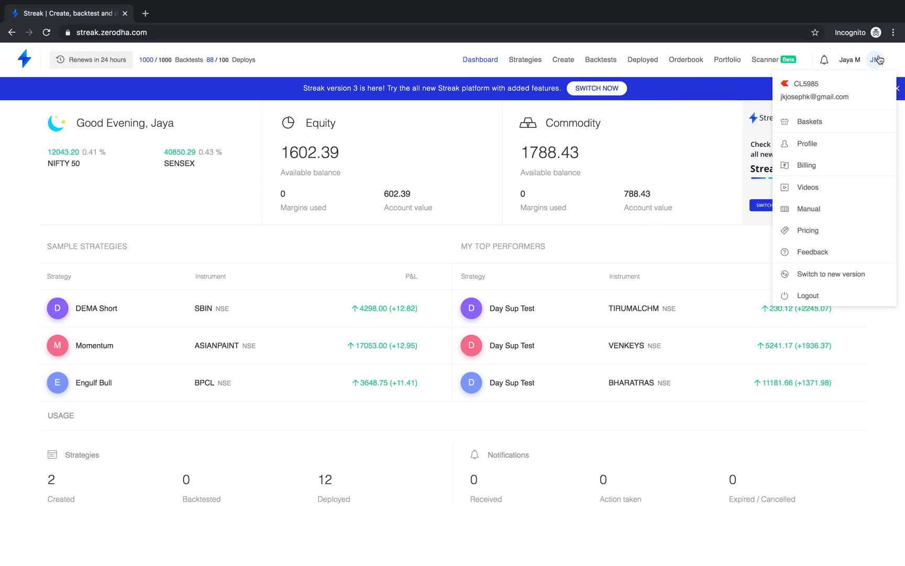
pyautogui.moveTo(827, 278)
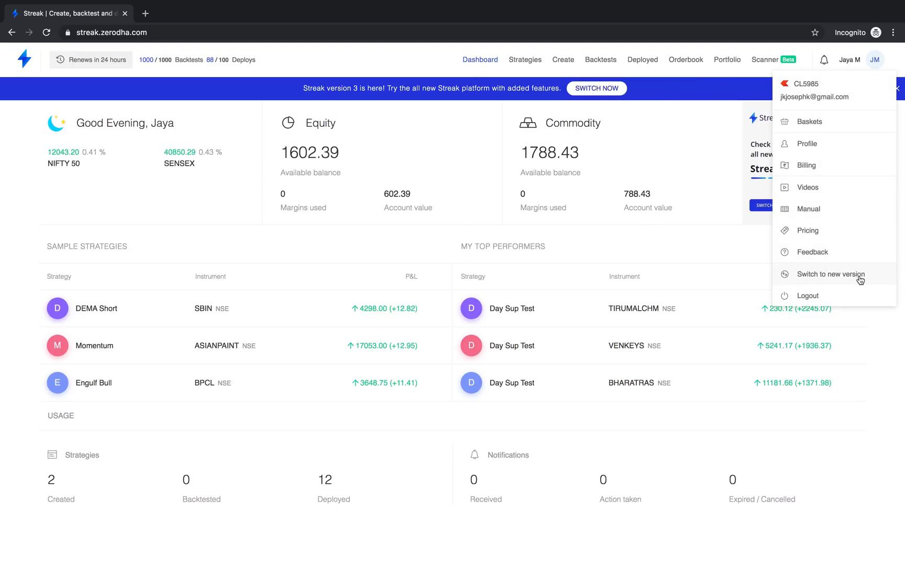
pyautogui.click(832, 274)
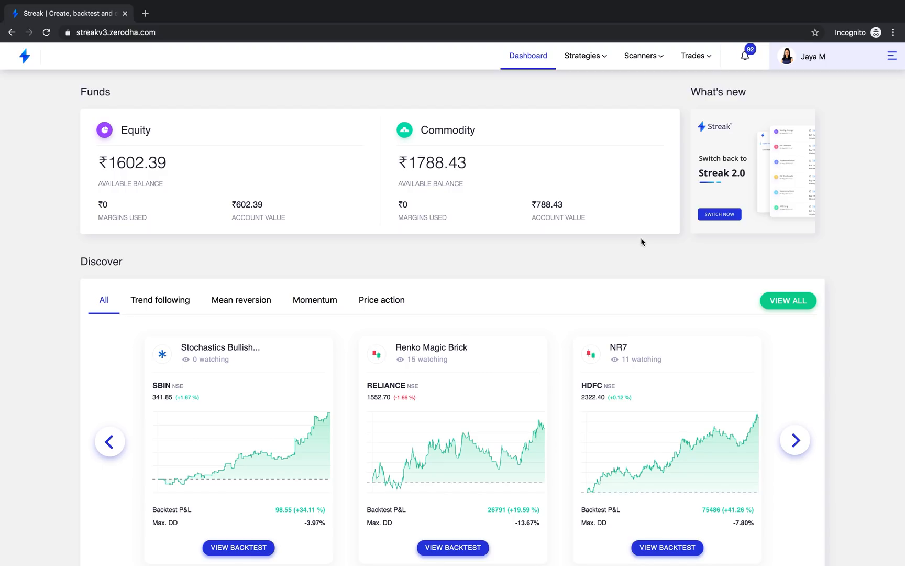
# Step: Scroll the Streak 3.0 dashboard down to the Technicals table and back up to Discover
pyautogui.scroll(-3)
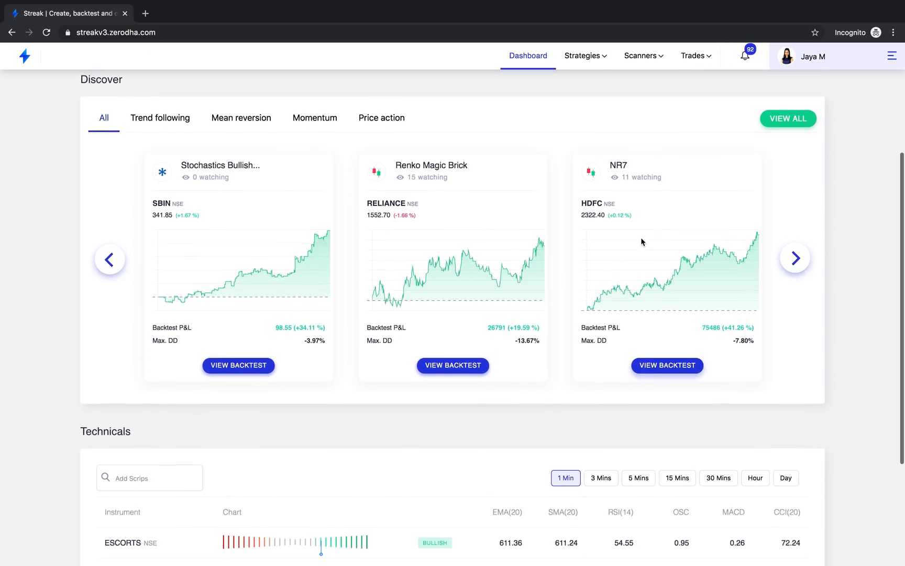
pyautogui.scroll(-3)
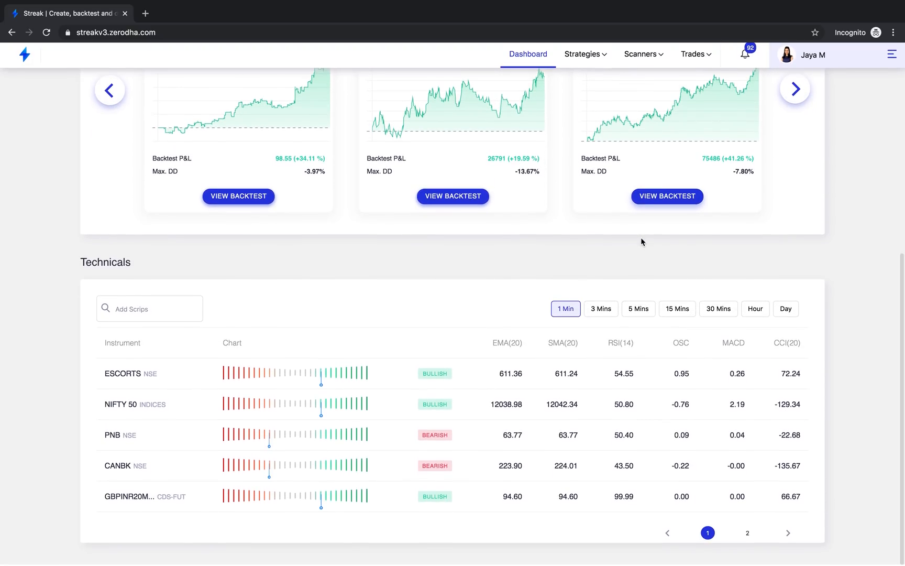
pyautogui.scroll(3)
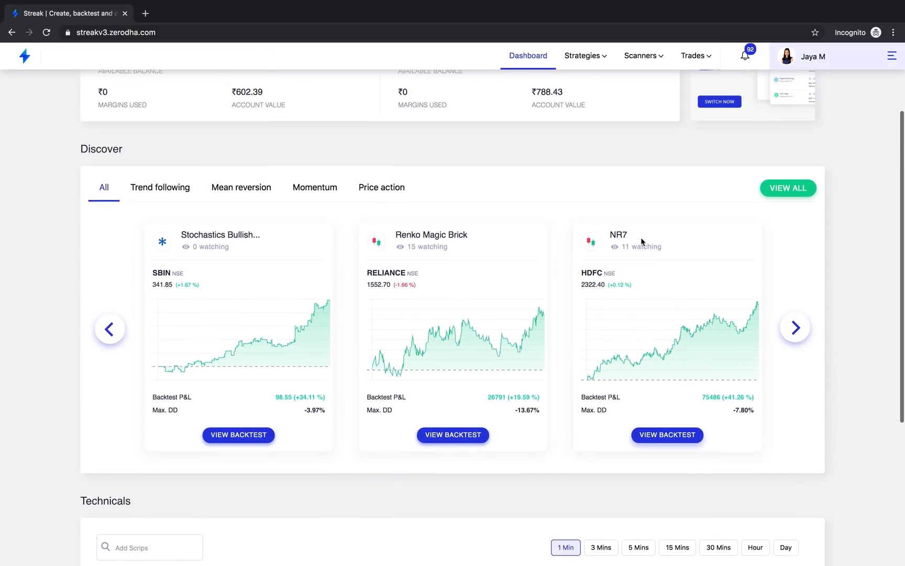